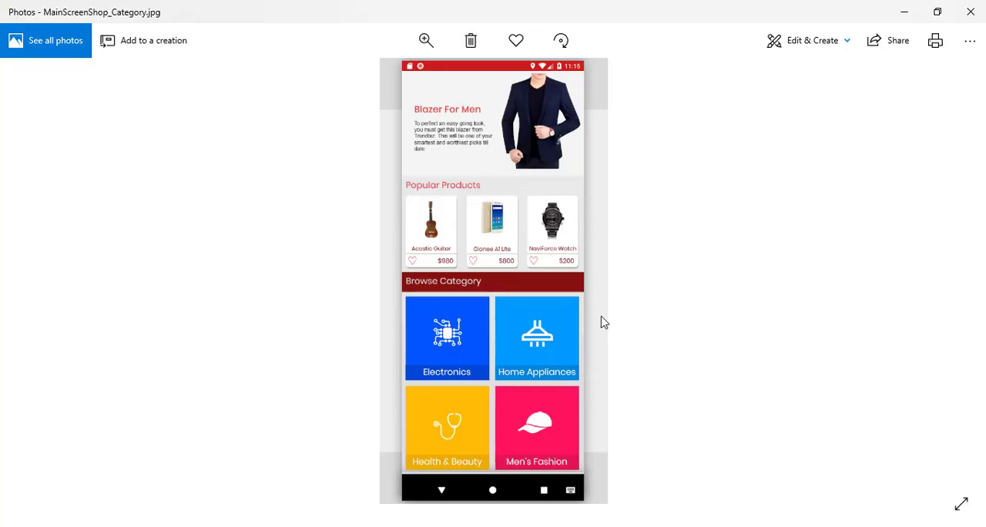
{"action": "mouse_move", "coordinate": [455, 377]}
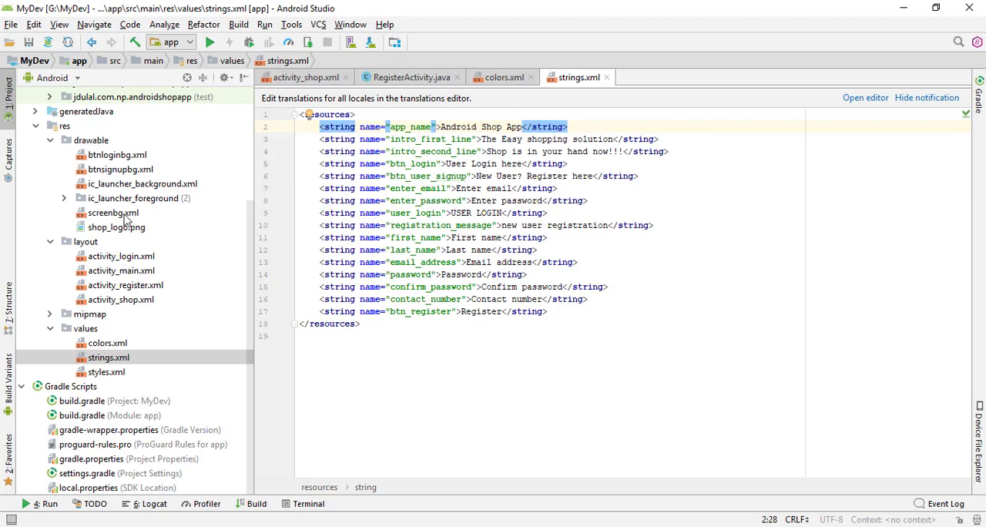
{"action": "mouse_move", "coordinate": [122, 295]}
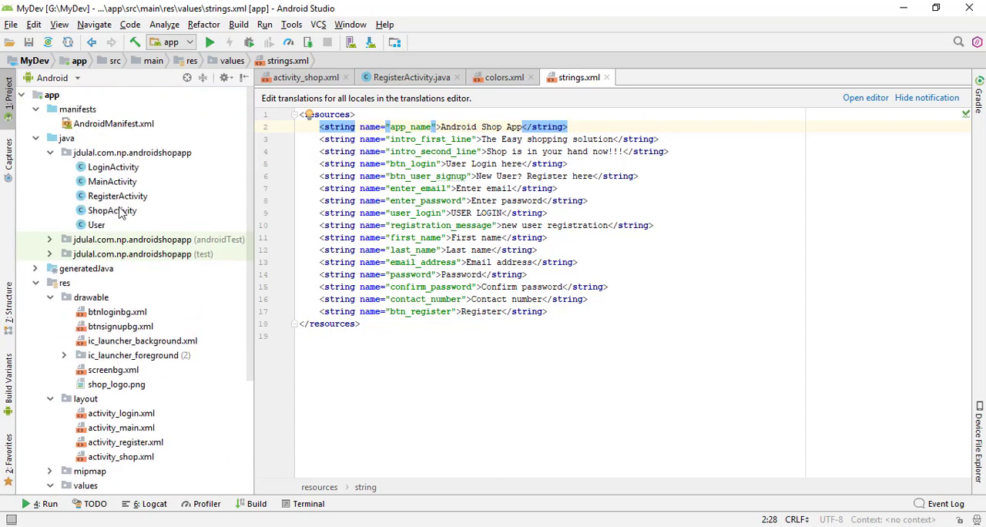
- Open ShopActivity, activity_shop.xml and the app build.gradle, placing the cursor after the dependencies
{"action": "double_click", "coordinate": [112, 211]}
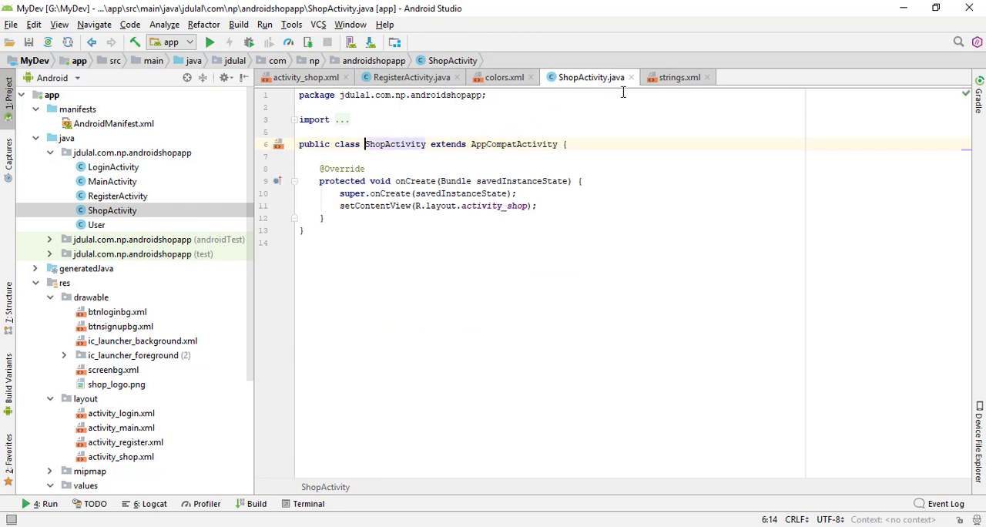
{"action": "left_click", "coordinate": [304, 77]}
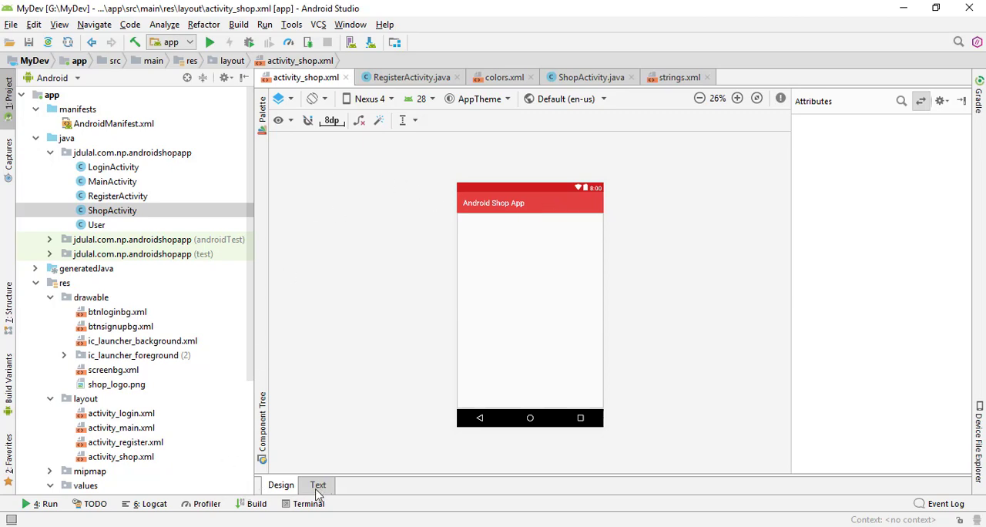
{"action": "scroll", "scroll_direction": "down", "scroll_amount": 3}
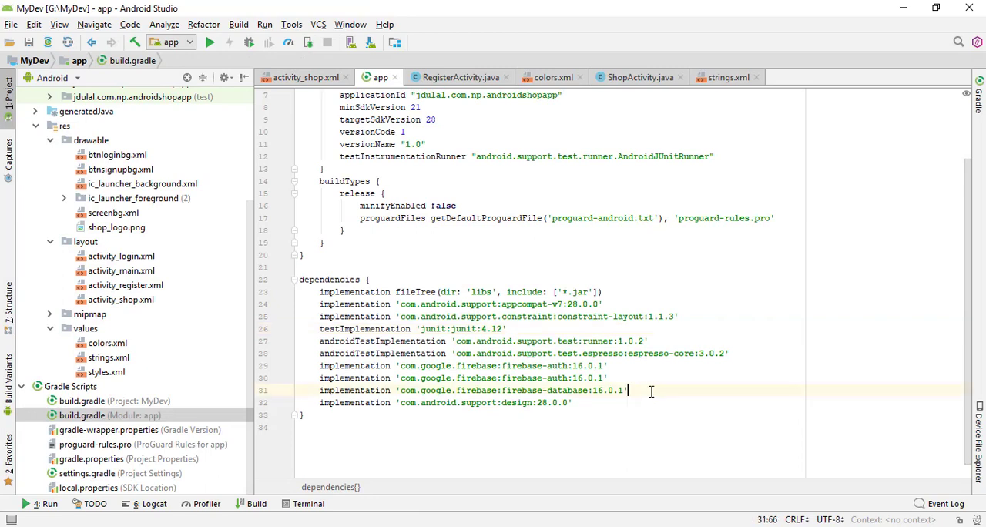
{"action": "left_click", "coordinate": [572, 402]}
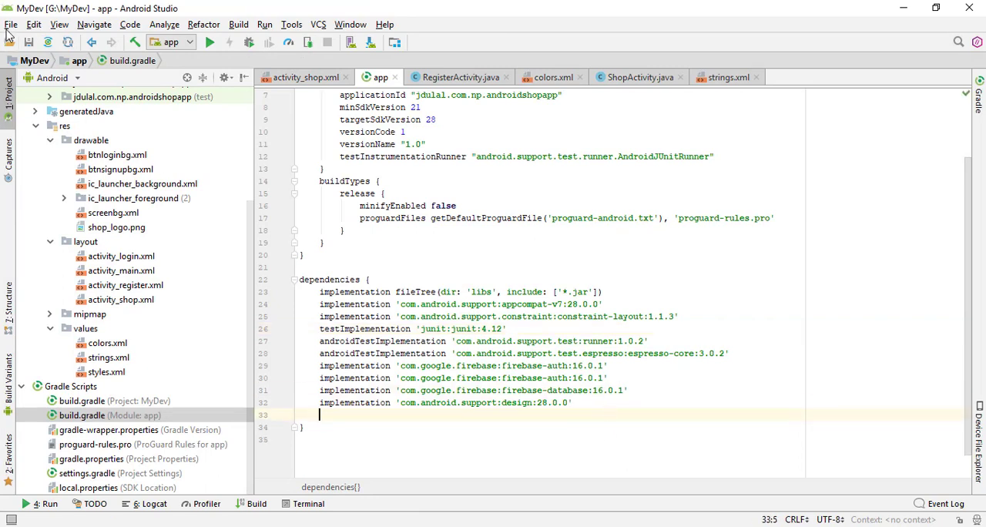
- Add the cardview-v7 28.0.0 library dependency to the app module through Project Structure
{"action": "left_click", "coordinate": [11, 24]}
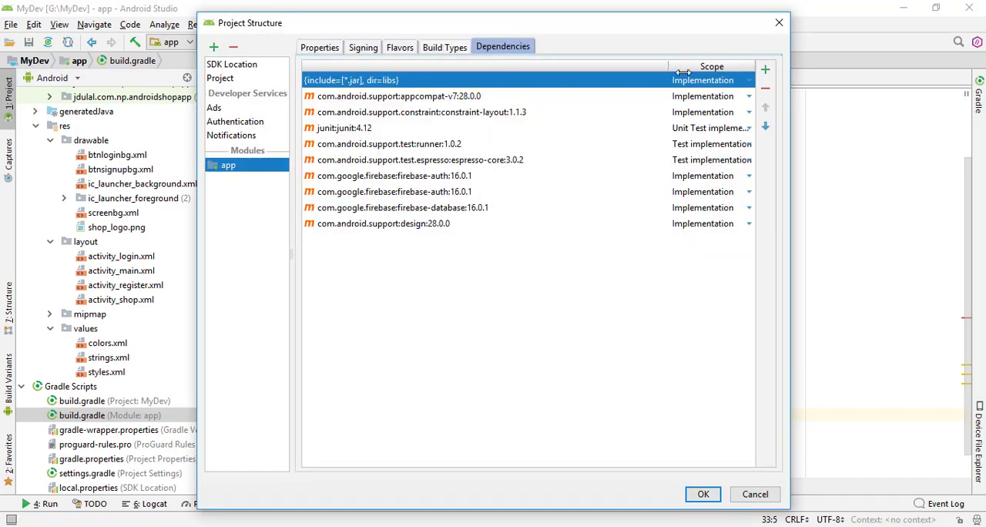
{"action": "left_click", "coordinate": [765, 69]}
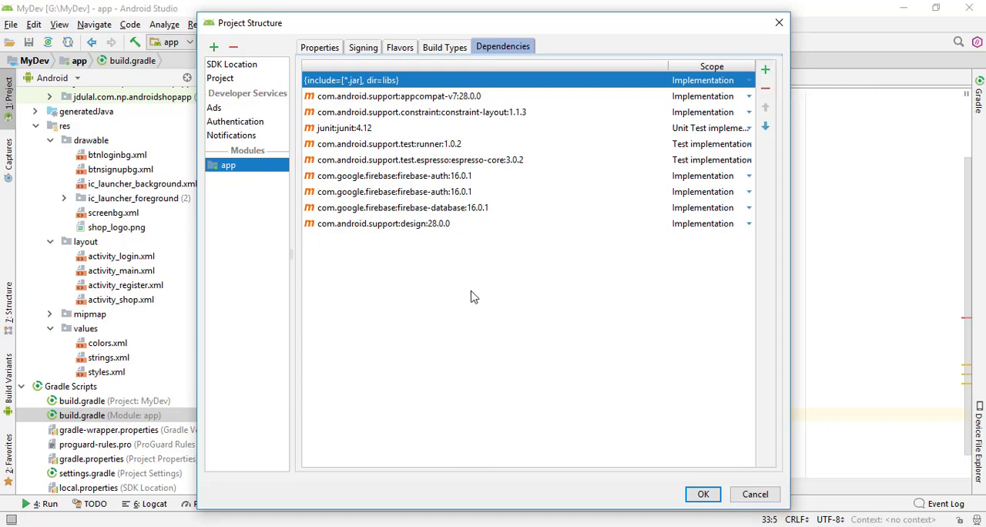
{"action": "left_click", "coordinate": [765, 69]}
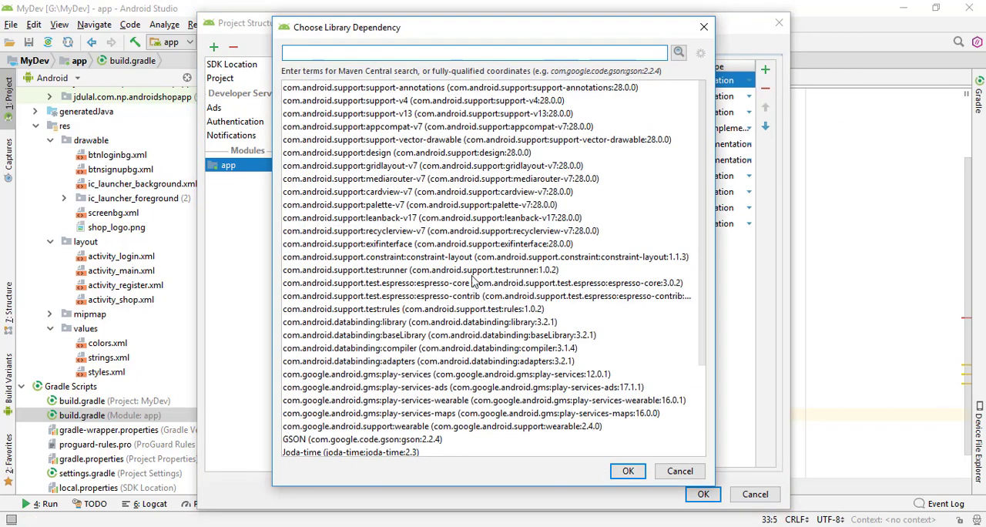
{"action": "left_click", "coordinate": [427, 191]}
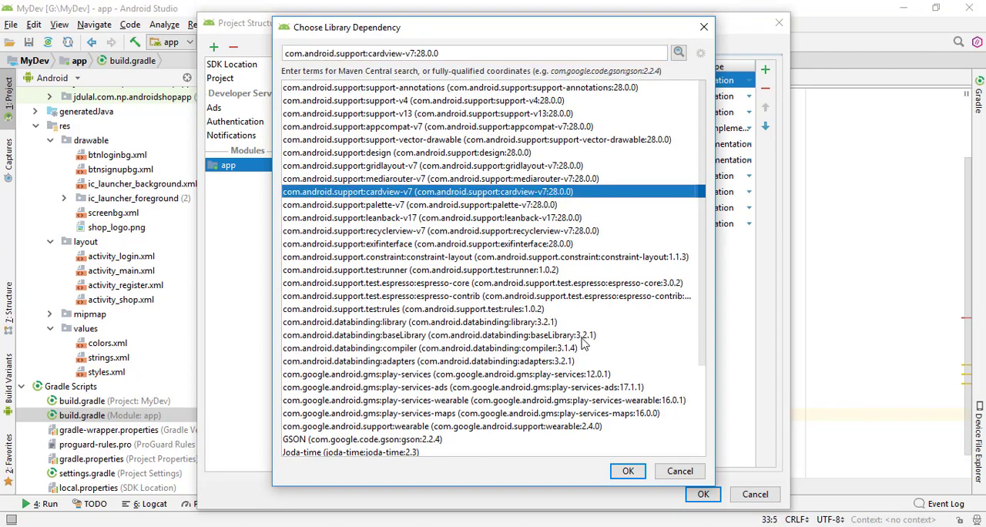
{"action": "left_click", "coordinate": [628, 471]}
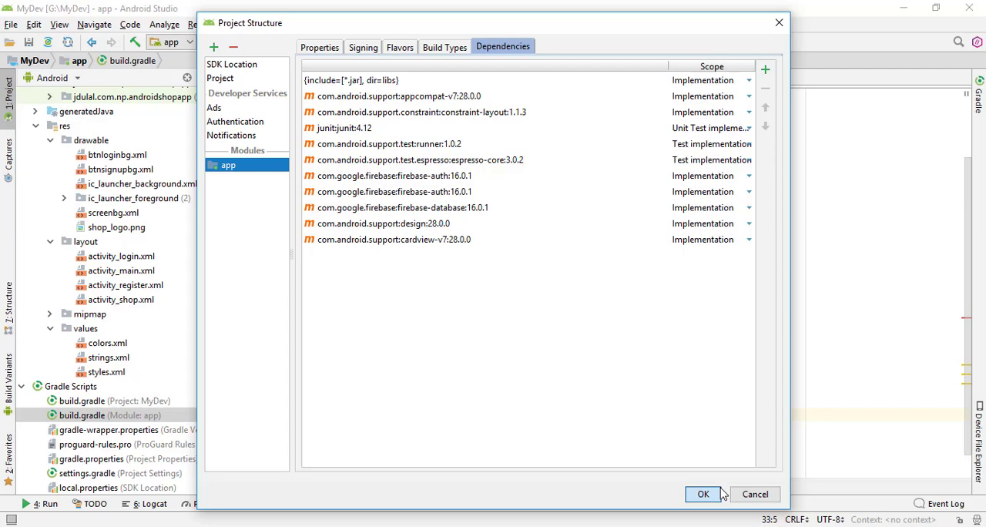
{"action": "left_click", "coordinate": [702, 494]}
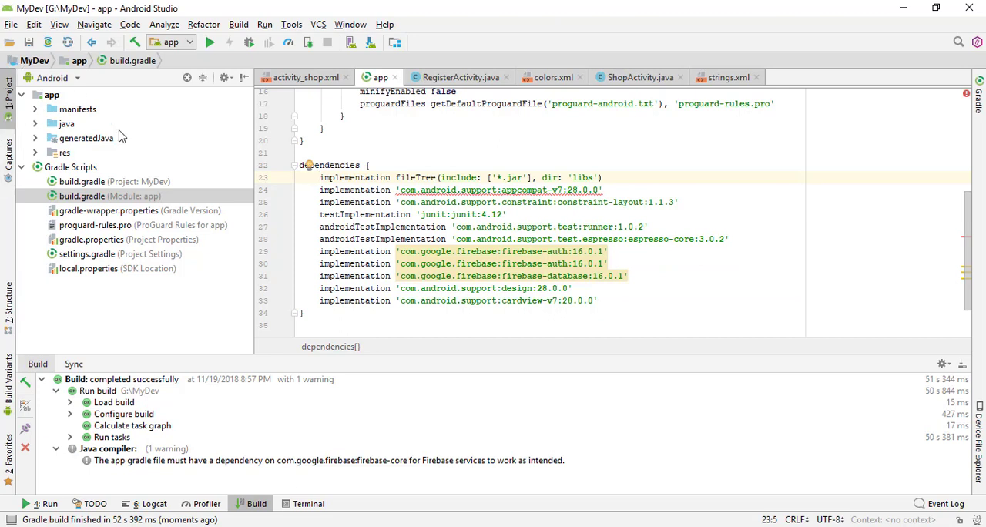
{"action": "mouse_move", "coordinate": [31, 138]}
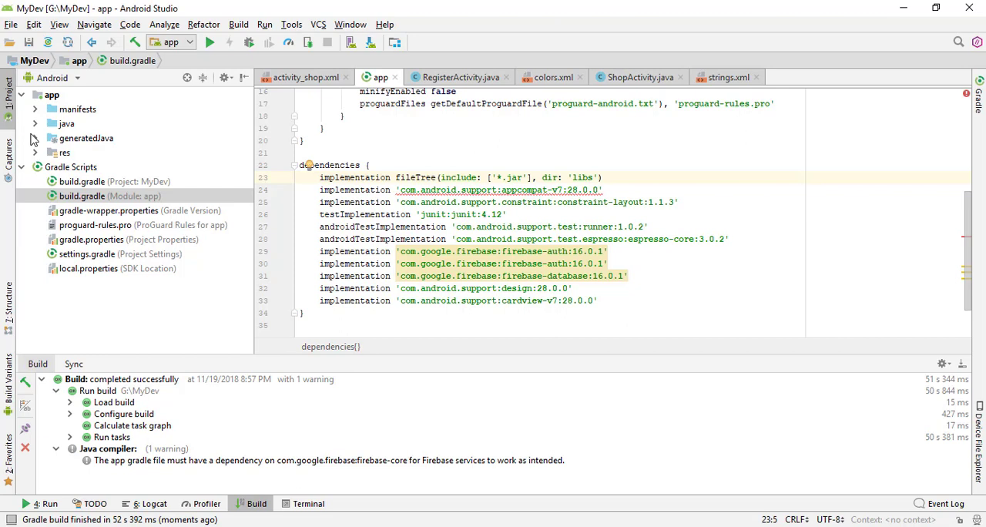
{"action": "mouse_move", "coordinate": [50, 207]}
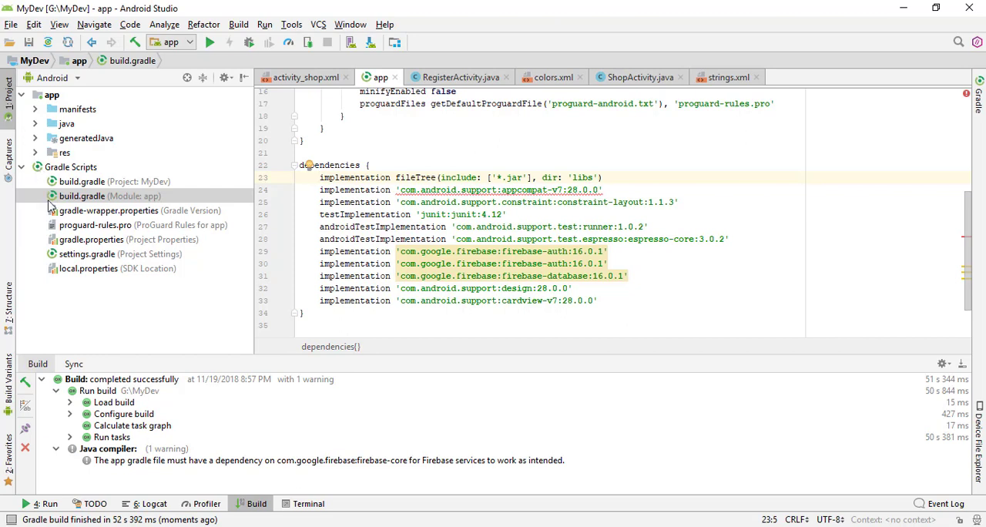
- After the Gradle build succeeds, open res/values/strings.xml
{"action": "left_click", "coordinate": [65, 153]}
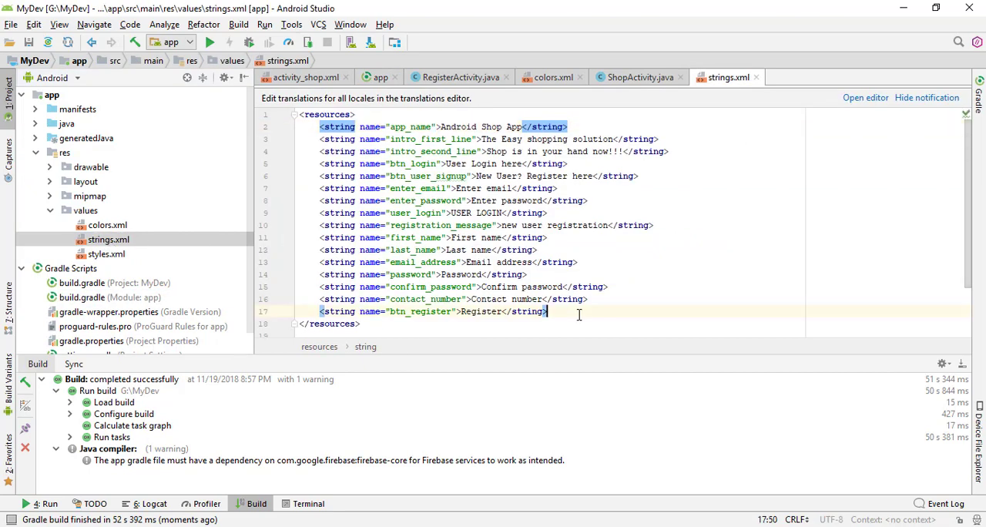
- Add a popular_products string resource with the value 'Popular Products'
{"action": "type", "text": "<s"}
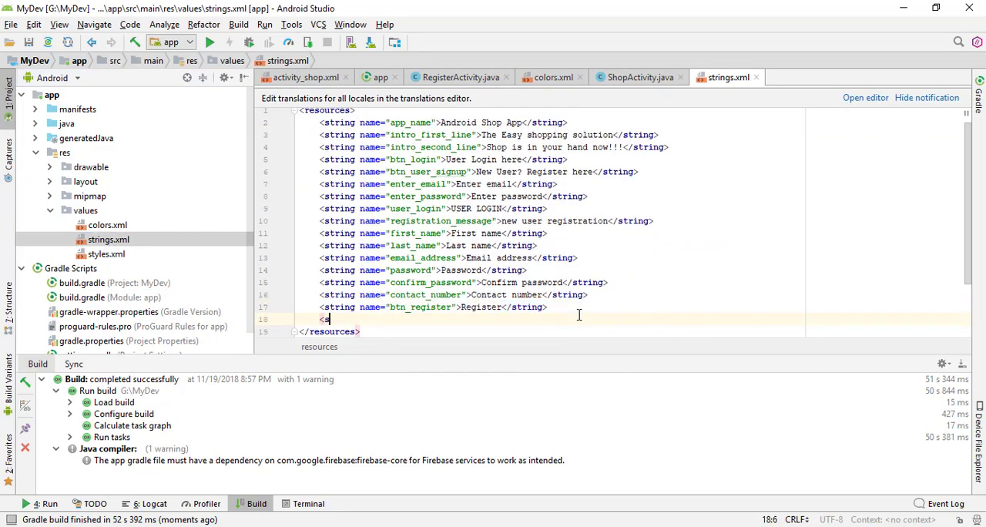
{"action": "type", "text": "tring name=\""}
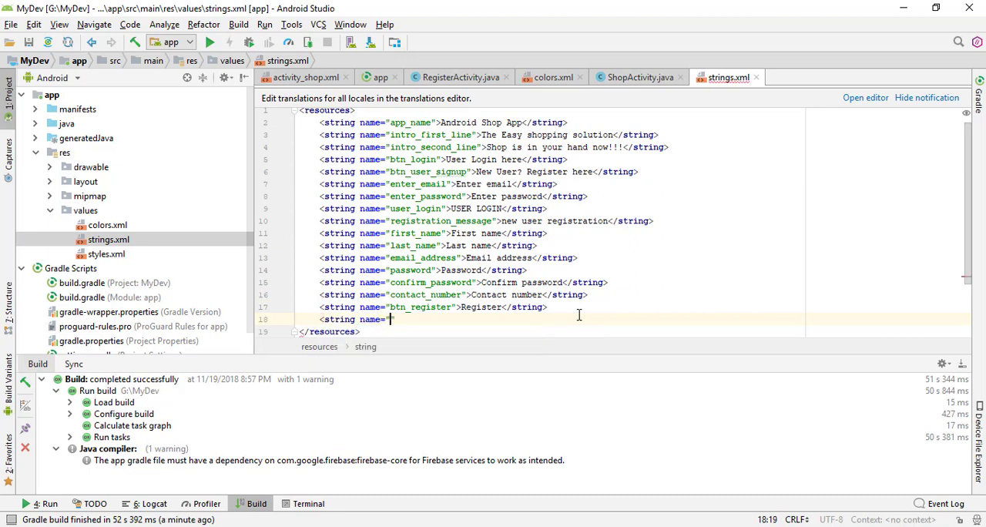
{"action": "type", "text": "popular_"}
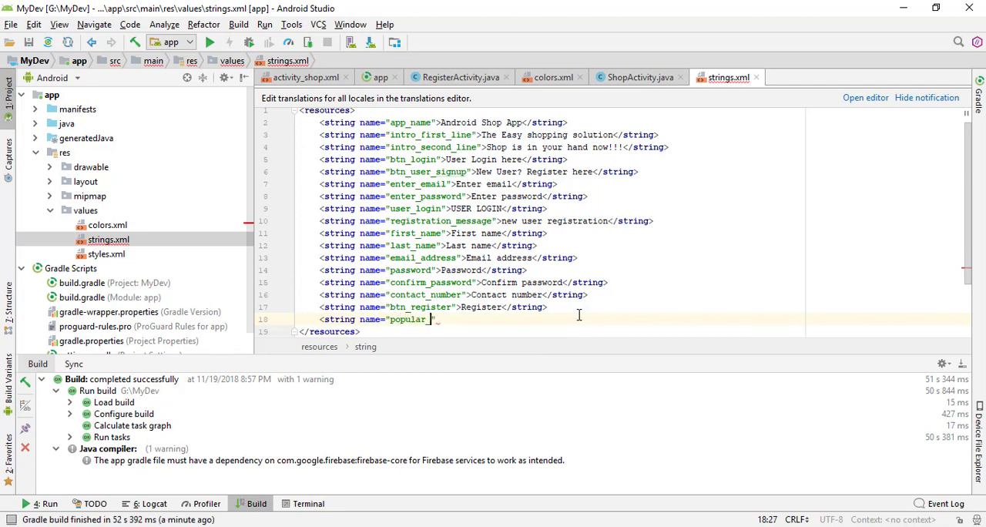
{"action": "type", "text": "products"}
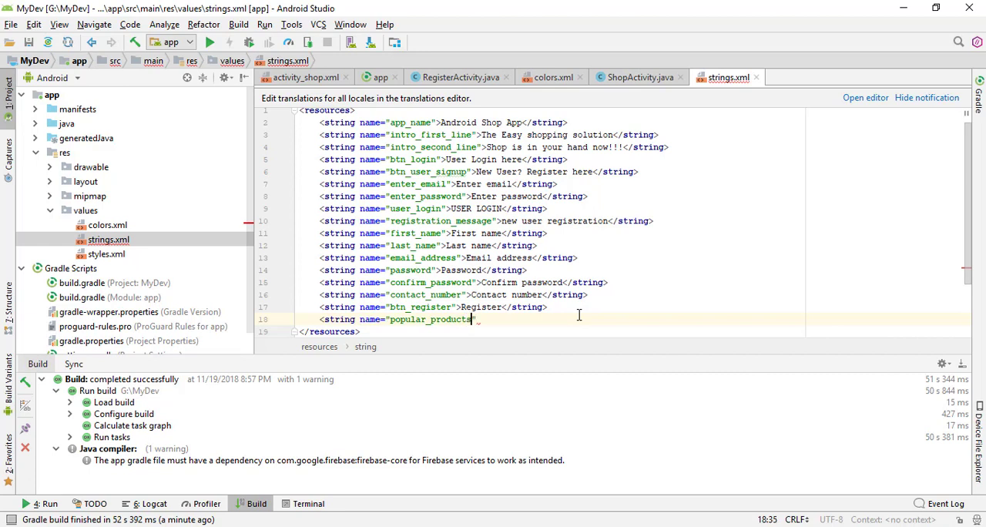
{"action": "type", "text": "\"></string>"}
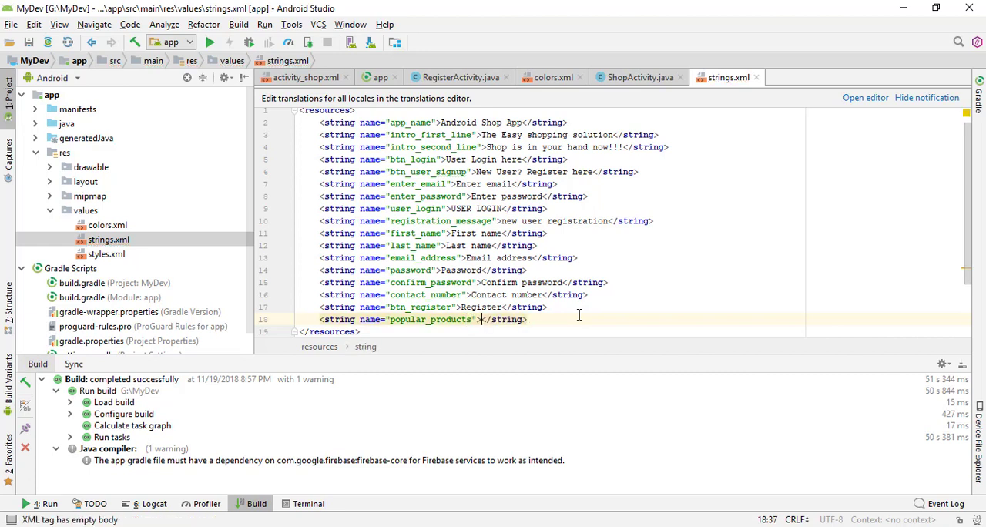
{"action": "type", "text": "Popular P"}
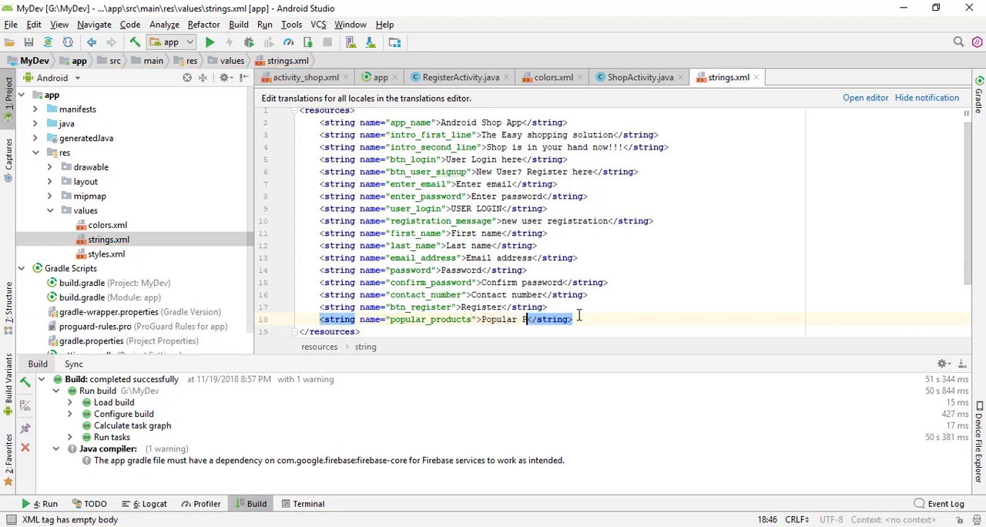
{"action": "type", "text": "roducts"}
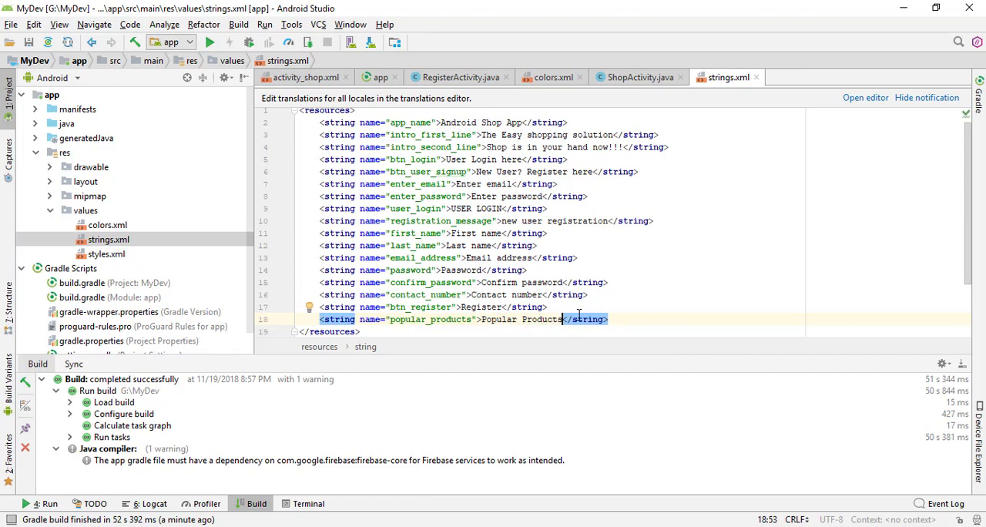
- Start a new browse category string entry named with 'category'
{"action": "type", "text": "<s"}
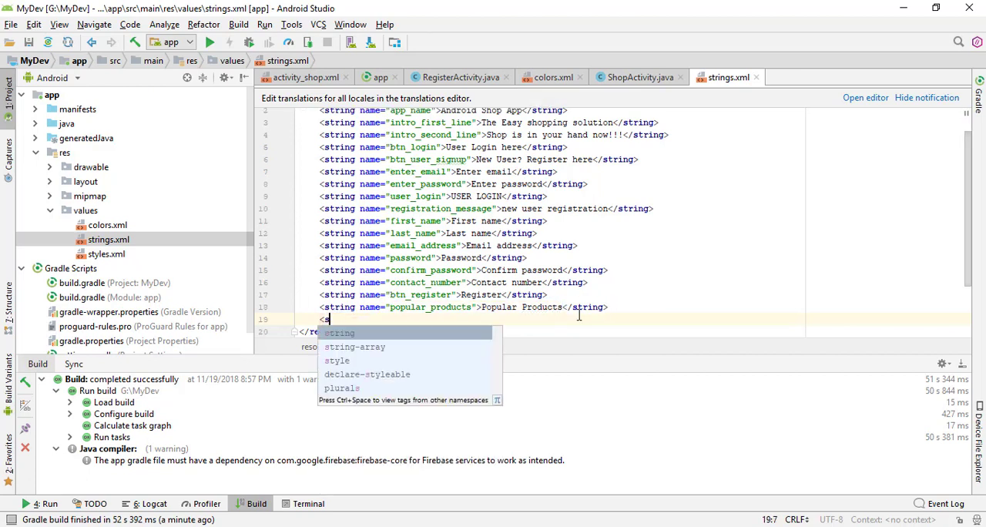
{"action": "left_click", "coordinate": [339, 333]}
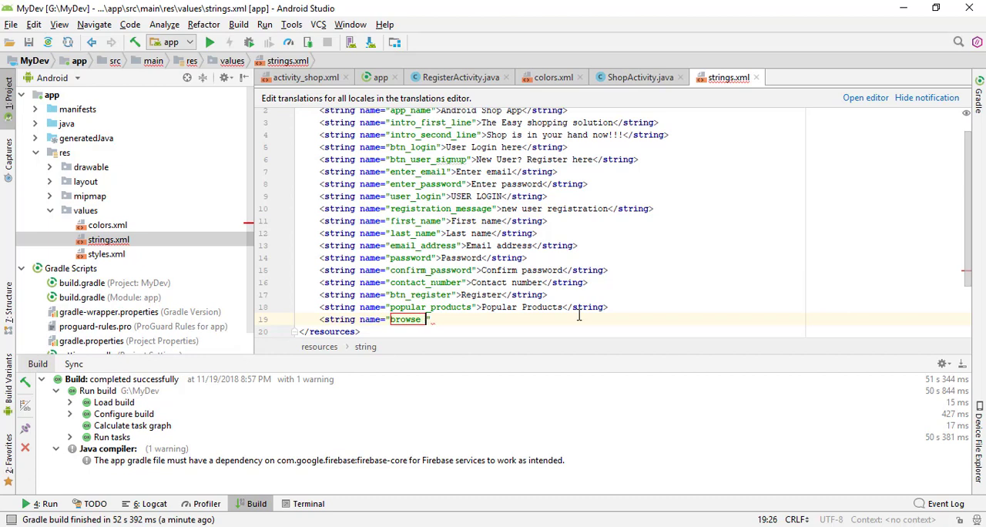
{"action": "type", "text": "category"}
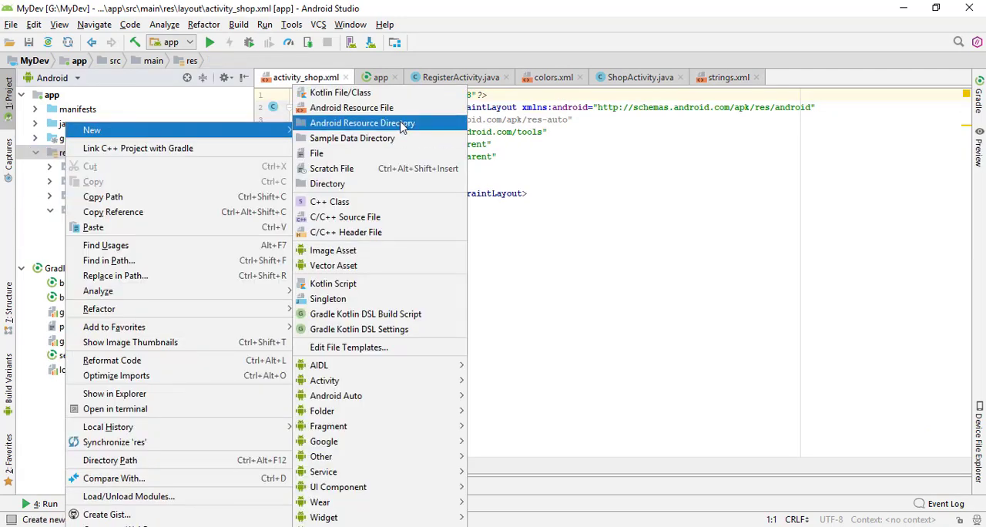
- Create the res/anim directory and a fade_in animation resource file inside it
{"action": "left_click", "coordinate": [362, 123]}
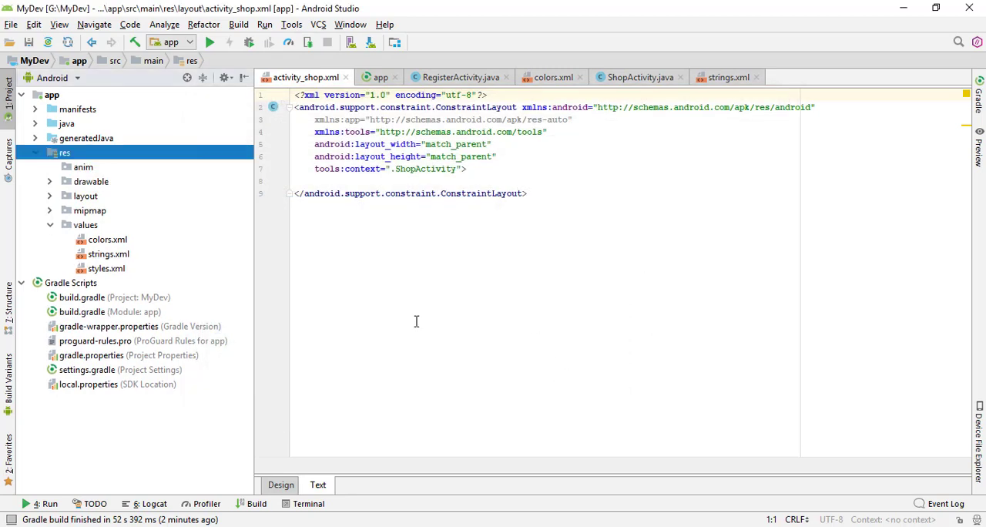
{"action": "right_click", "coordinate": [83, 167]}
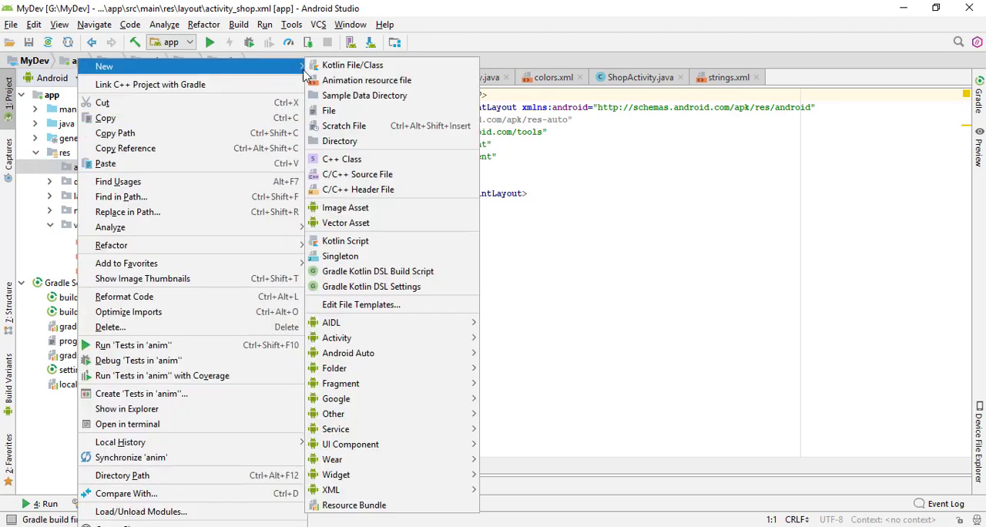
{"action": "left_click", "coordinate": [367, 80]}
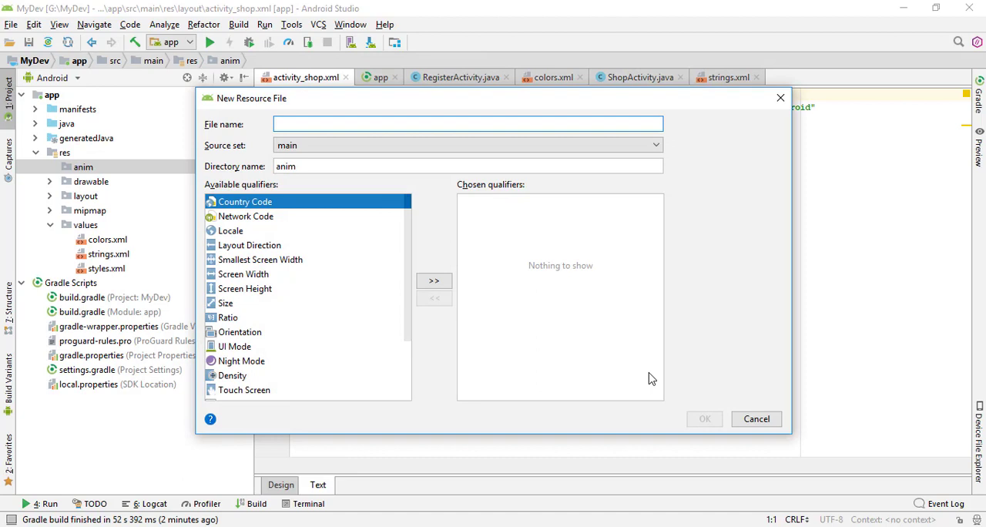
{"action": "type", "text": "fade"}
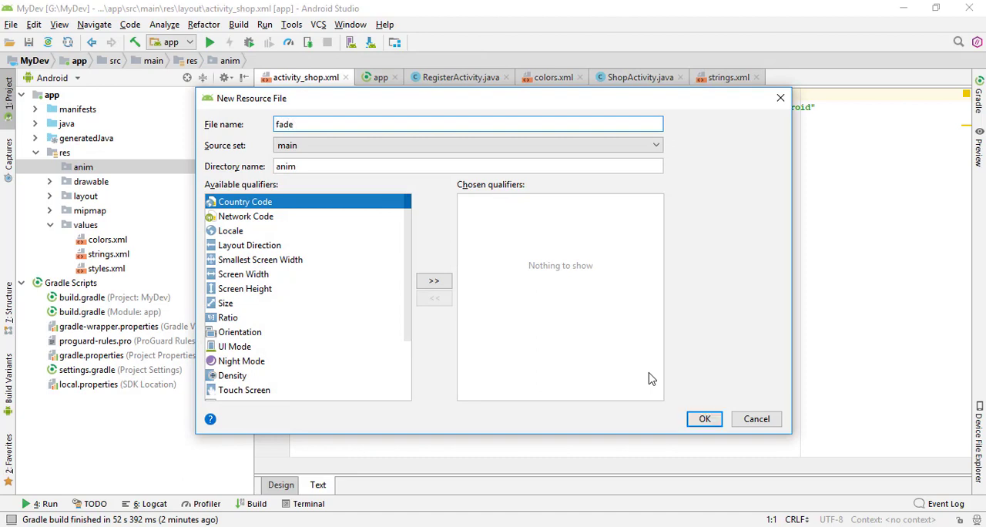
{"action": "left_click", "coordinate": [704, 419]}
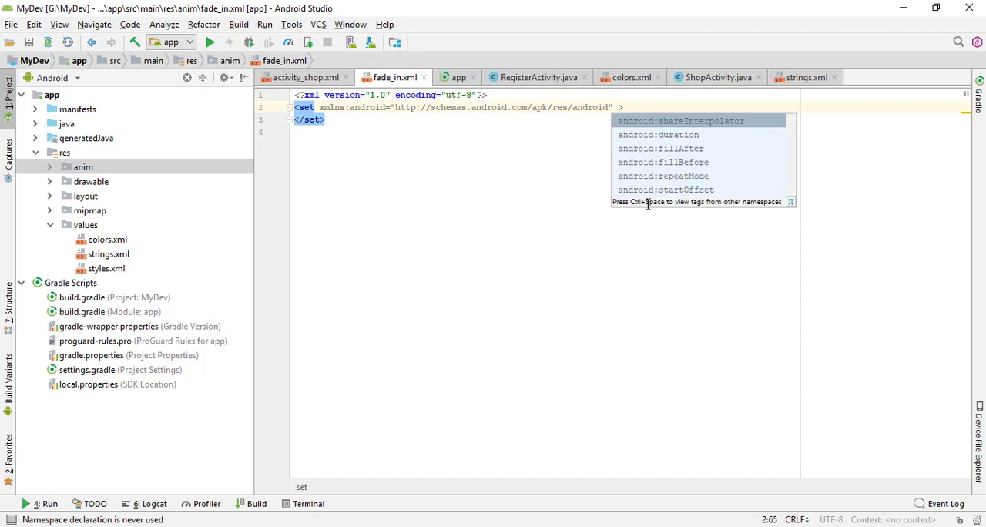
{"action": "type", "text": "andro"}
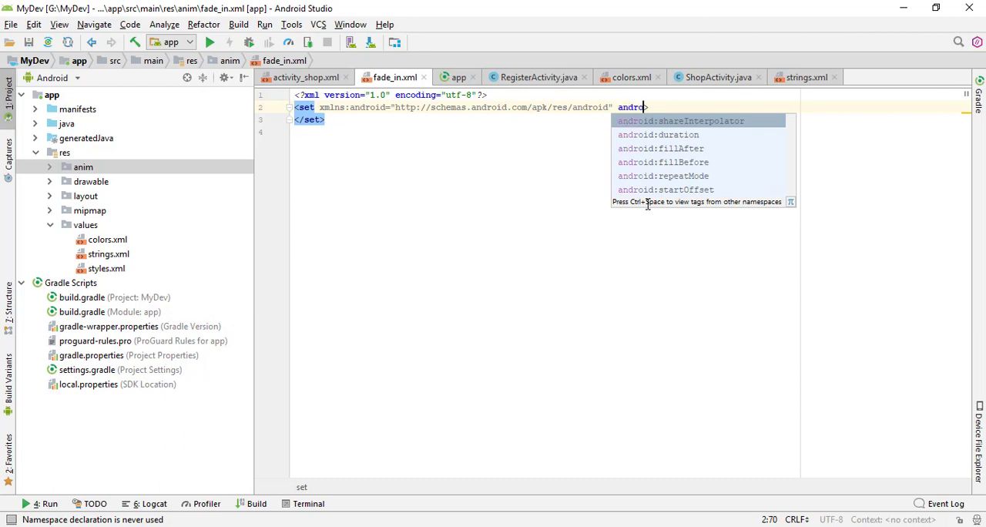
{"action": "type", "text": "int"}
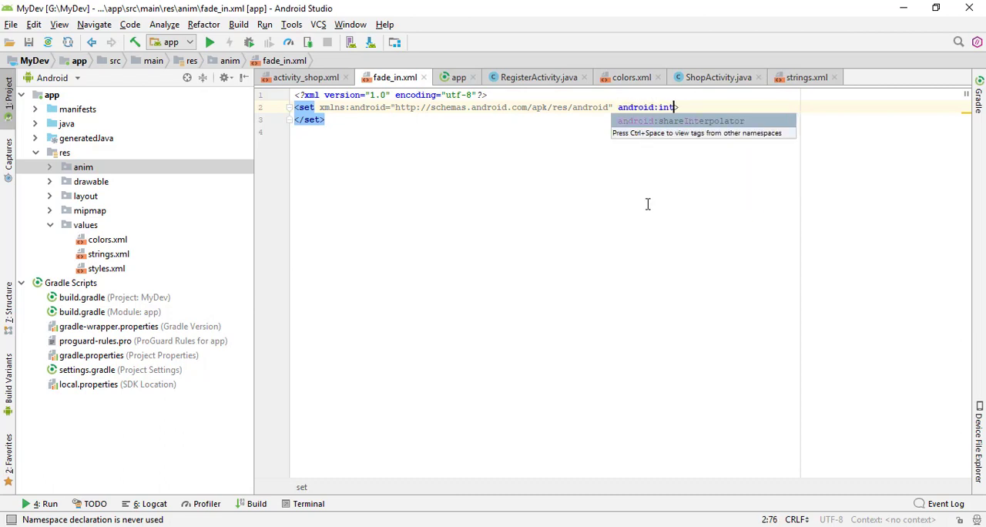
{"action": "type", "text": "erpolator=\""}
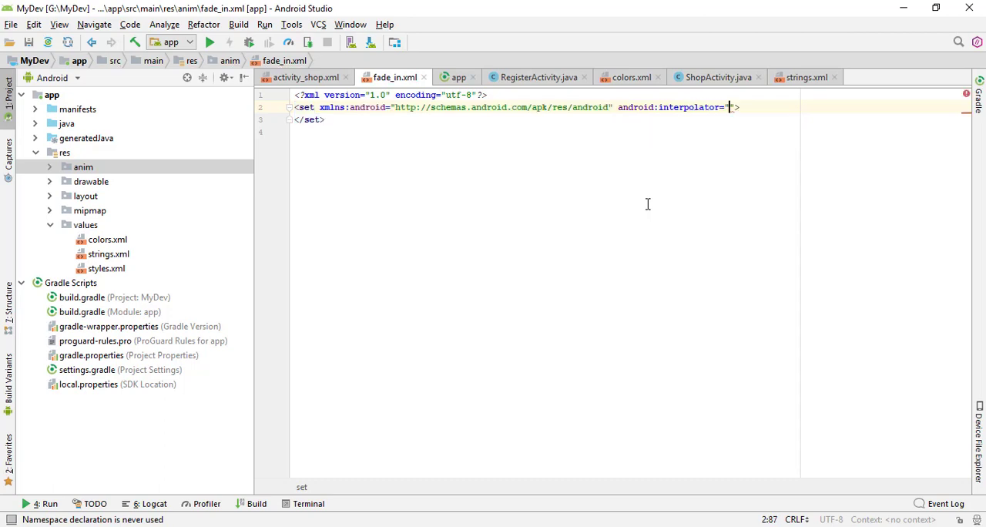
{"action": "type", "text": "@android:"}
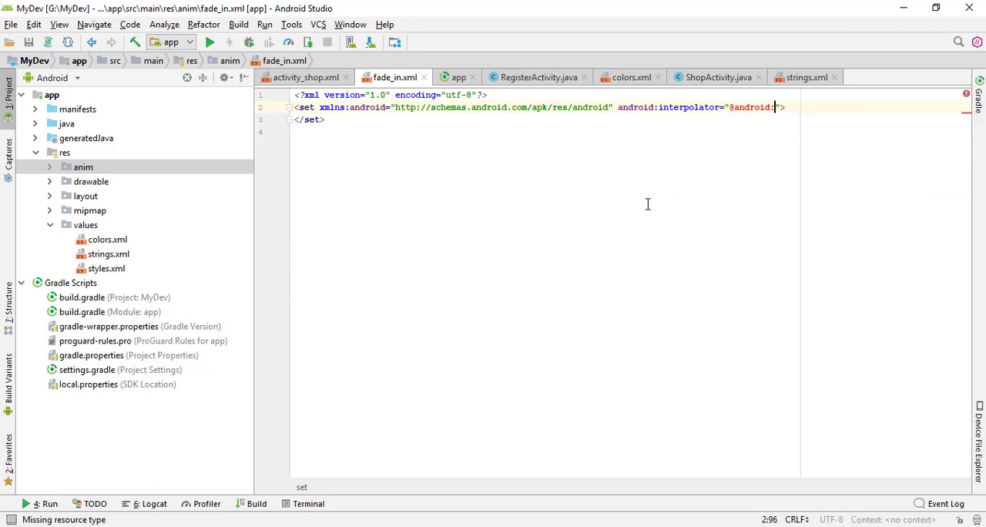
{"action": "type", "text": "anim/linear_interpolator"}
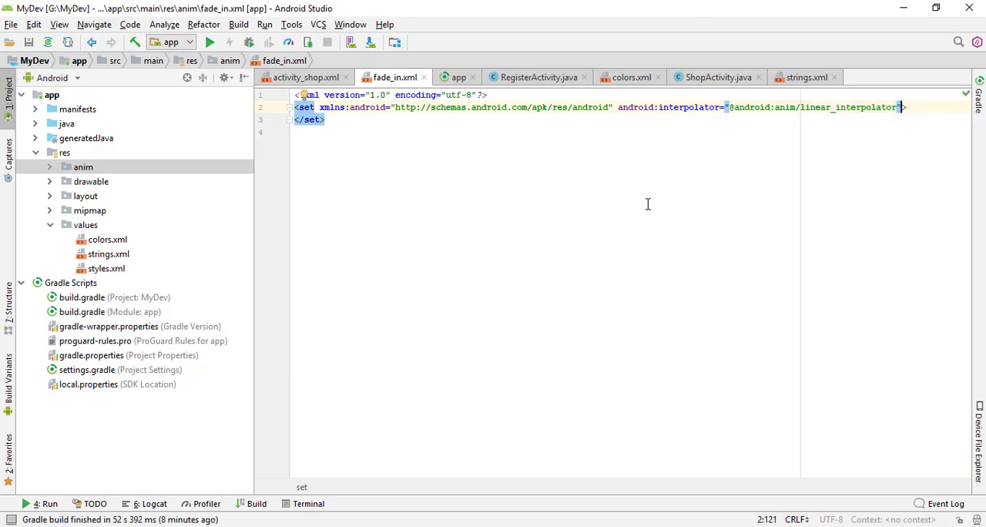
- Add an alpha animation from 0.1 to 1.0 with a 1500 ms duration
{"action": "key", "text": "enter"}
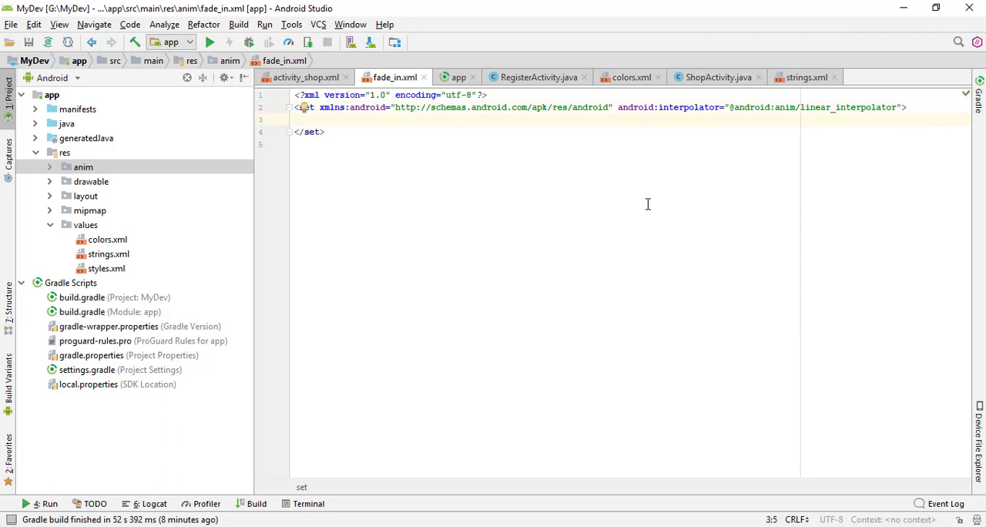
{"action": "type", "text": "<alpha"}
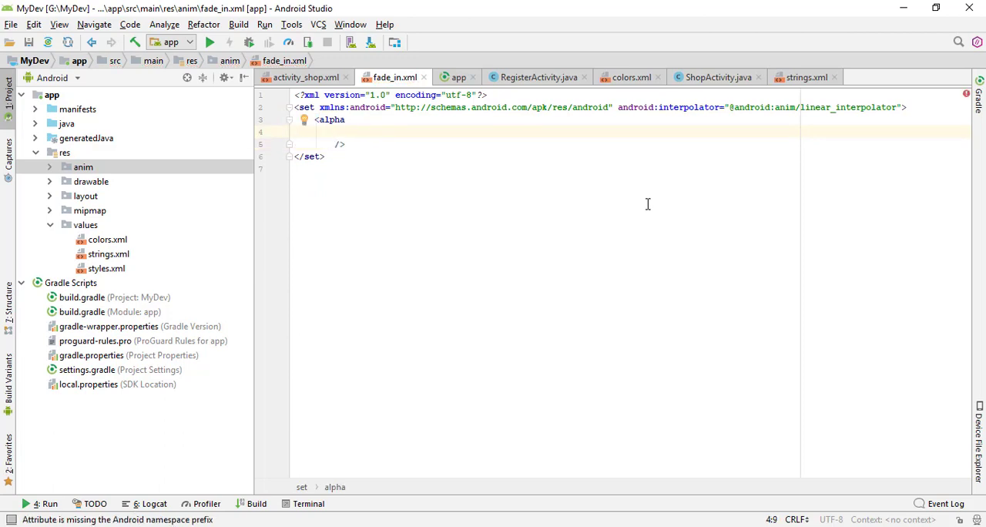
{"action": "type", "text": "al"}
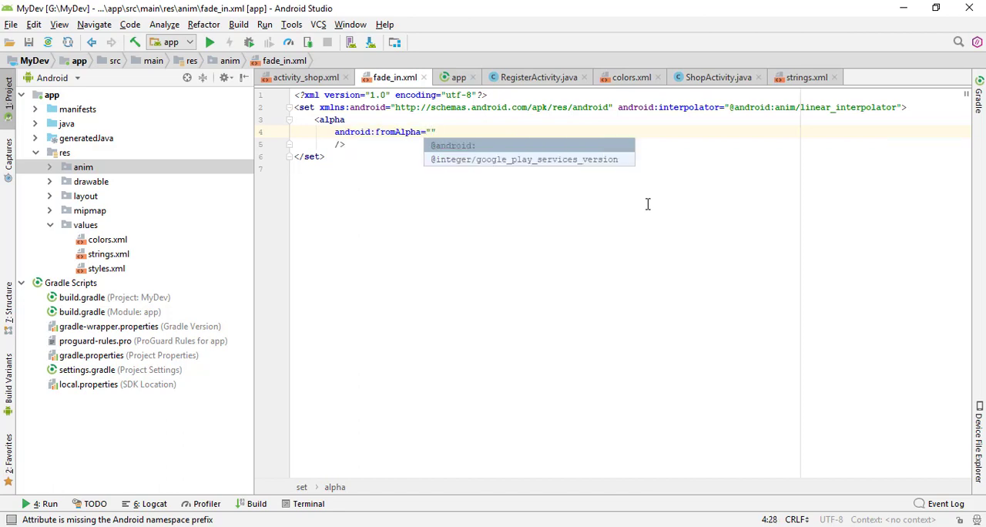
{"action": "type", "text": "0.1"}
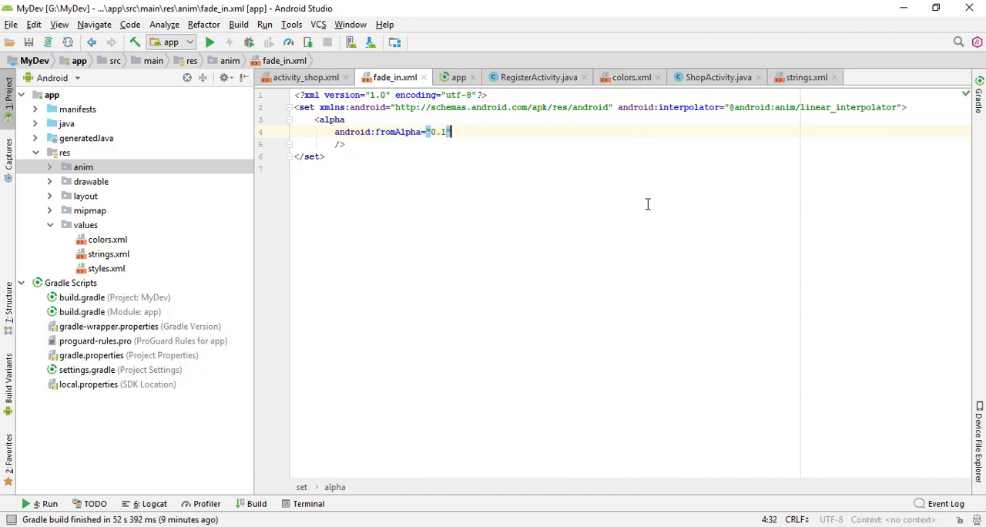
{"action": "type", "text": "toAlpha=\"1"}
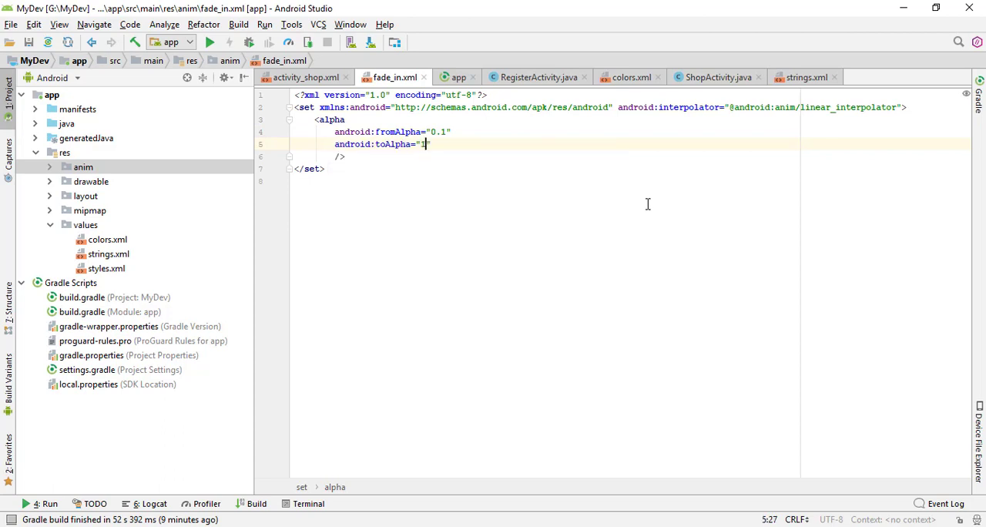
{"action": "type", "text": ".0"}
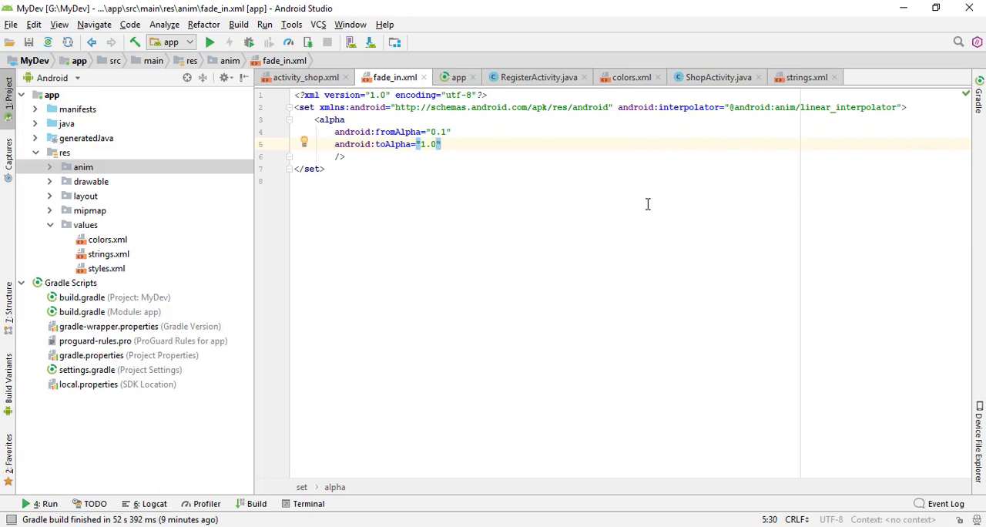
{"action": "type", "text": "du"}
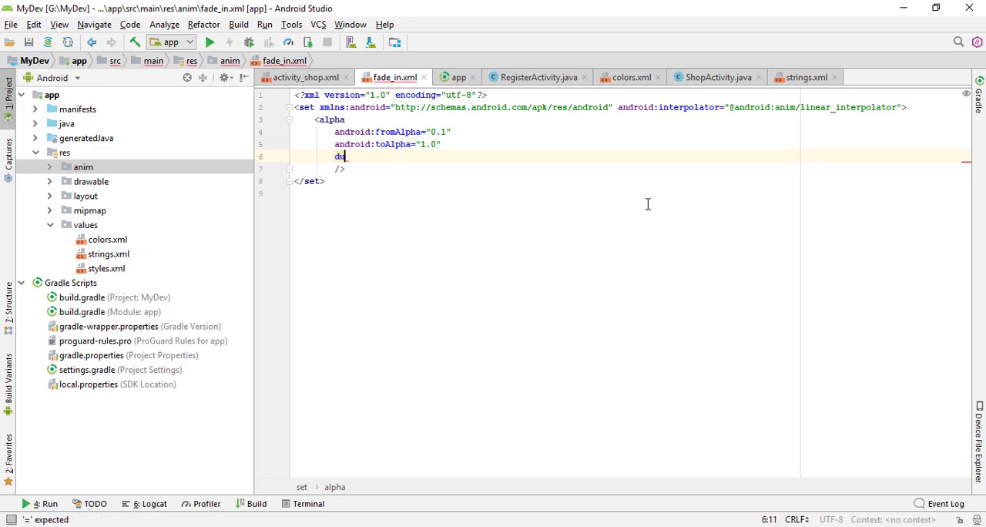
{"action": "type", "text": "android"}
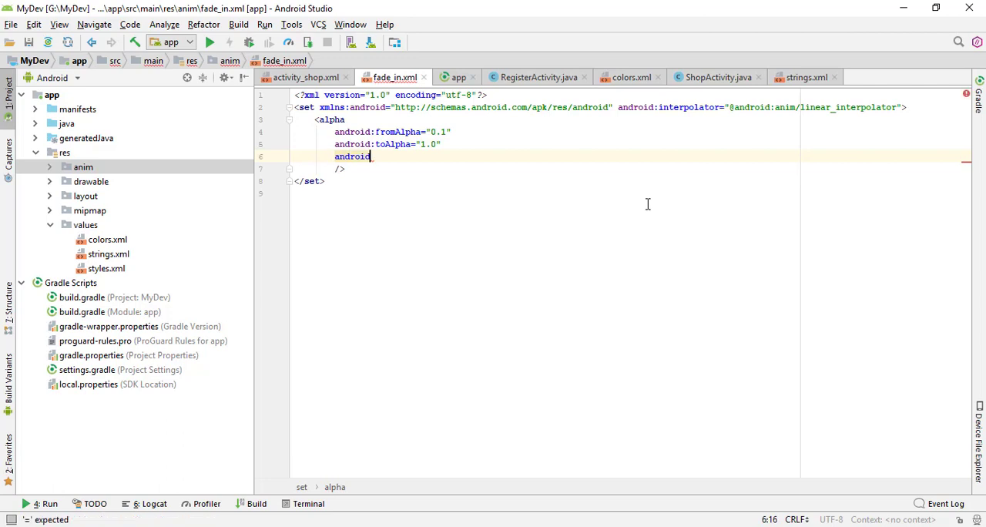
{"action": "type", "text": ":duration"}
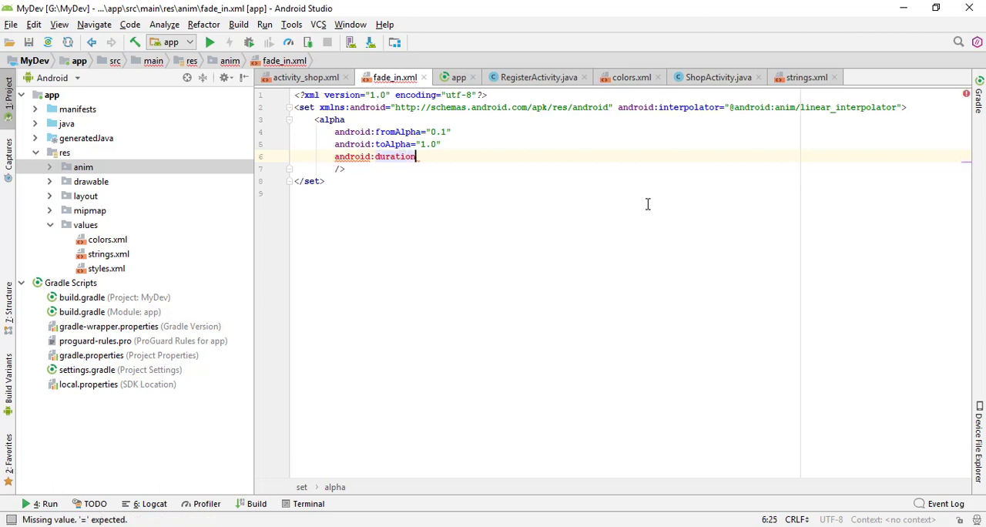
{"action": "type", "text": "=\""}
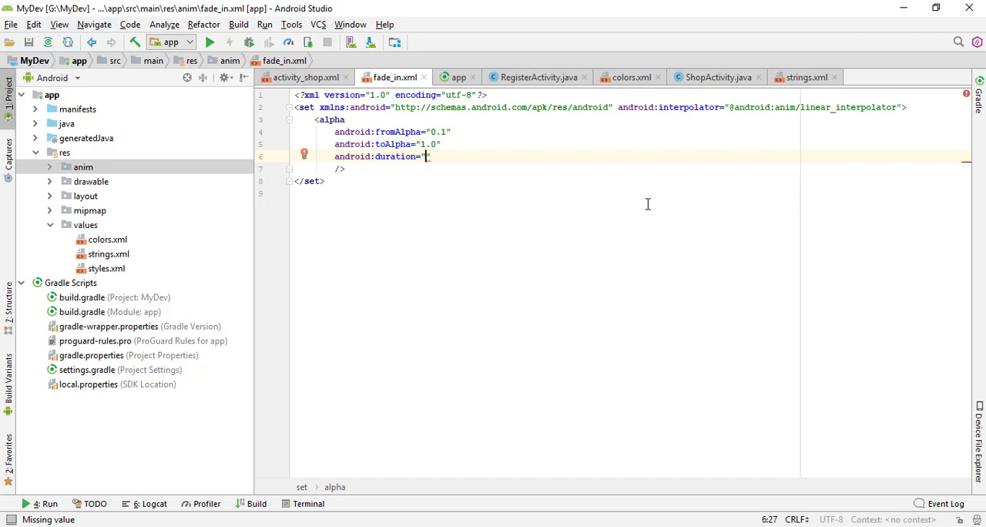
{"action": "type", "text": "150"}
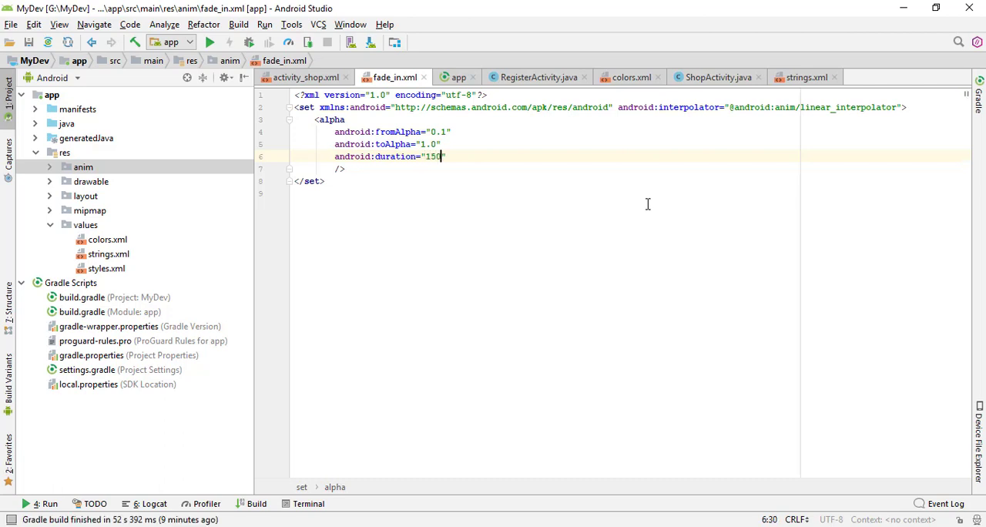
{"action": "type", "text": "0"}
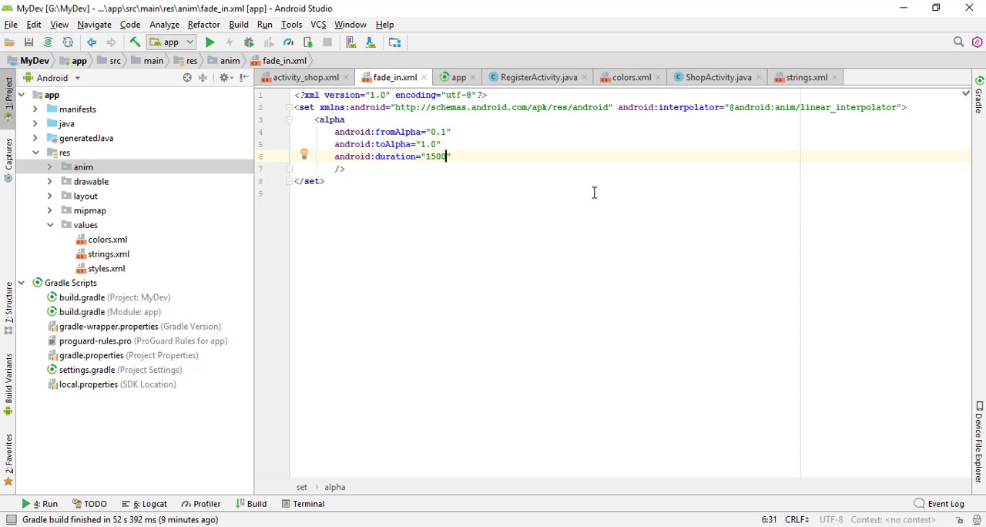
{"action": "mouse_move", "coordinate": [350, 183]}
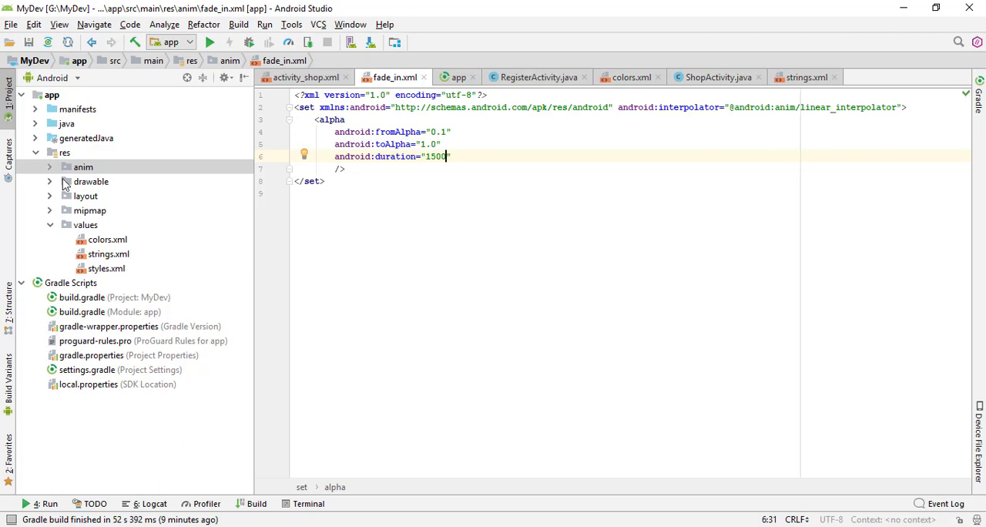
- Create a fade_out animation resource file in the anim folder
{"action": "left_click", "coordinate": [109, 181]}
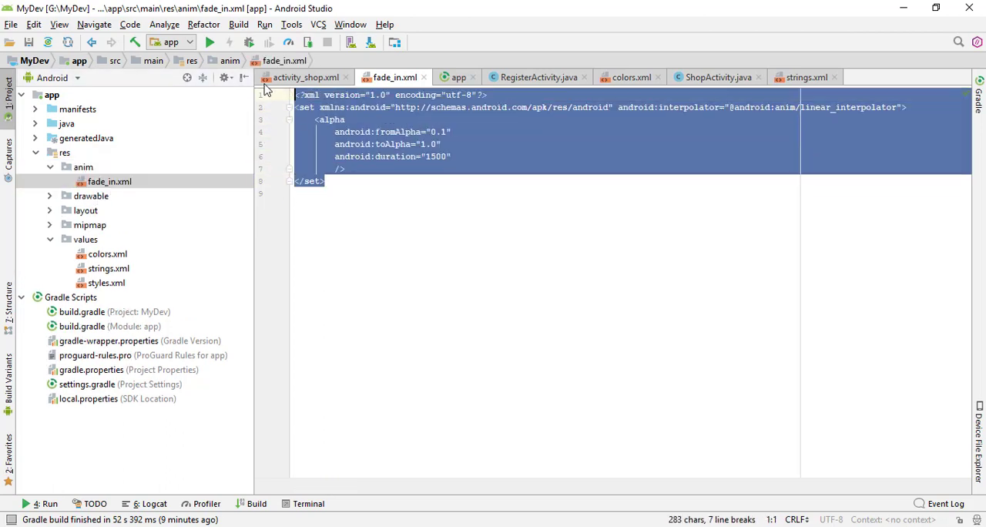
{"action": "right_click", "coordinate": [83, 166]}
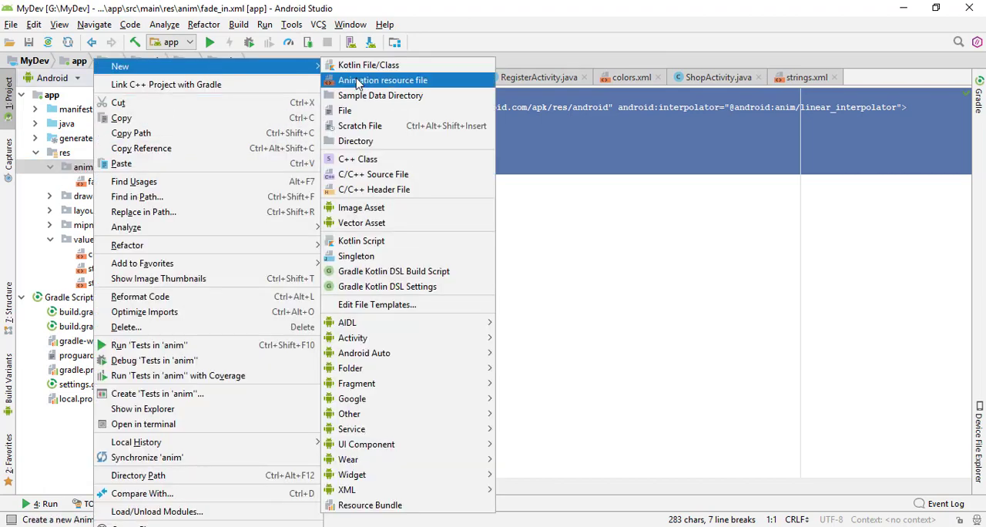
{"action": "left_click", "coordinate": [382, 80]}
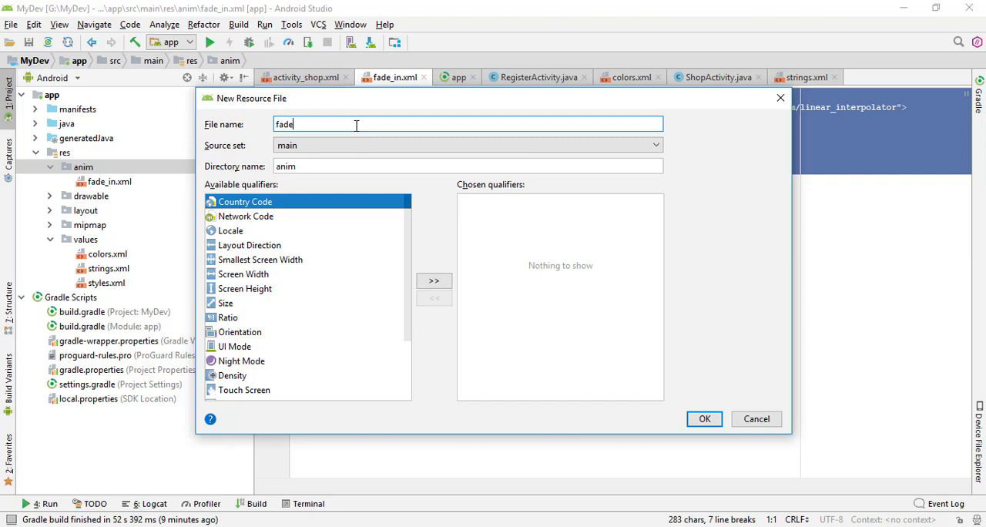
{"action": "type", "text": "_out"}
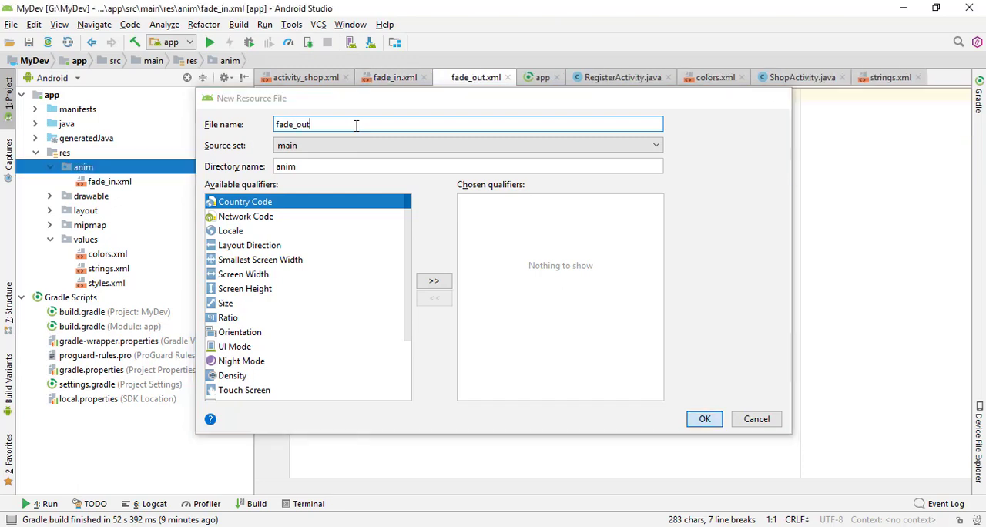
{"action": "left_click", "coordinate": [703, 418]}
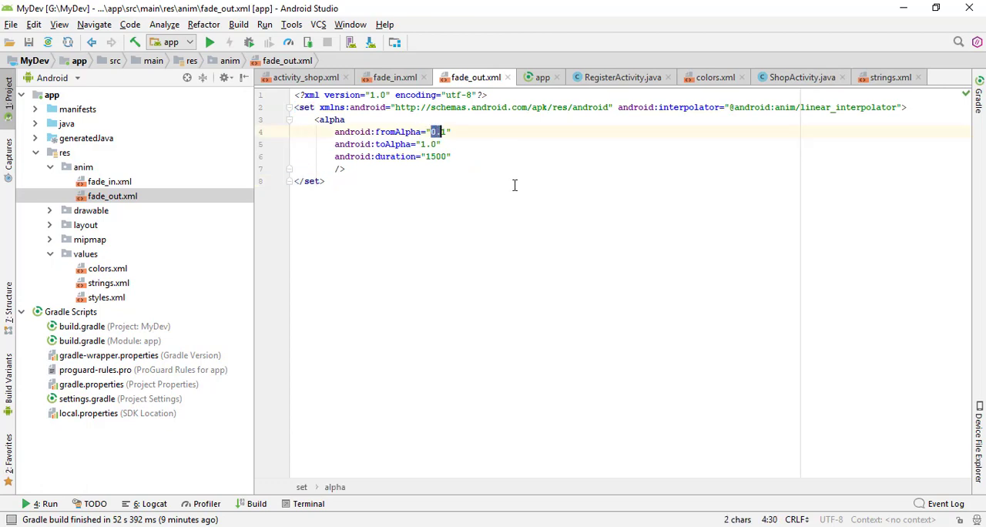
- Swap the pasted alpha values so fromAlpha is 1.0 and toAlpha is 0.1
{"action": "type", "text": "1.0"}
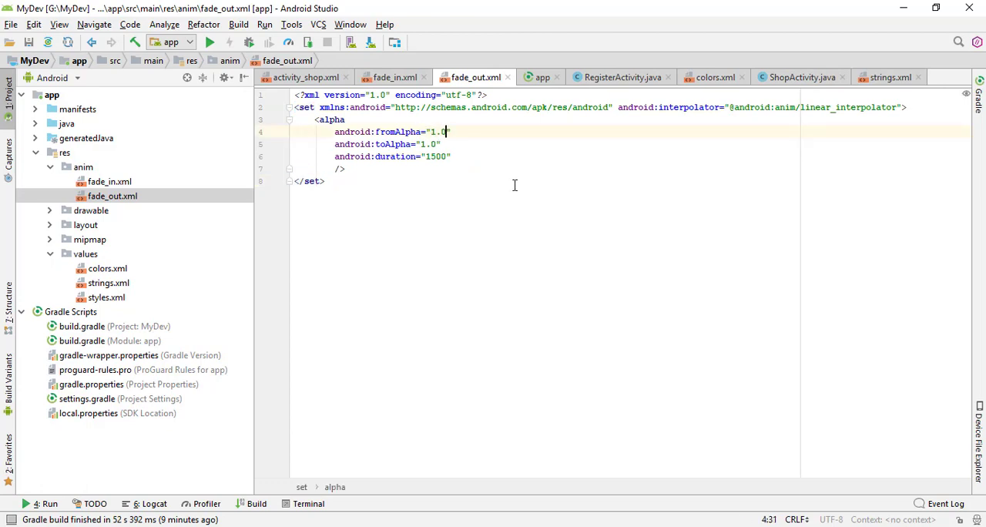
{"action": "double_click", "coordinate": [429, 144]}
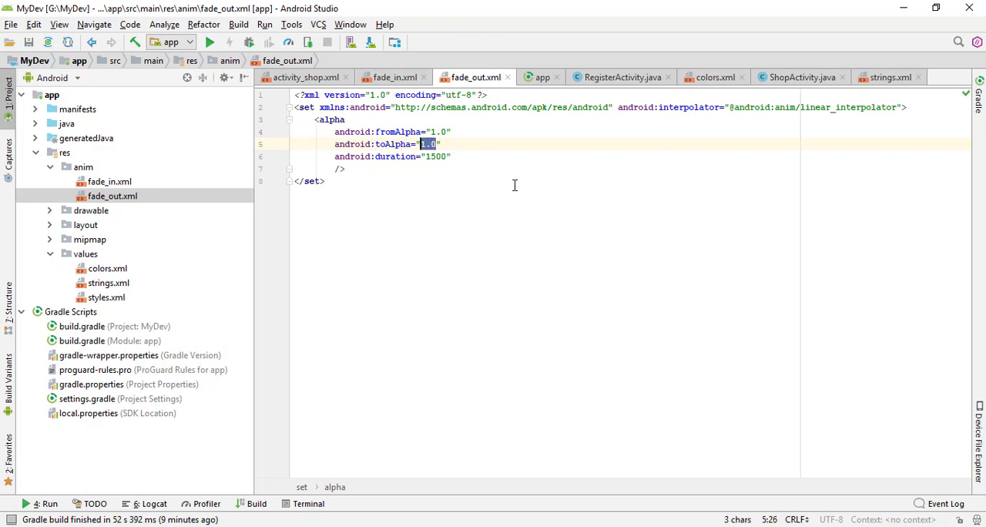
{"action": "type", "text": "0.1"}
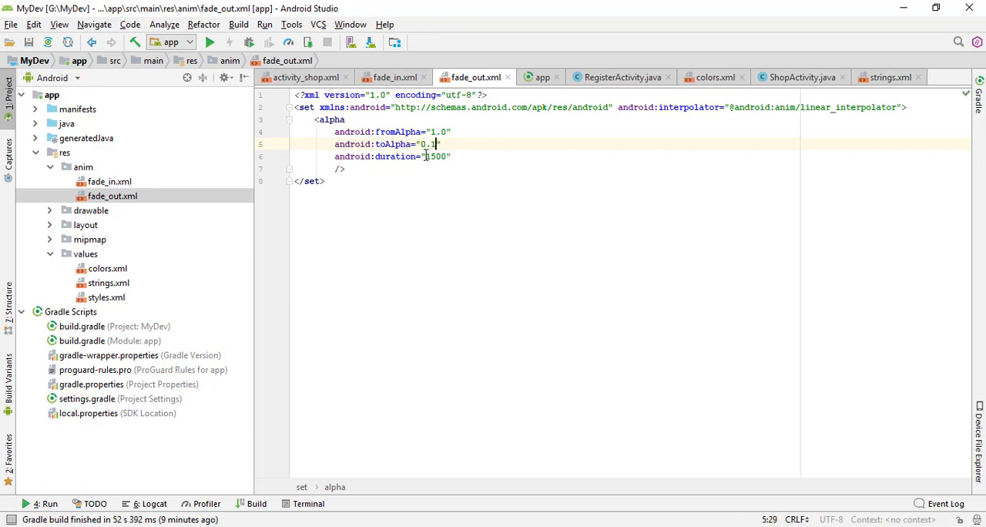
{"action": "left_click", "coordinate": [316, 181]}
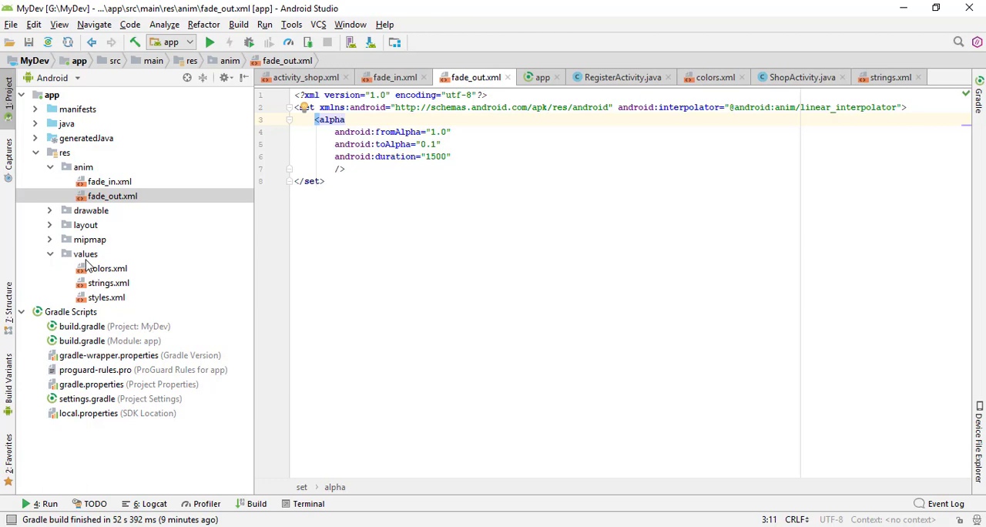
{"action": "mouse_move", "coordinate": [116, 301]}
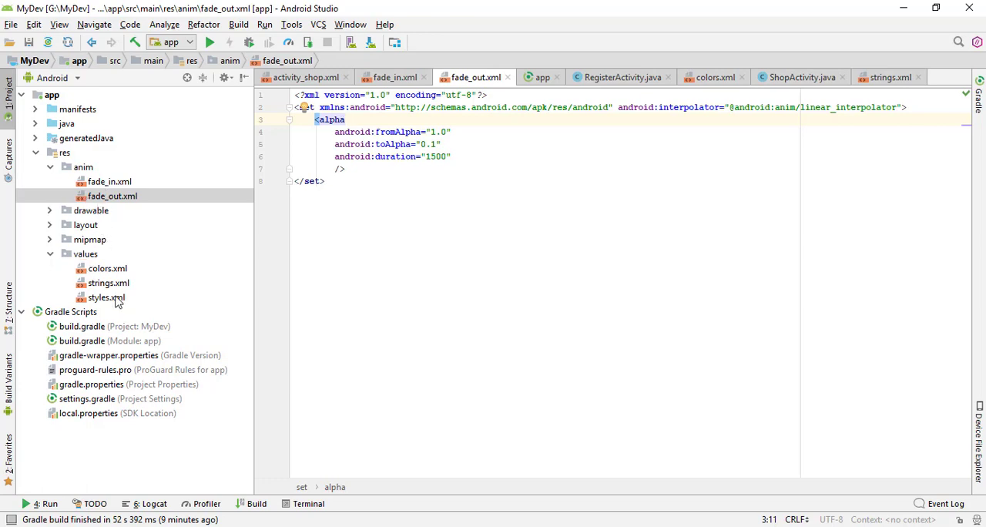
- In activity_shop.xml, rename the root ConstraintLayout tag to LinearLayout
{"action": "left_click", "coordinate": [305, 77]}
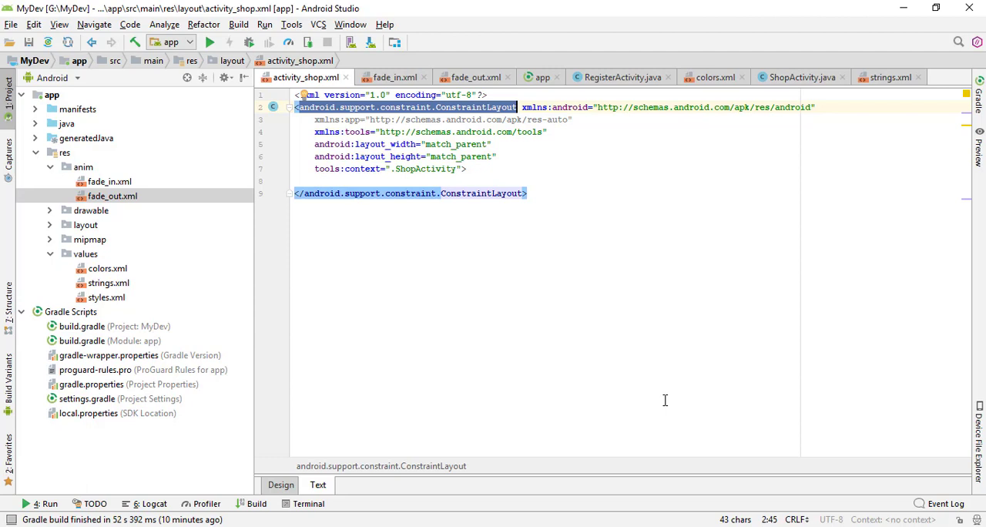
{"action": "type", "text": "LinearLayout"}
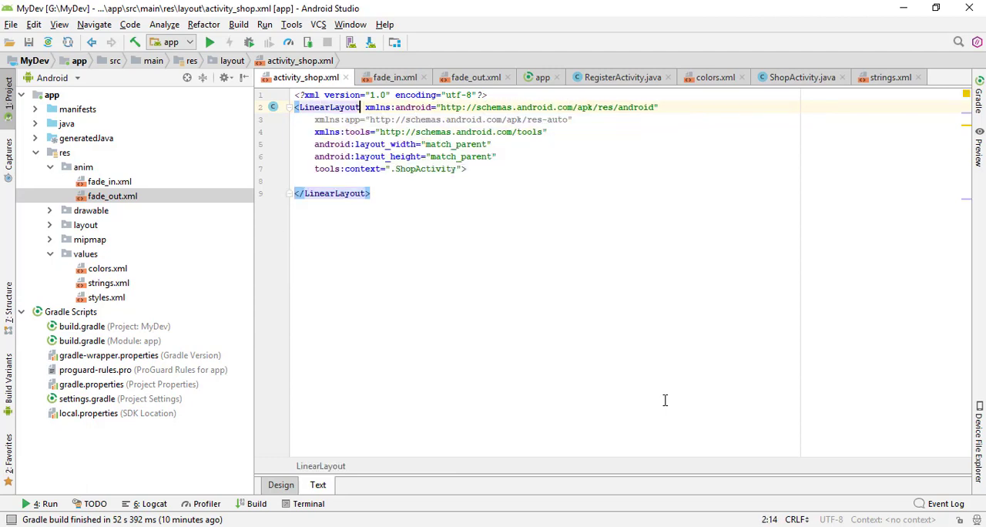
- Add a match_parent, 220dp-tall ViewFlipper with id imgBanner inside the LinearLayout
{"action": "left_click", "coordinate": [465, 169]}
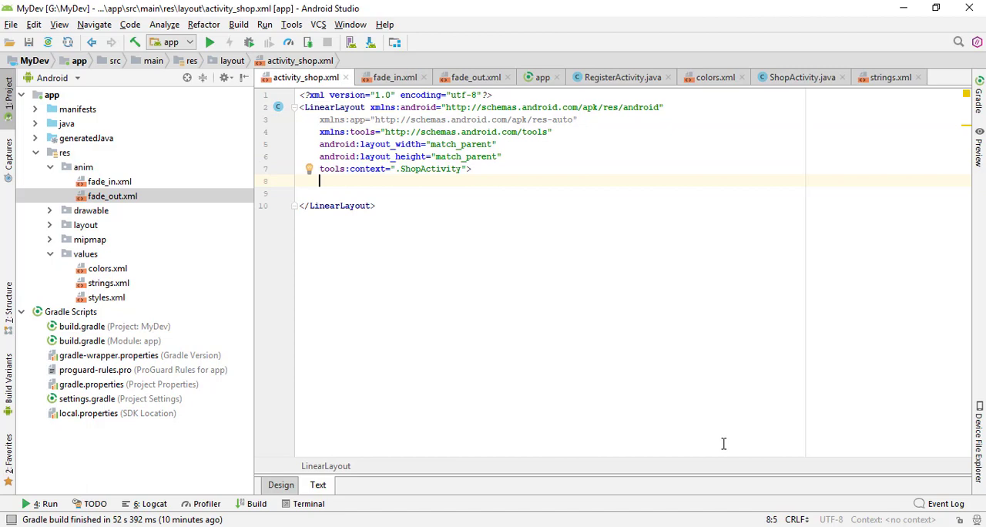
{"action": "type", "text": "<"}
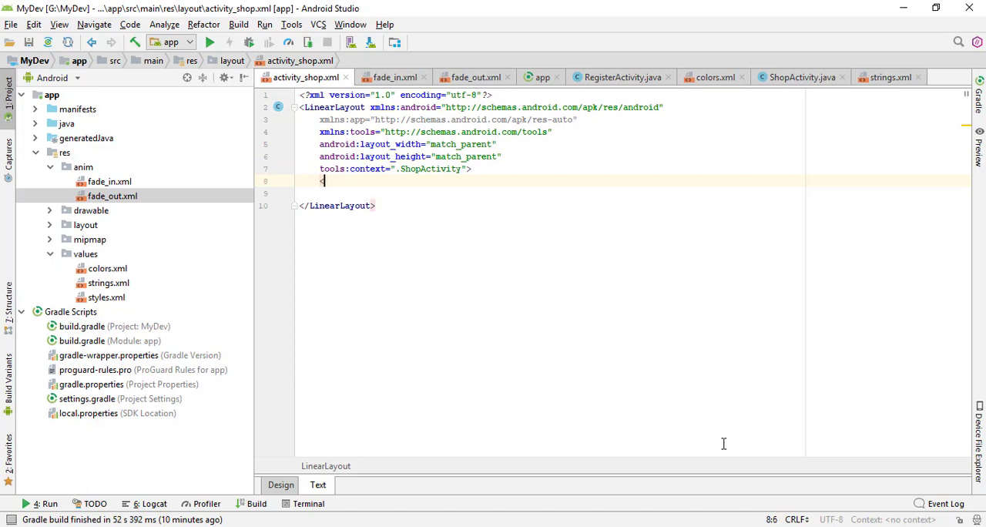
{"action": "type", "text": "ViewFlipper"}
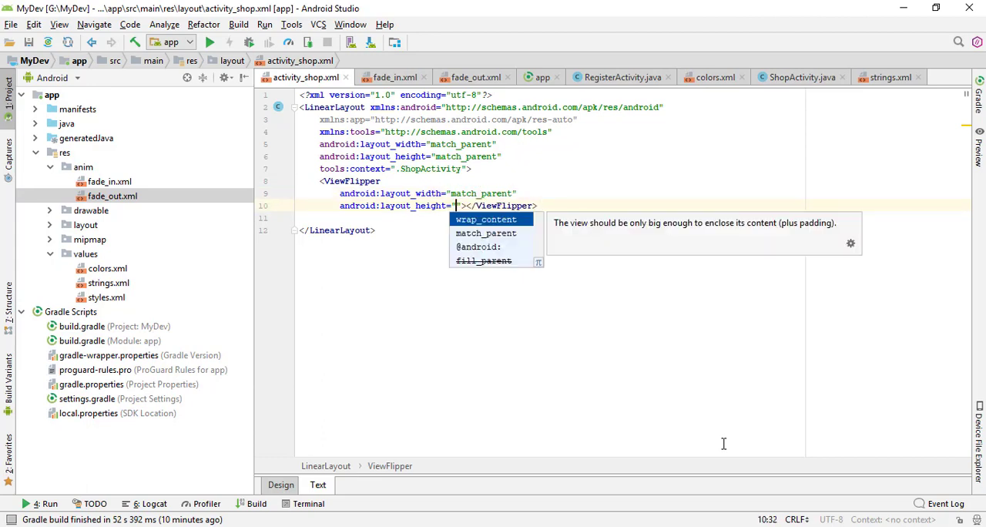
{"action": "type", "text": "220"}
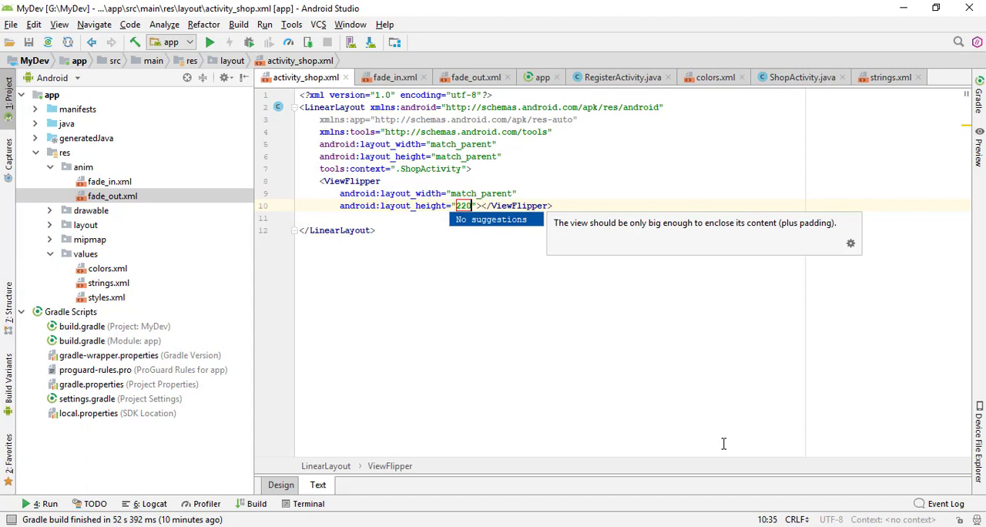
{"action": "type", "text": "dp"}
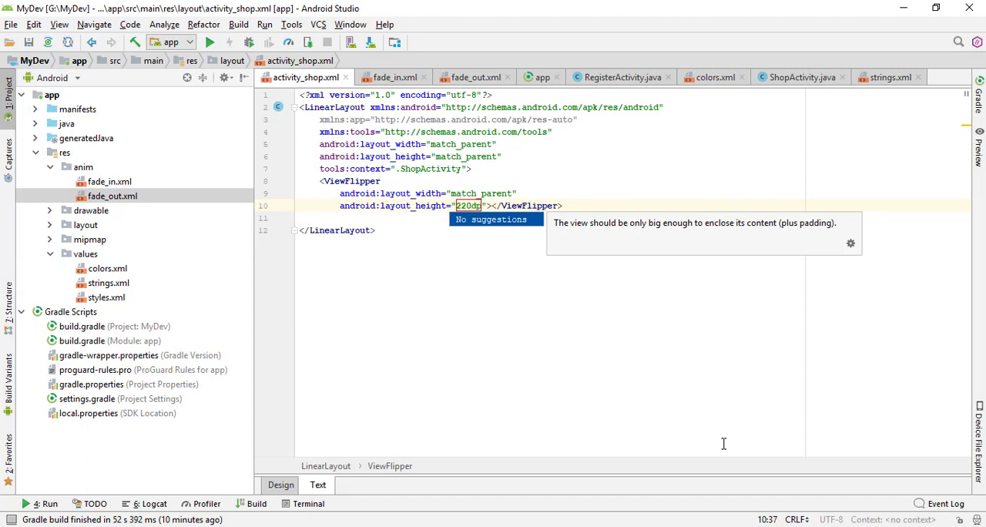
{"action": "key", "text": "Return"}
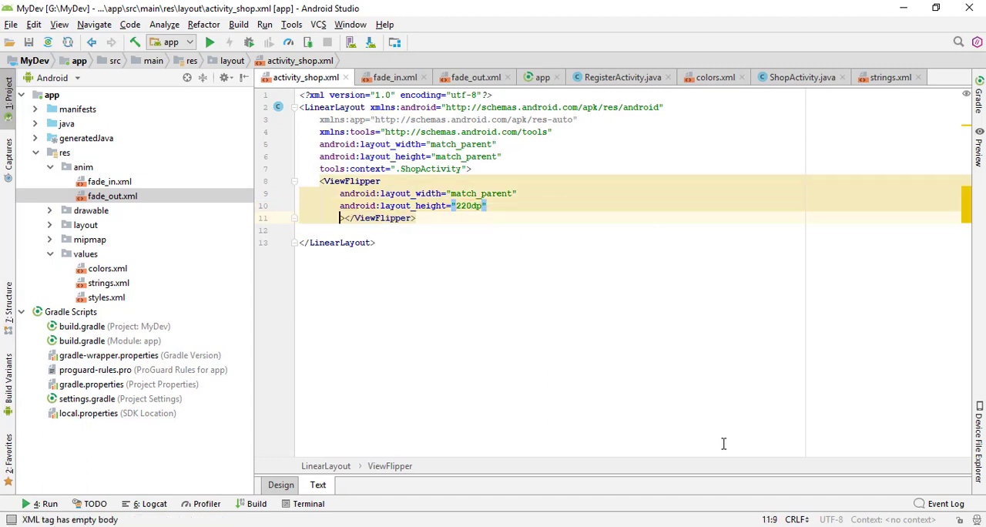
{"action": "key", "text": "enter"}
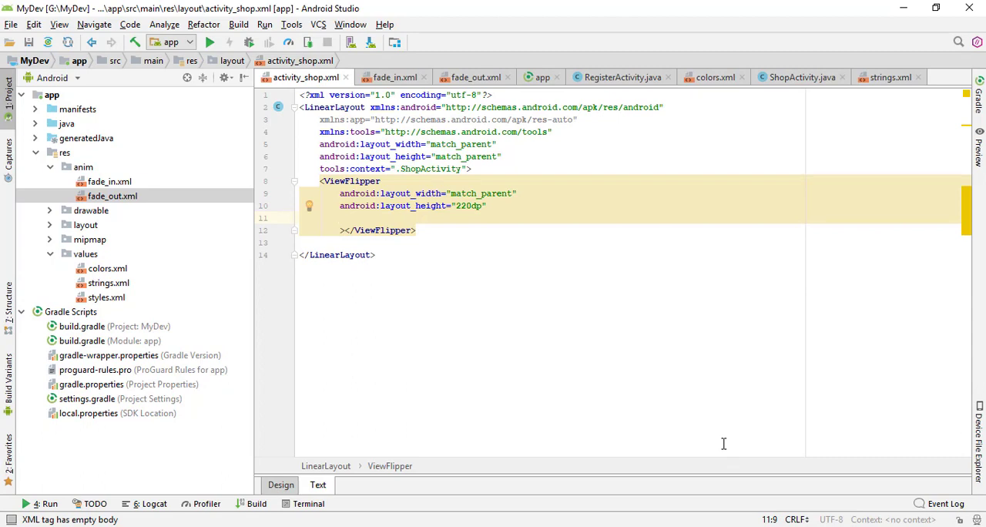
{"action": "type", "text": "android:id=\"@+id/"}
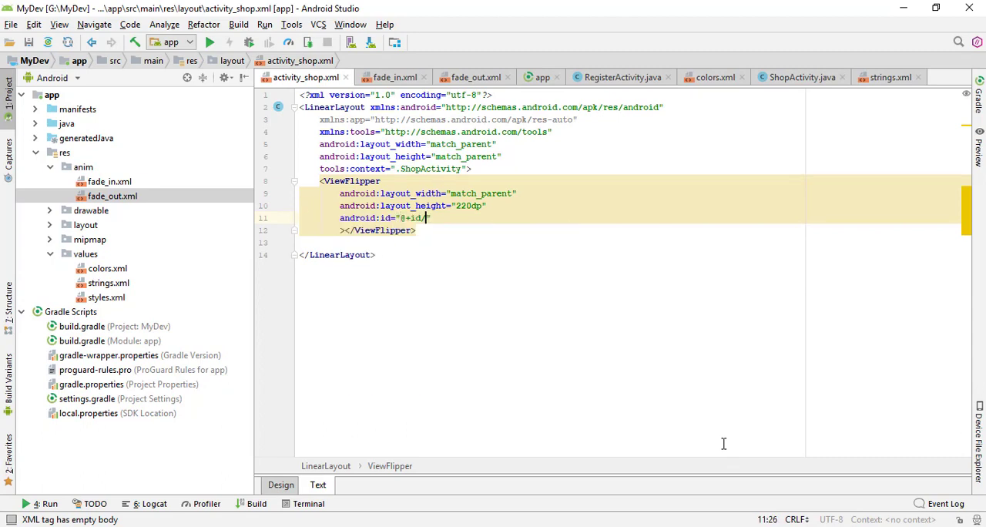
{"action": "type", "text": "imgBanner"}
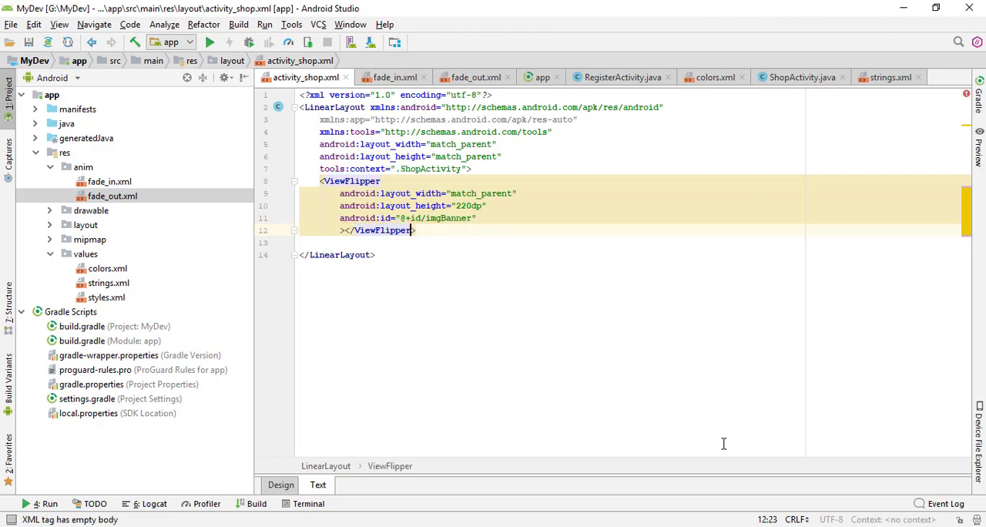
{"action": "key", "text": "enter"}
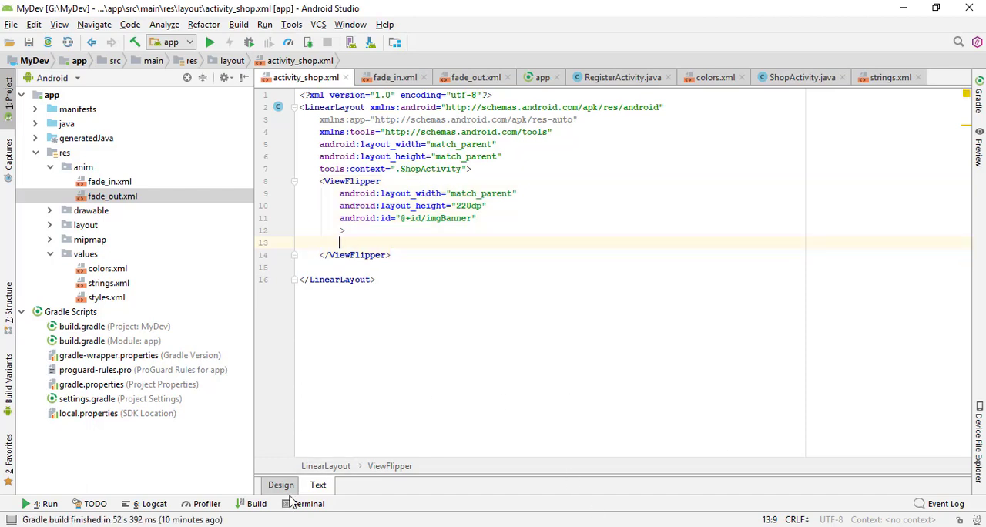
- Change imgBanner's layout_height from 220dp to 200dp and check it in the Design preview
{"action": "left_click", "coordinate": [281, 485]}
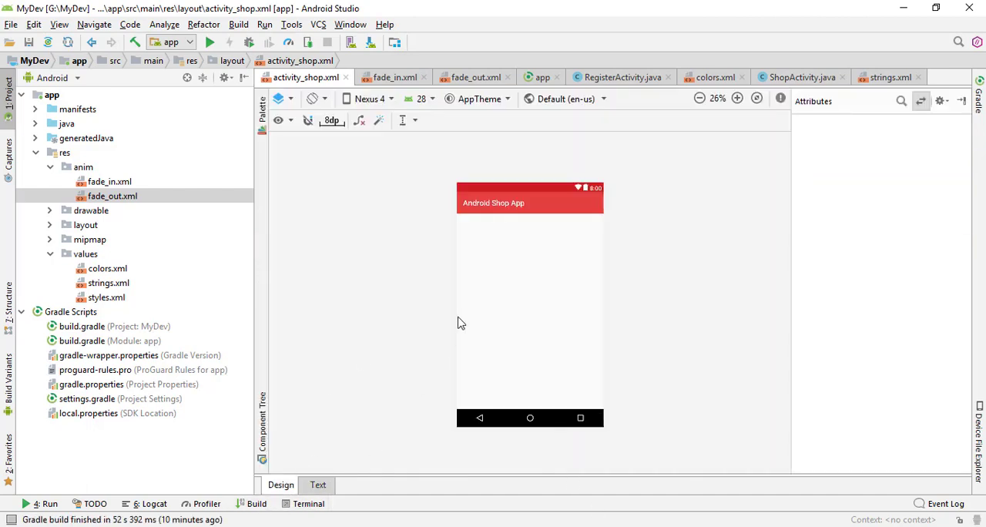
{"action": "mouse_move", "coordinate": [654, 257]}
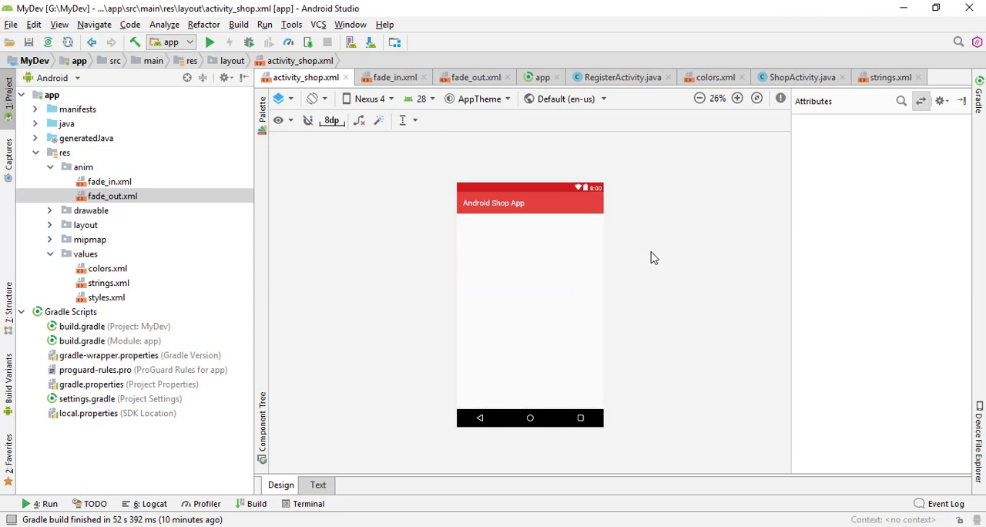
{"action": "left_click", "coordinate": [530, 254]}
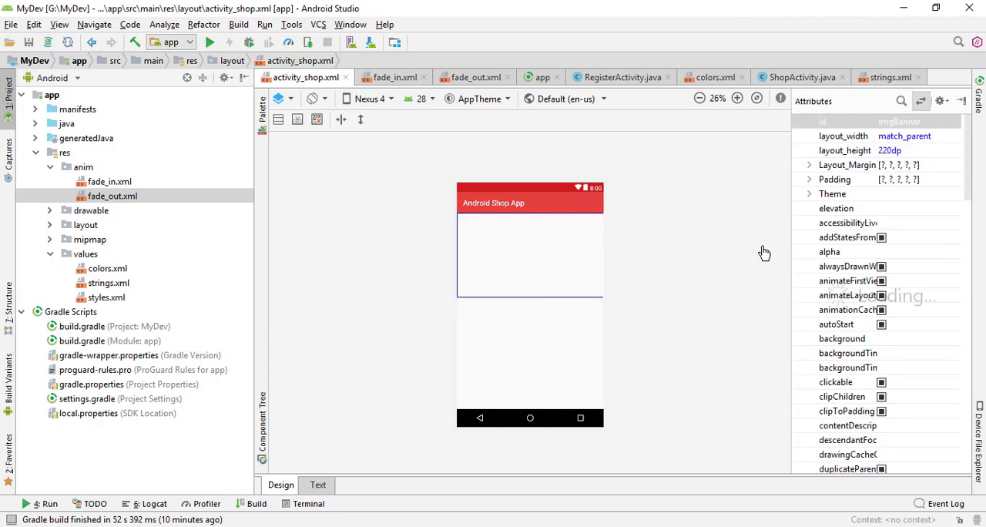
{"action": "left_click", "coordinate": [317, 484]}
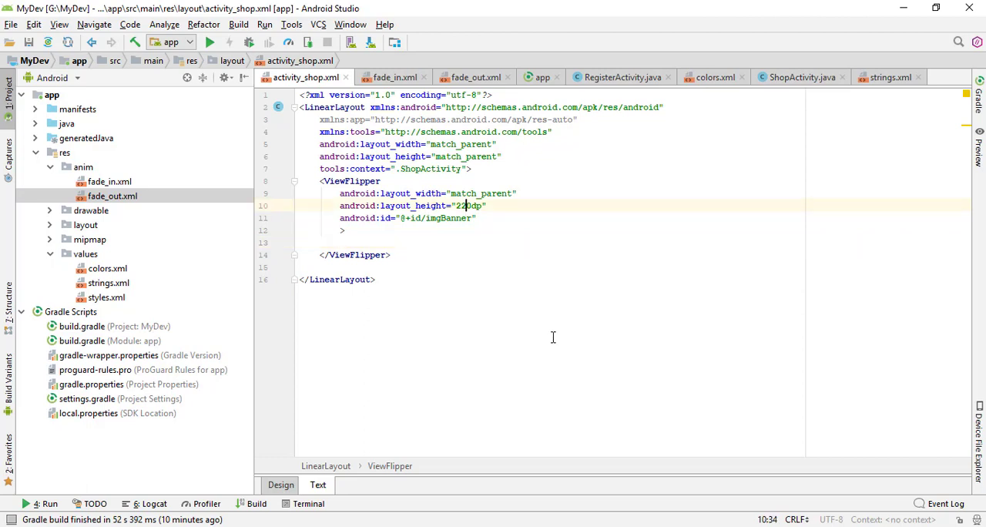
{"action": "double_click", "coordinate": [460, 205]}
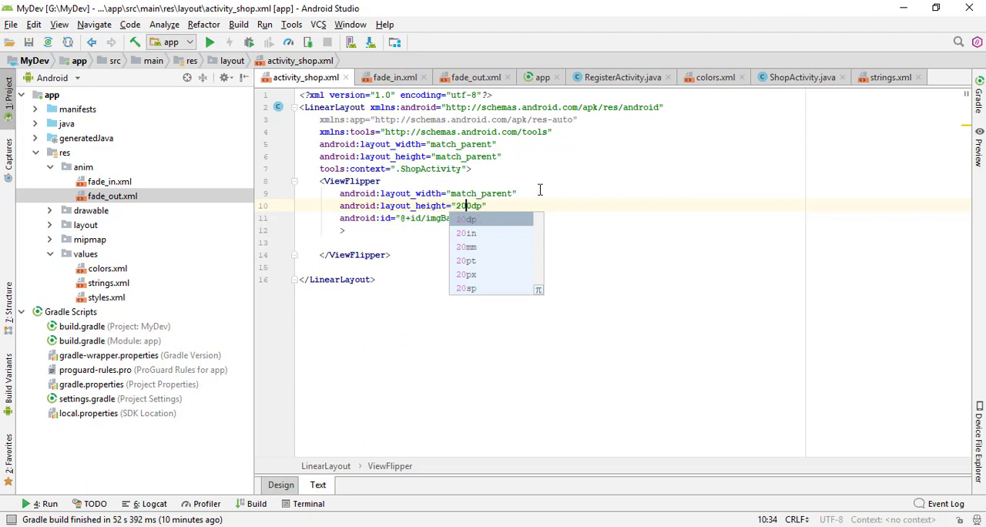
{"action": "left_click", "coordinate": [280, 485]}
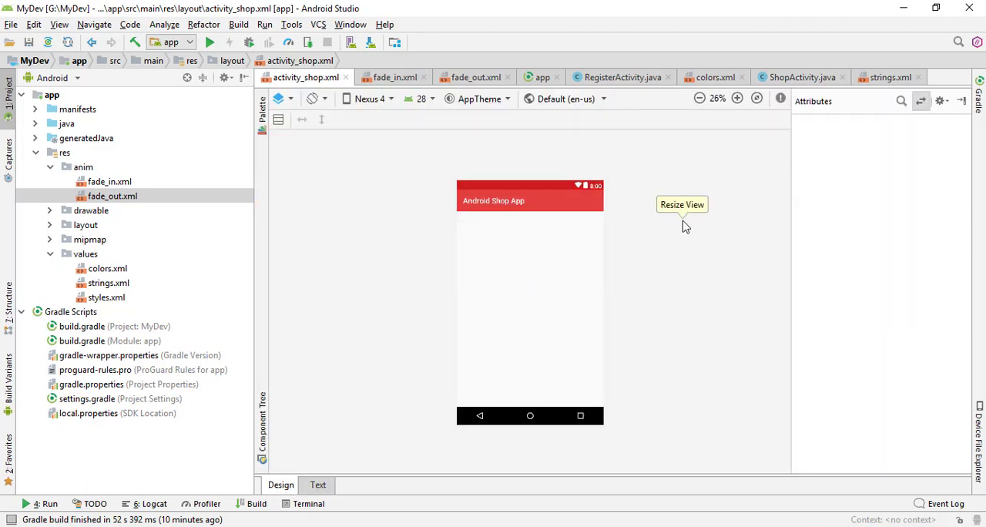
{"action": "left_click", "coordinate": [318, 485]}
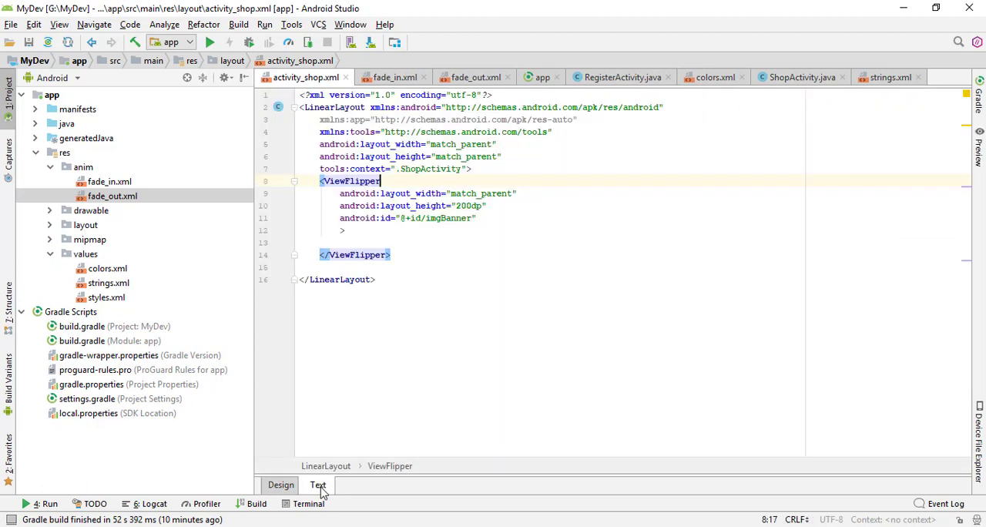
{"action": "left_click", "coordinate": [281, 484]}
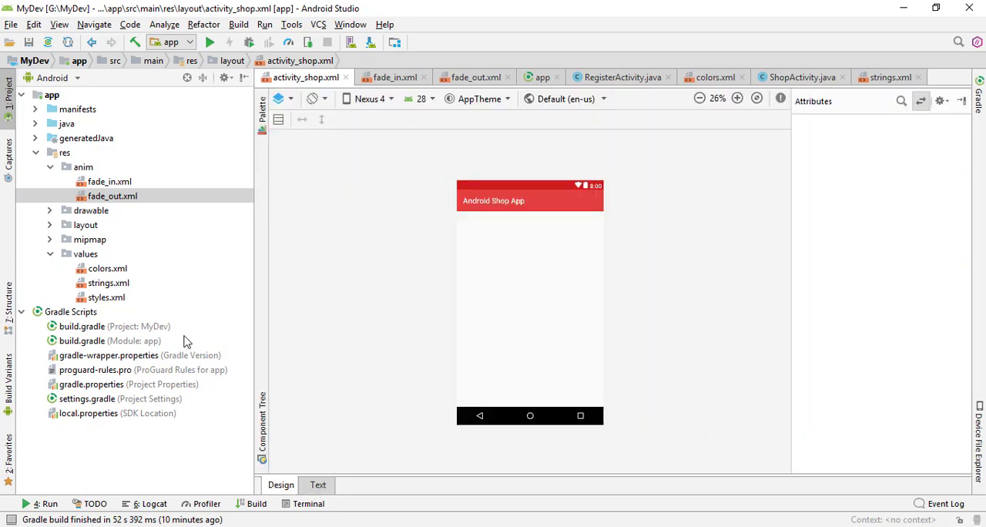
- Select banner1.png, banner2.png and banner3.png together in the ShopLayout folder
{"action": "left_click", "coordinate": [49, 210]}
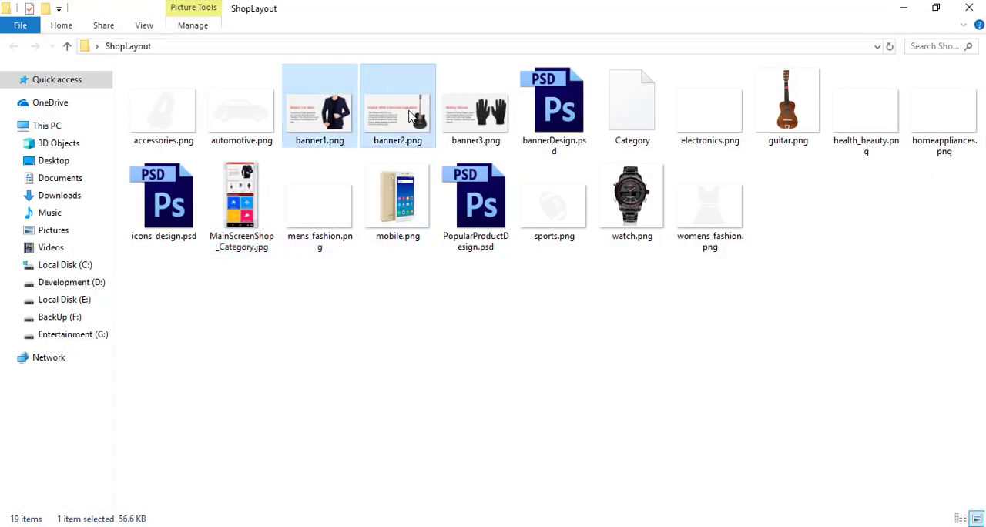
{"action": "left_click", "coordinate": [475, 106]}
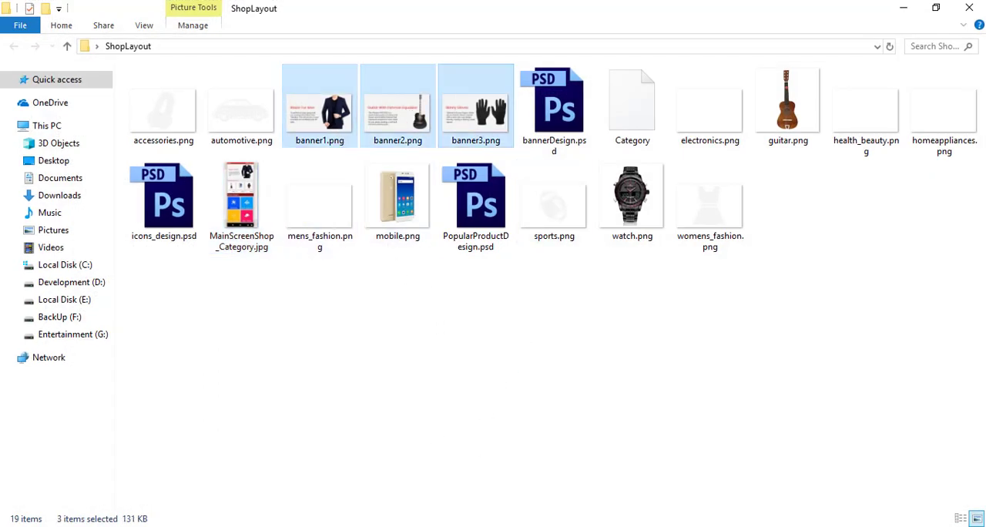
{"action": "mouse_move", "coordinate": [842, 6]}
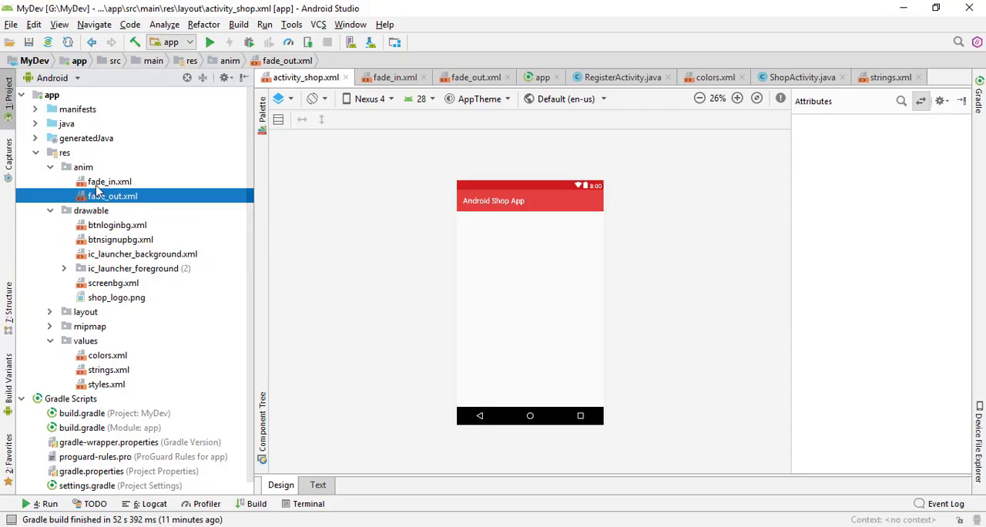
- Paste the three banner PNGs into res/drawable, confirm both dialogs, and open ShopActivity.java
{"action": "left_click", "coordinate": [91, 211]}
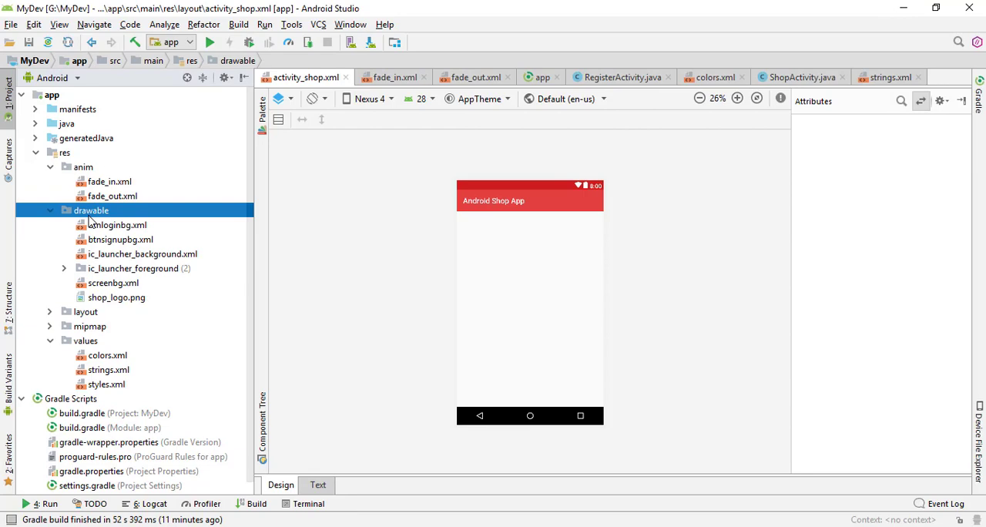
{"action": "right_click", "coordinate": [91, 211]}
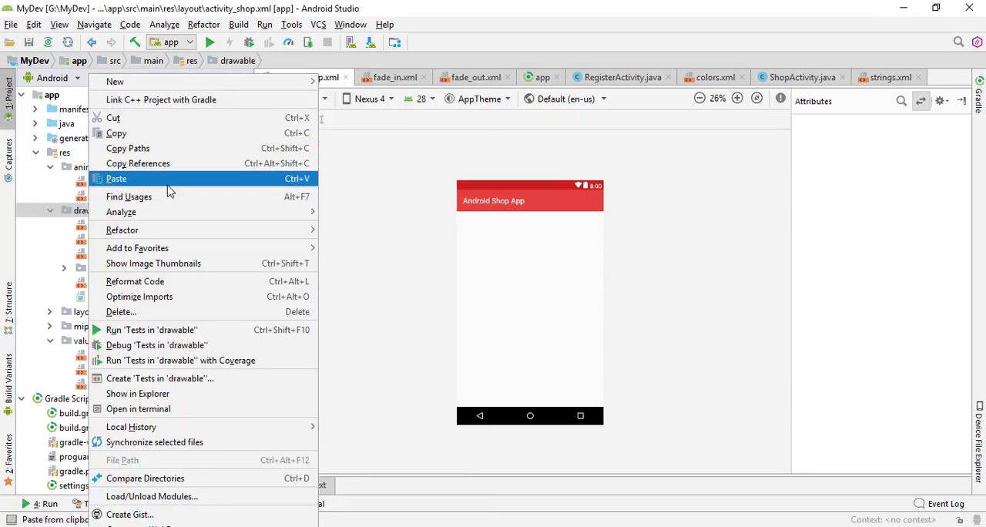
{"action": "left_click", "coordinate": [116, 178]}
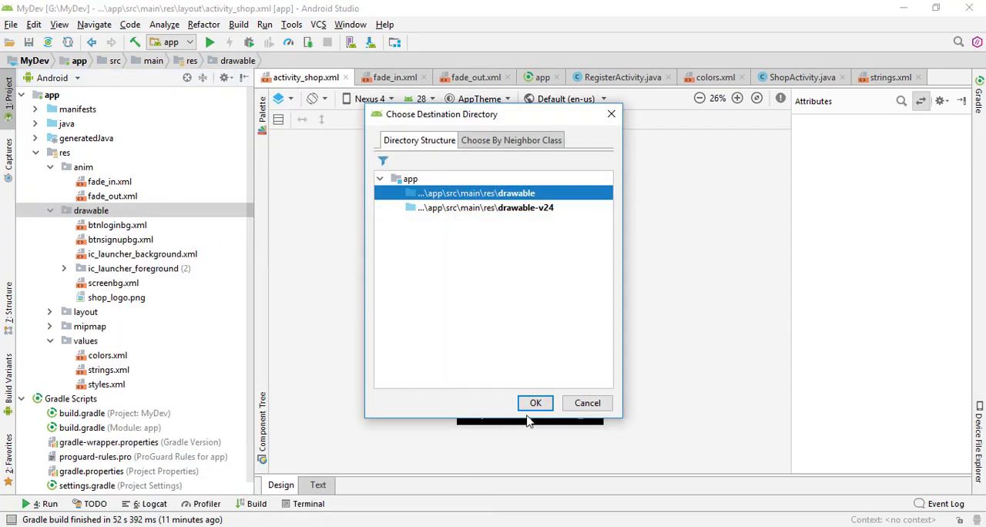
{"action": "left_click", "coordinate": [535, 402]}
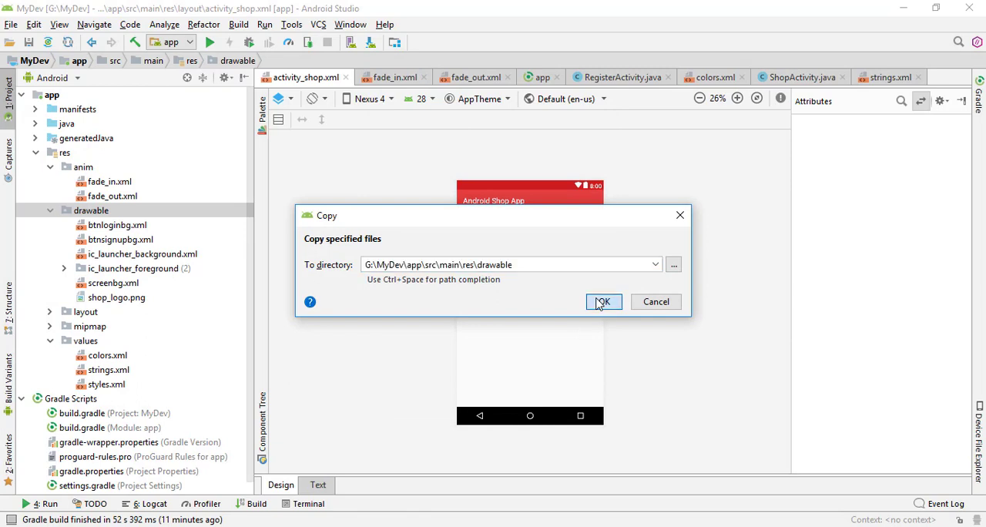
{"action": "left_click", "coordinate": [604, 301]}
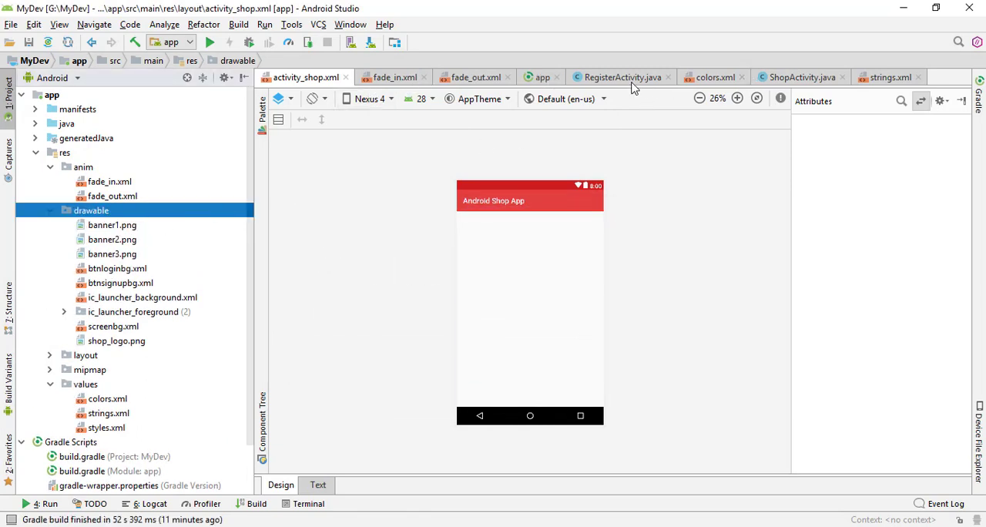
{"action": "left_click", "coordinate": [801, 77]}
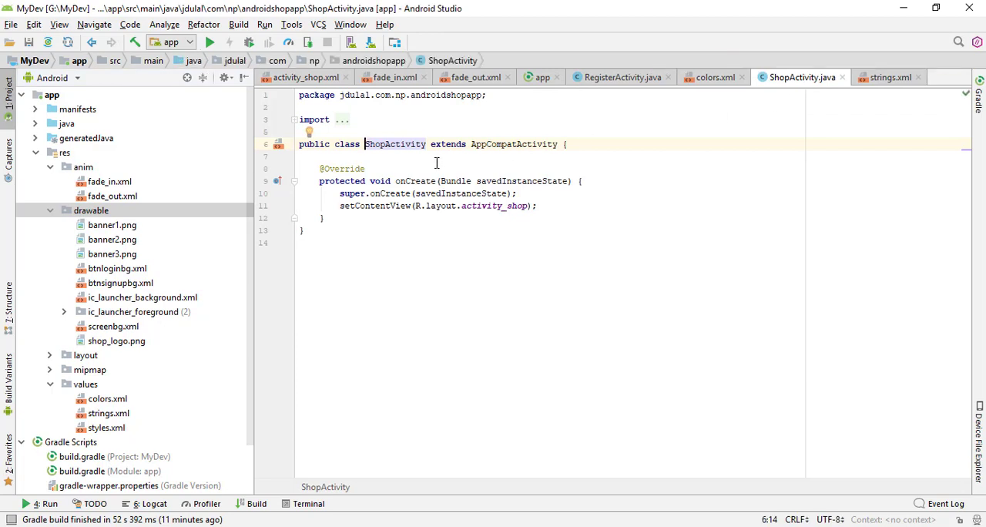
{"action": "mouse_move", "coordinate": [345, 206]}
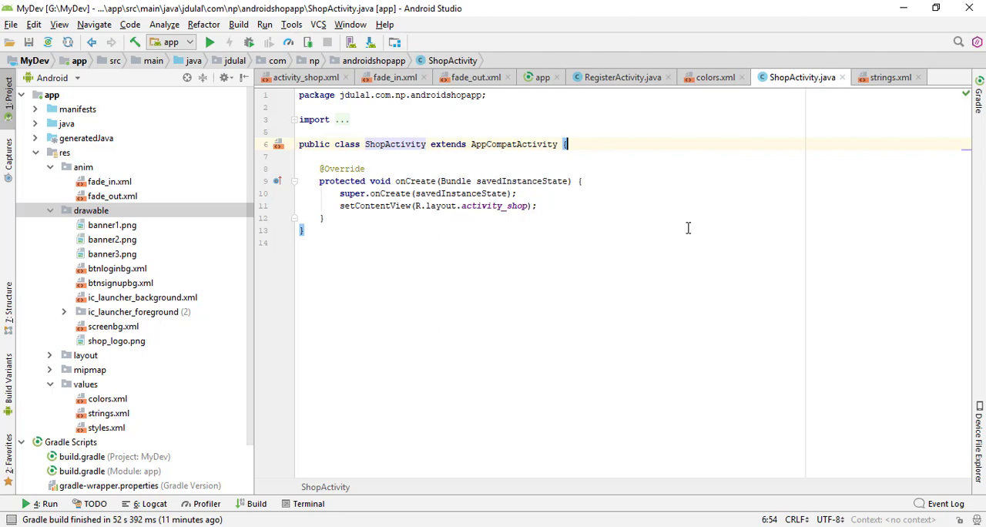
- Declare a ViewFlipper field named imgBanner in ShopActivity
{"action": "key", "text": "enter"}
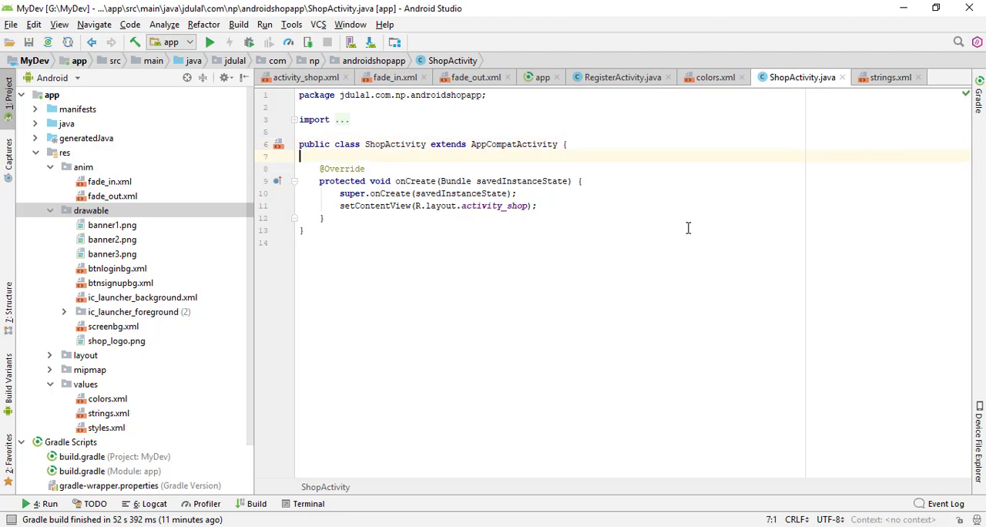
{"action": "type", "text": "Vie"}
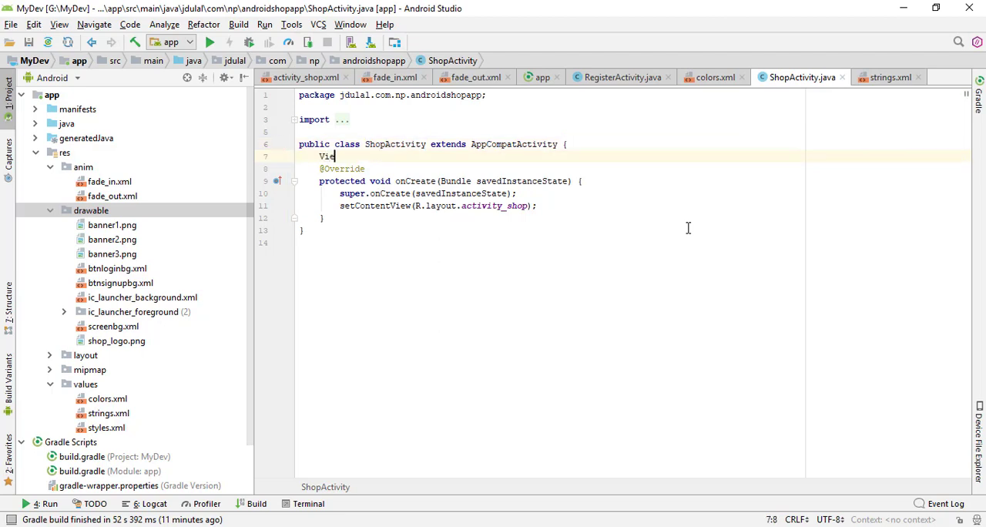
{"action": "type", "text": "Flipper"}
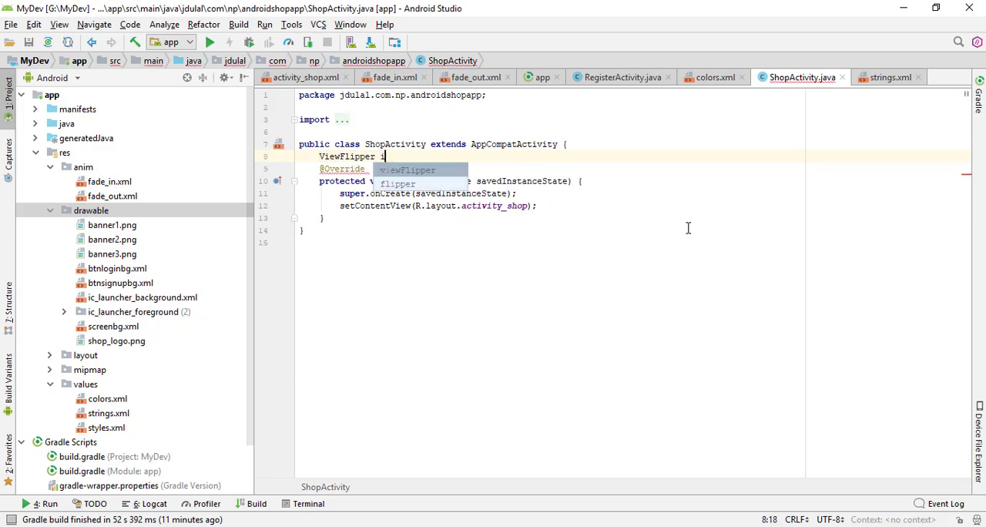
{"action": "type", "text": "imgBanner"}
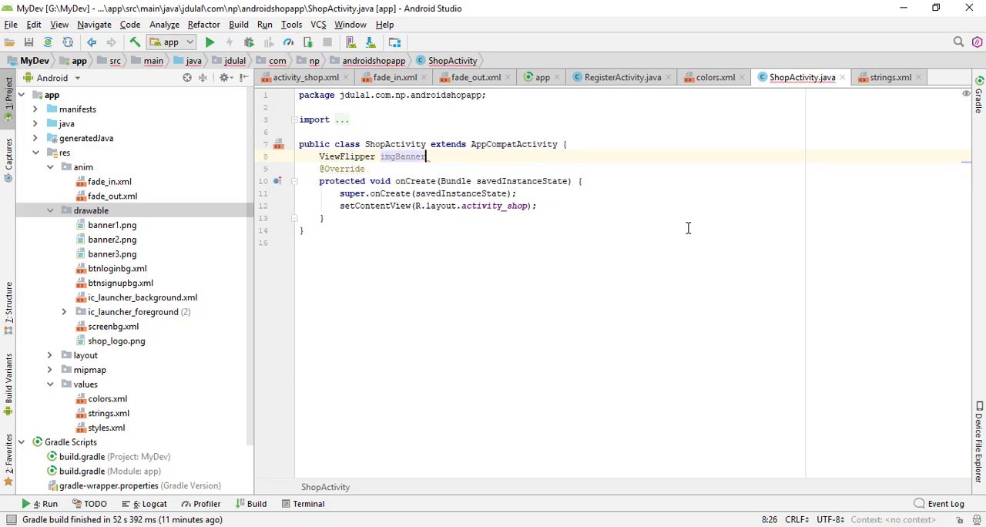
{"action": "left_click", "coordinate": [429, 206]}
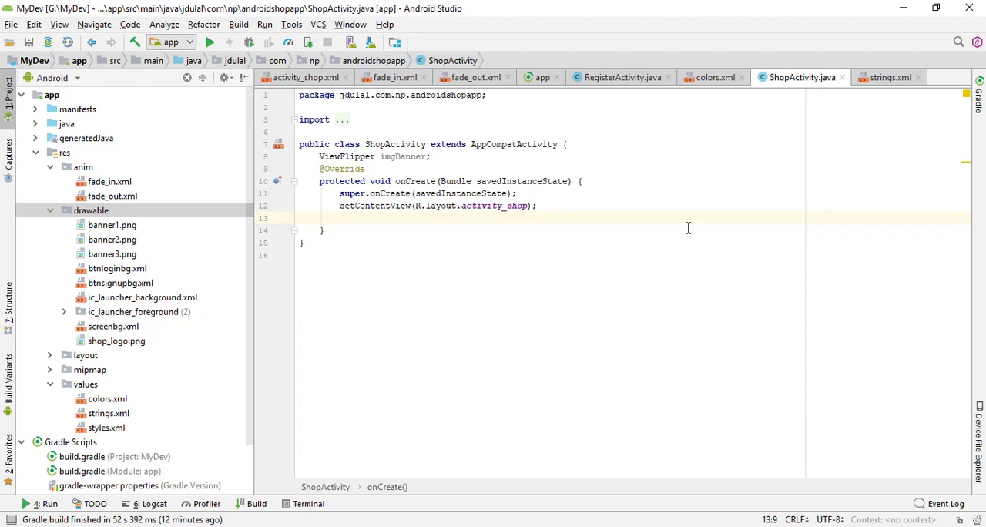
- Assign imgBanner = findViewById(R.id.imgBanner) in onCreate
{"action": "type", "text": "is"}
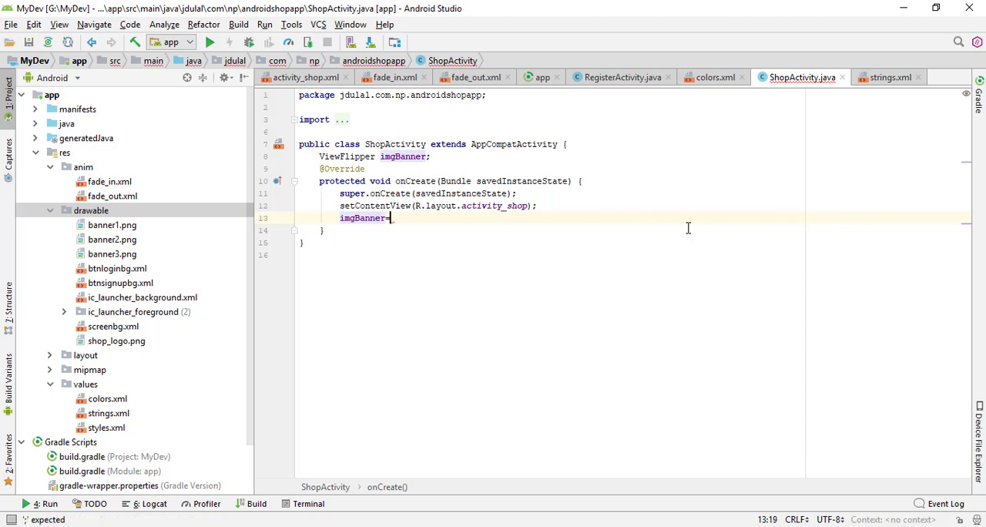
{"action": "type", "text": "findViewById(R"}
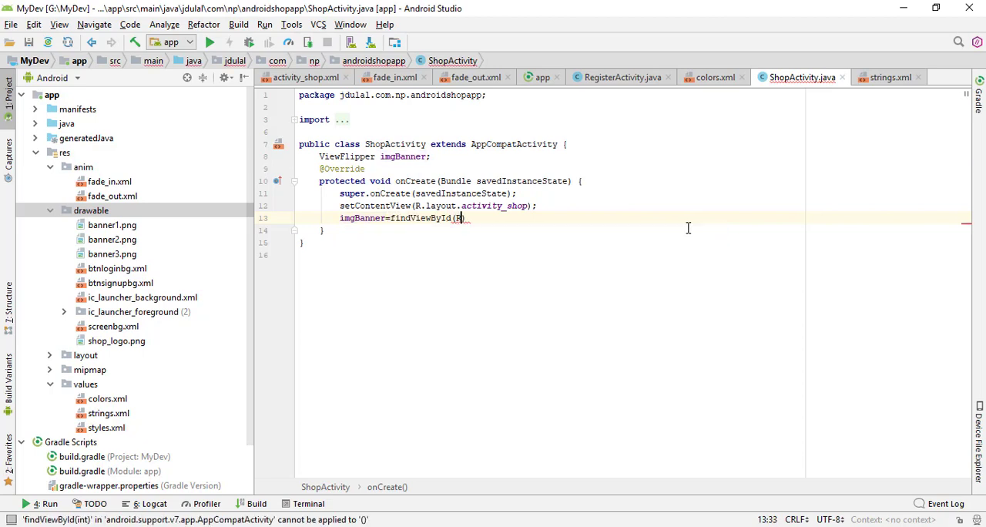
{"action": "type", "text": ".id.imgBanner"}
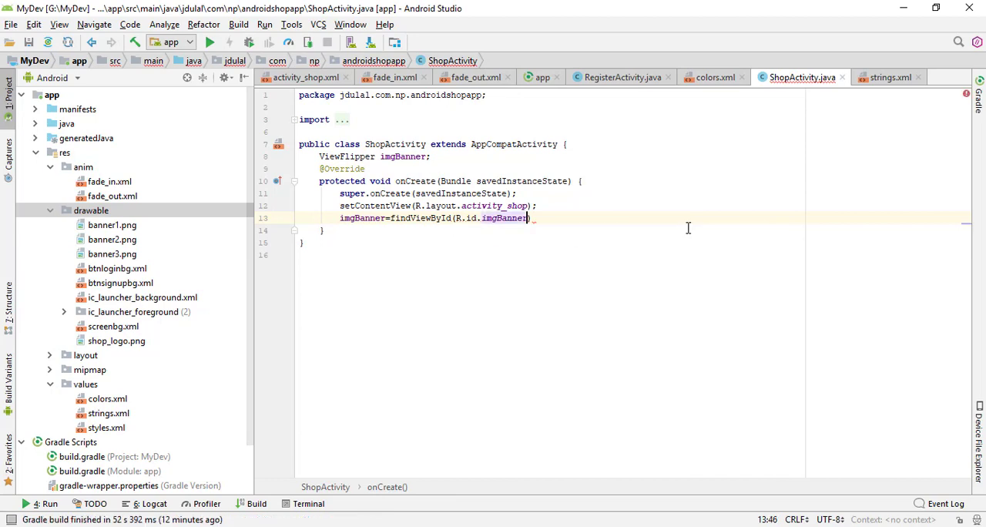
{"action": "key", "text": "Return"}
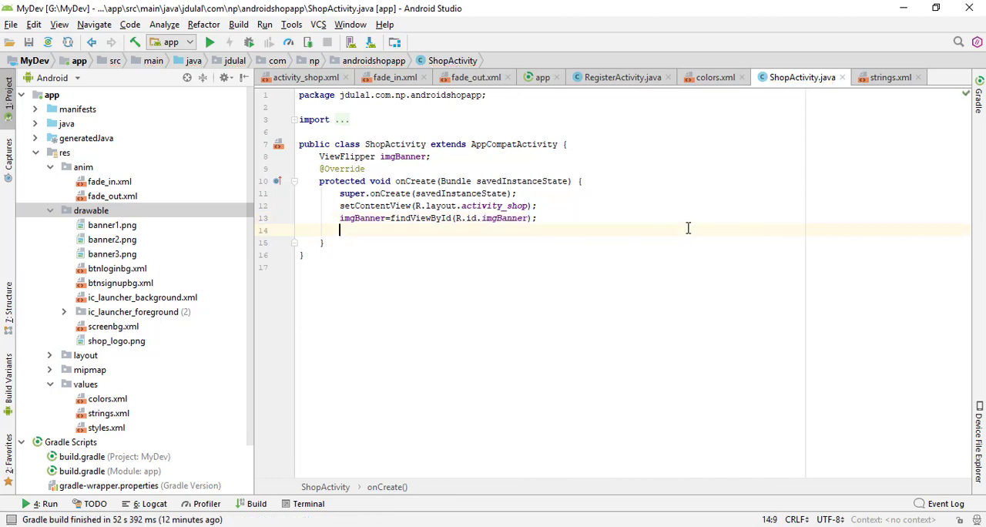
{"action": "type", "text": "if"}
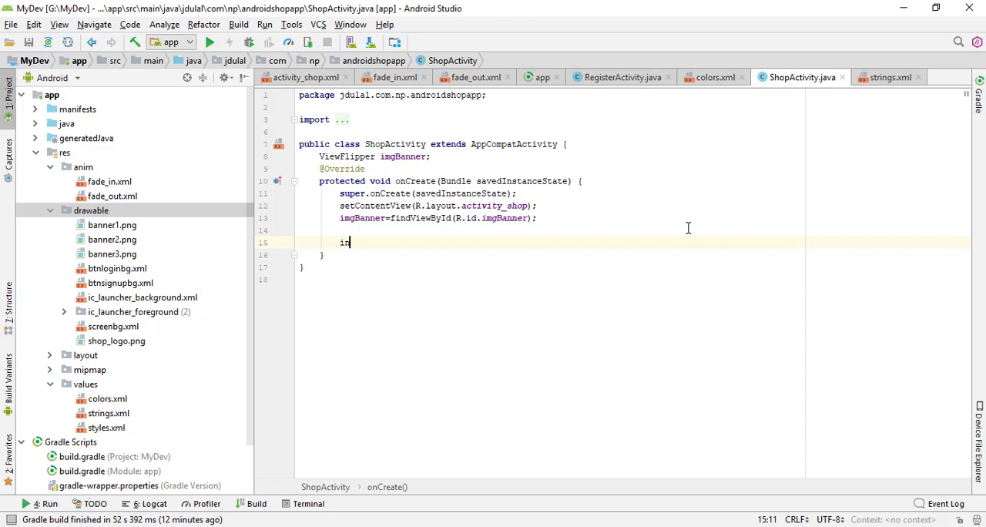
- Write int sliders[] = {R.drawable.banner1, R.drawable.banner2, R.drawable.banner3} in onCreate
{"action": "type", "text": "nt sliders[]={"}
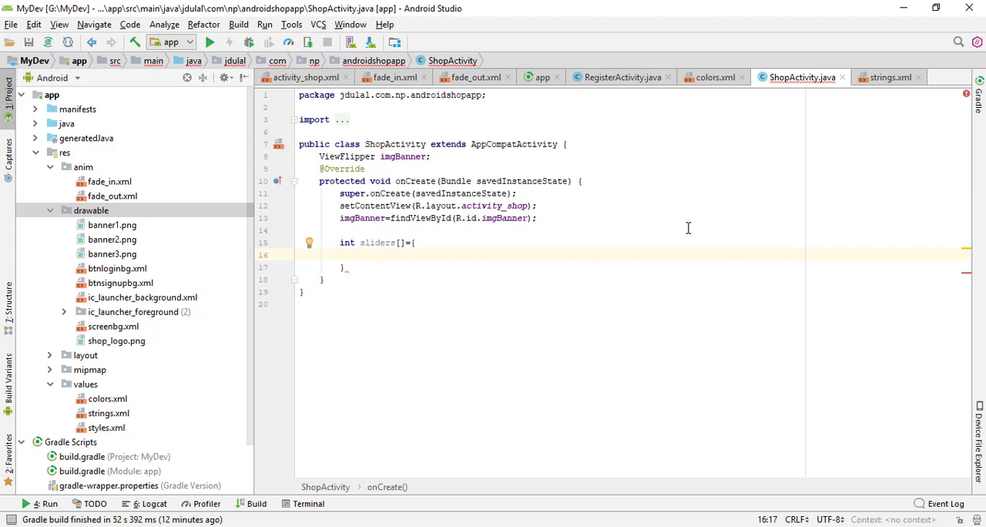
{"action": "type", "text": "R."}
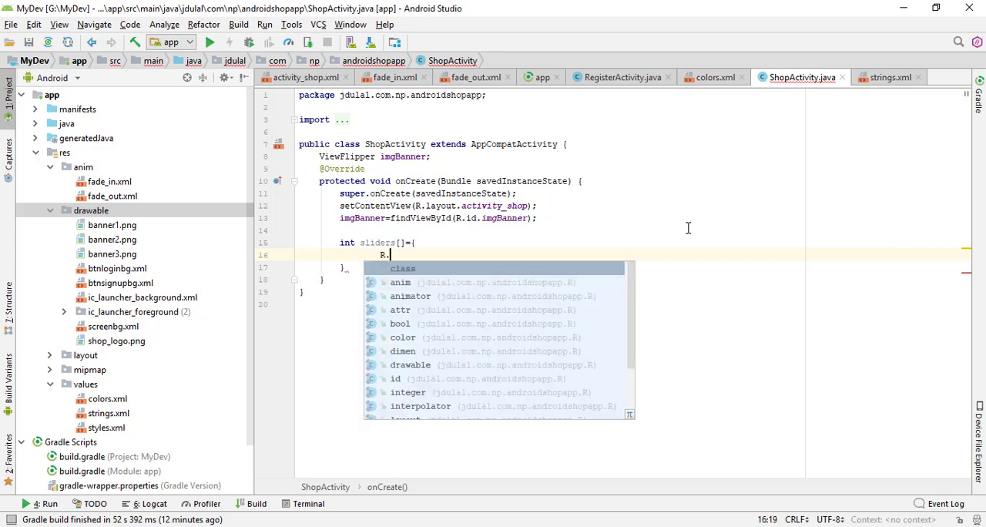
{"action": "type", "text": "drawable.banner1"}
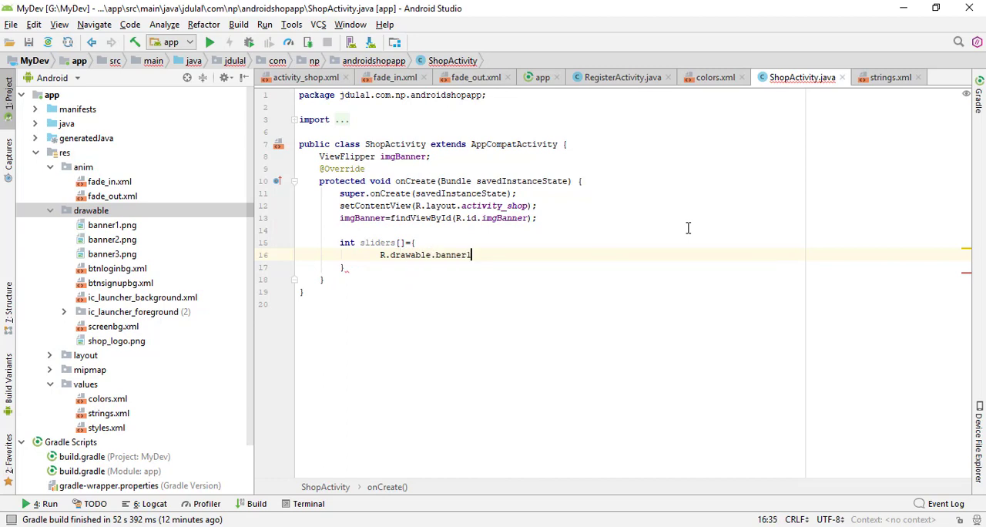
{"action": "type", "text": ", r."}
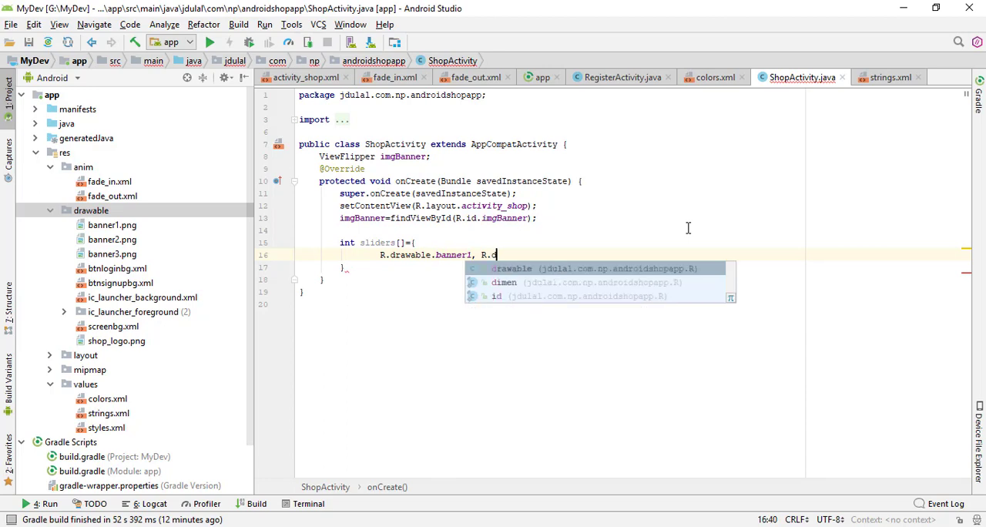
{"action": "type", "text": "drawable.banner2,"}
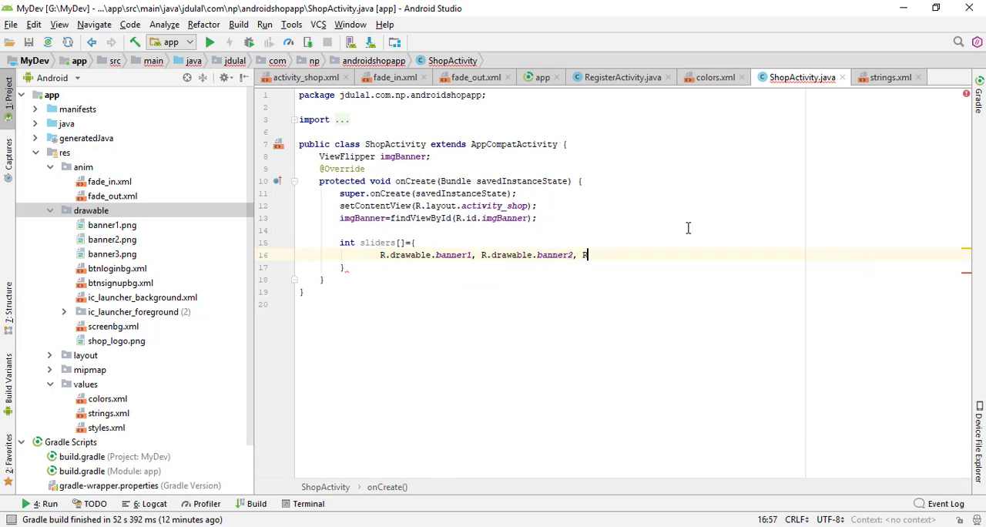
{"action": "type", "text": "R.drawable.banner3"}
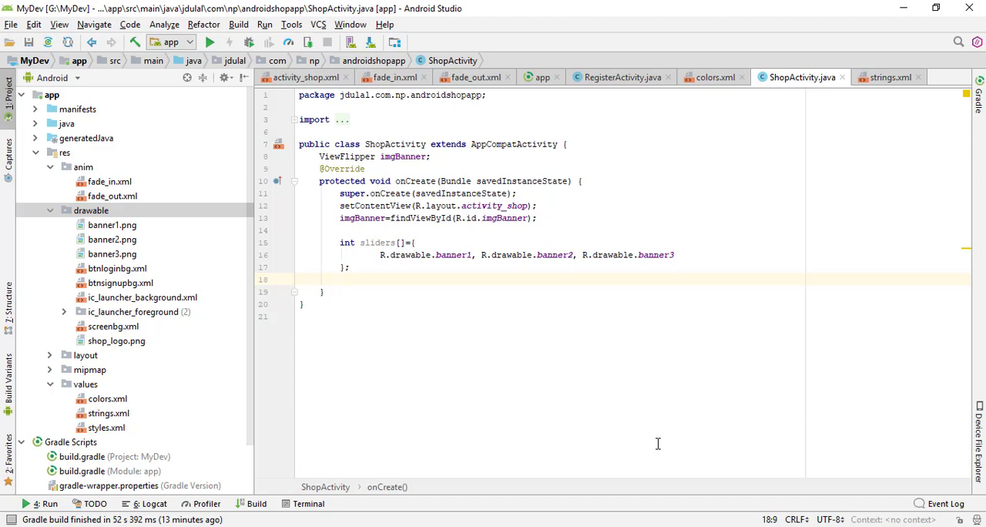
{"action": "mouse_move", "coordinate": [496, 407]}
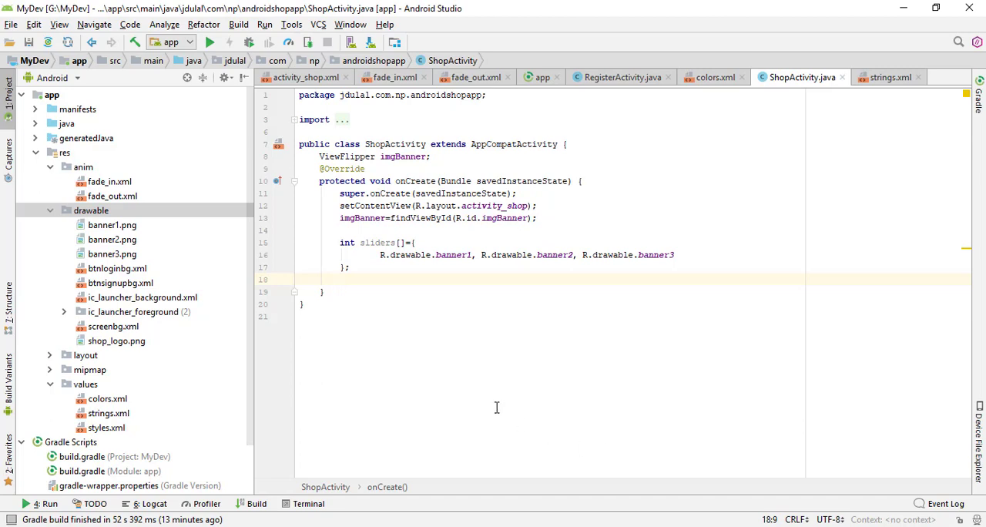
{"action": "left_click", "coordinate": [321, 292]}
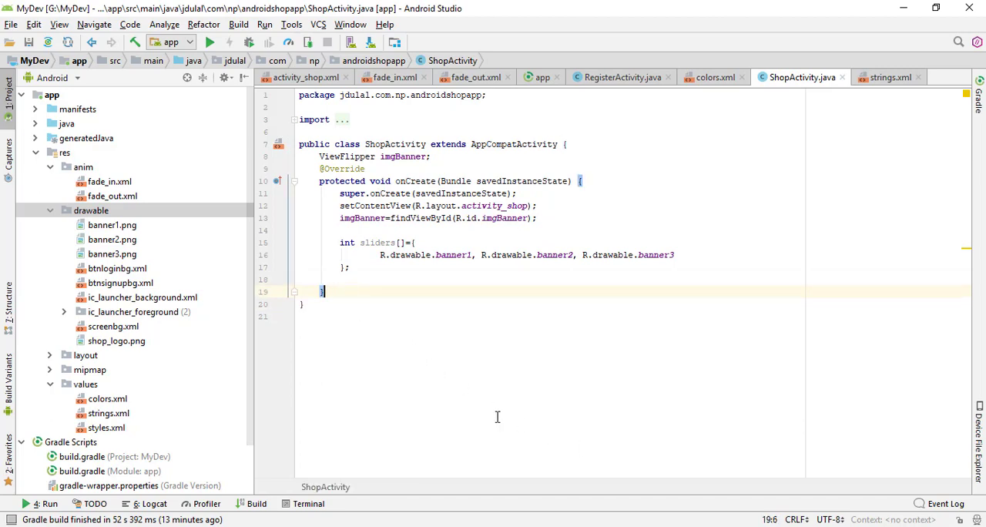
- Declare the method public void bannerFliper(int image)
{"action": "type", "text": "P"}
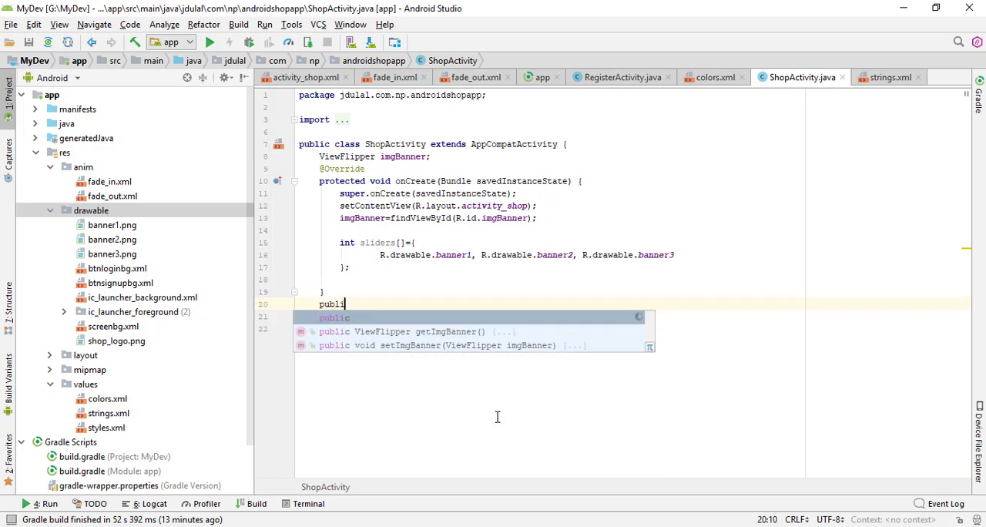
{"action": "type", "text": "void"}
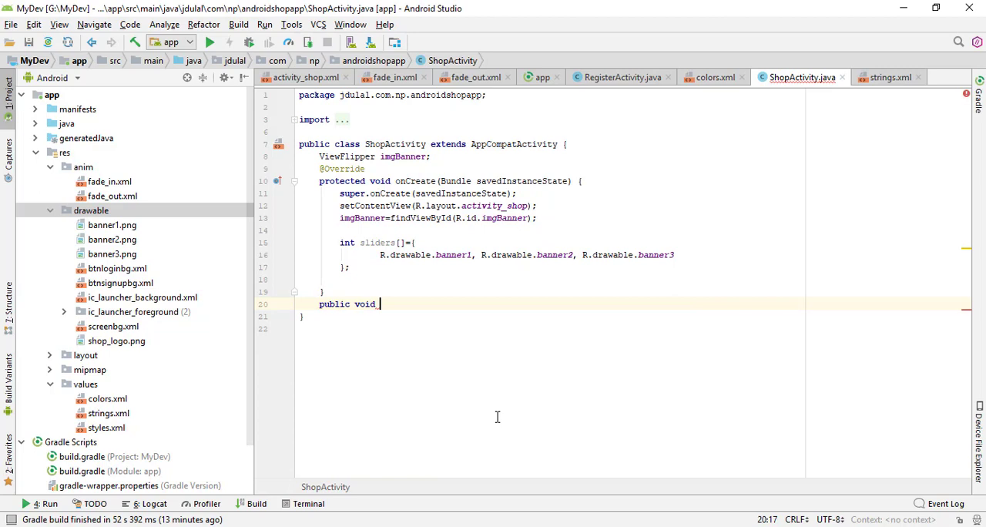
{"action": "type", "text": "banner"}
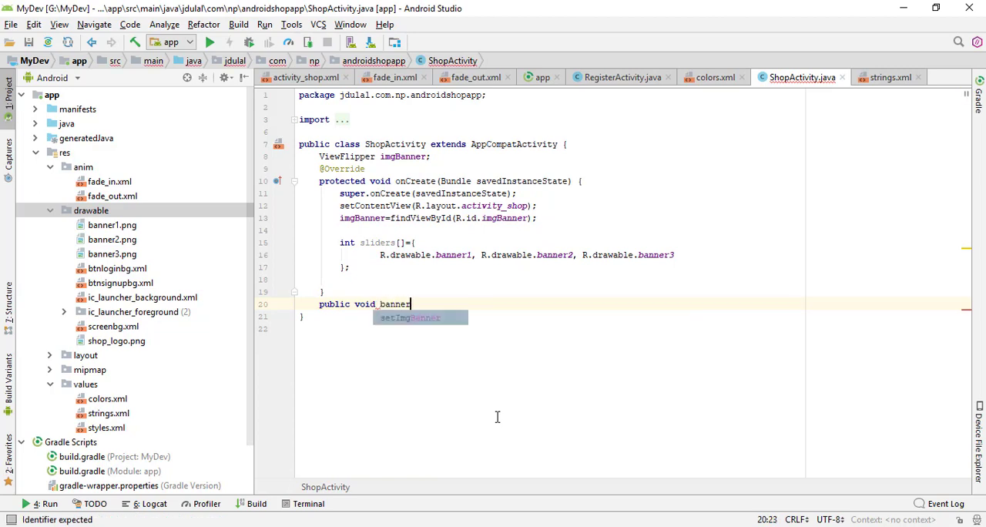
{"action": "type", "text": "Fli"}
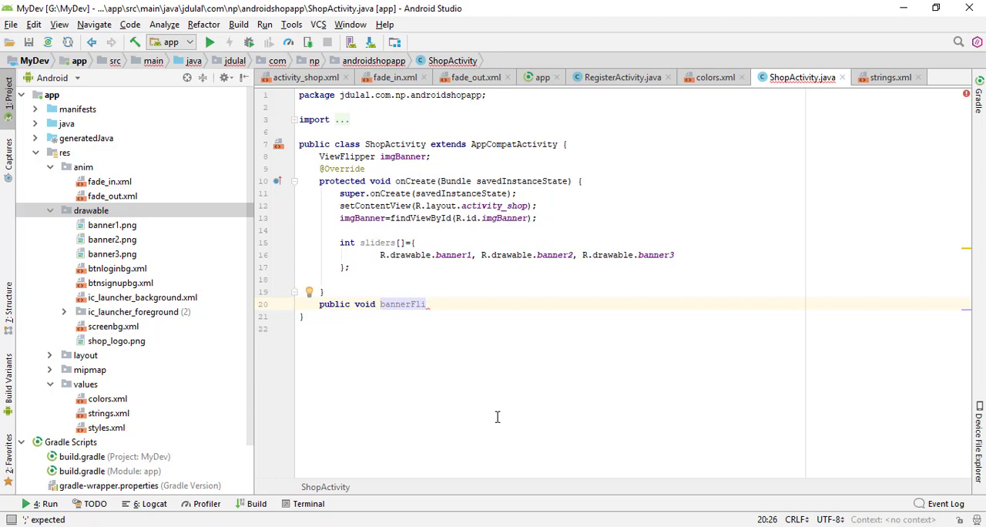
{"action": "type", "text": "per ()"}
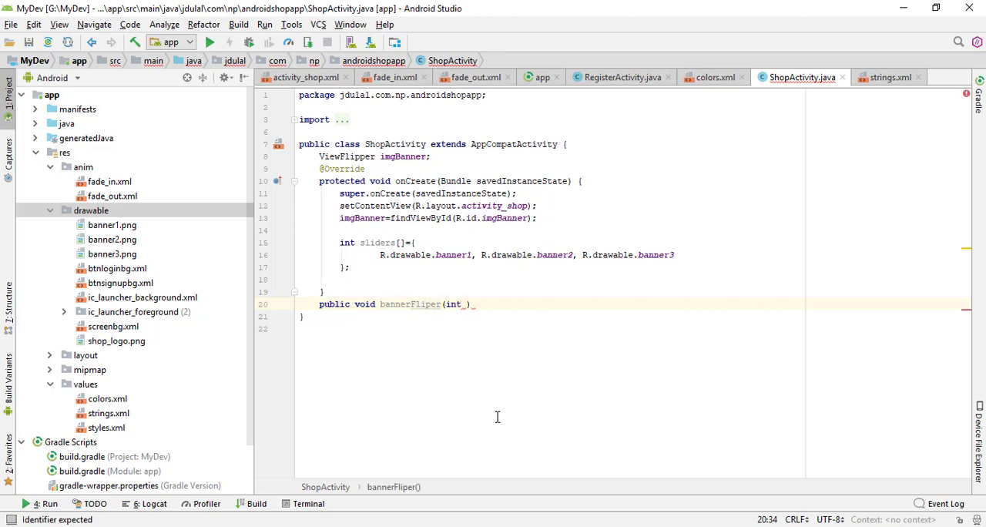
{"action": "type", "text": "image"}
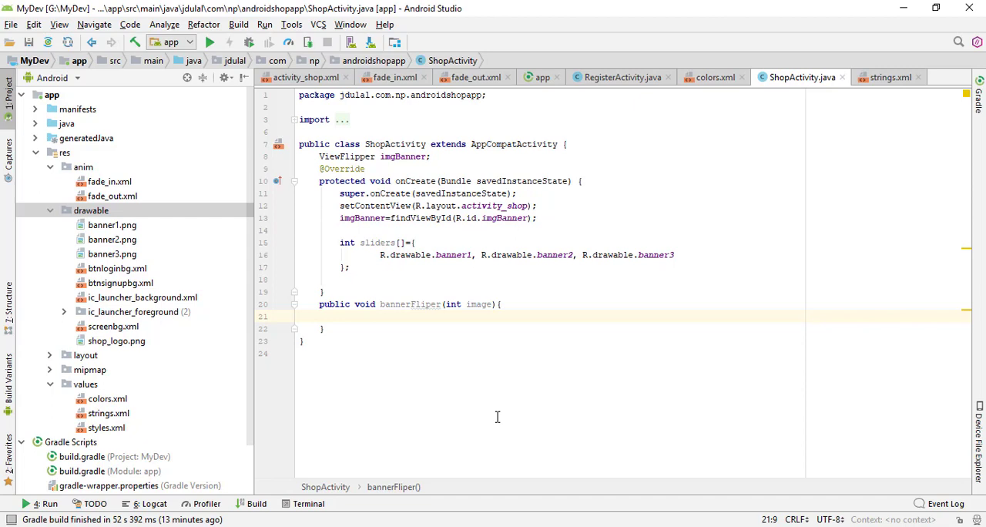
- Create an ImageView named imageView and call setImageResource(image) on it
{"action": "type", "text": "ImageView"}
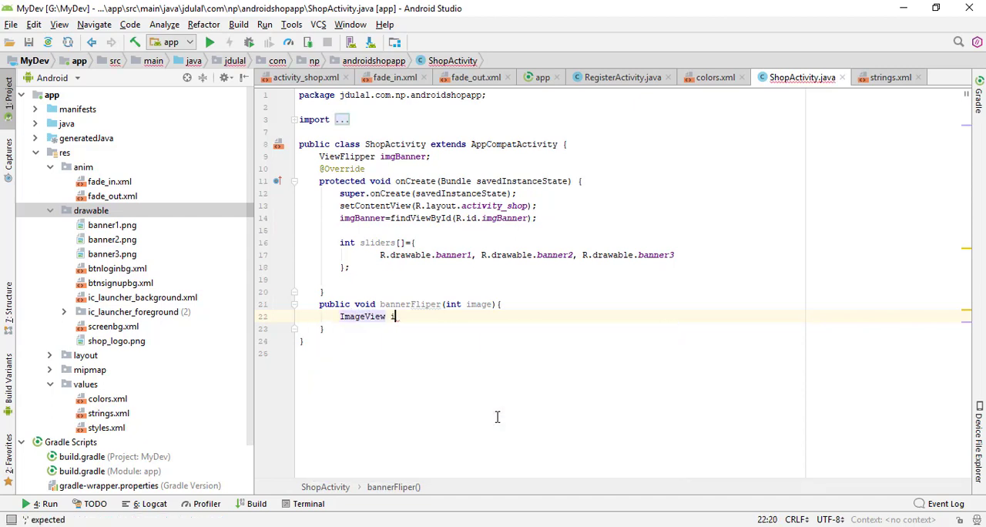
{"action": "type", "text": "imageView= new ImageView(this"}
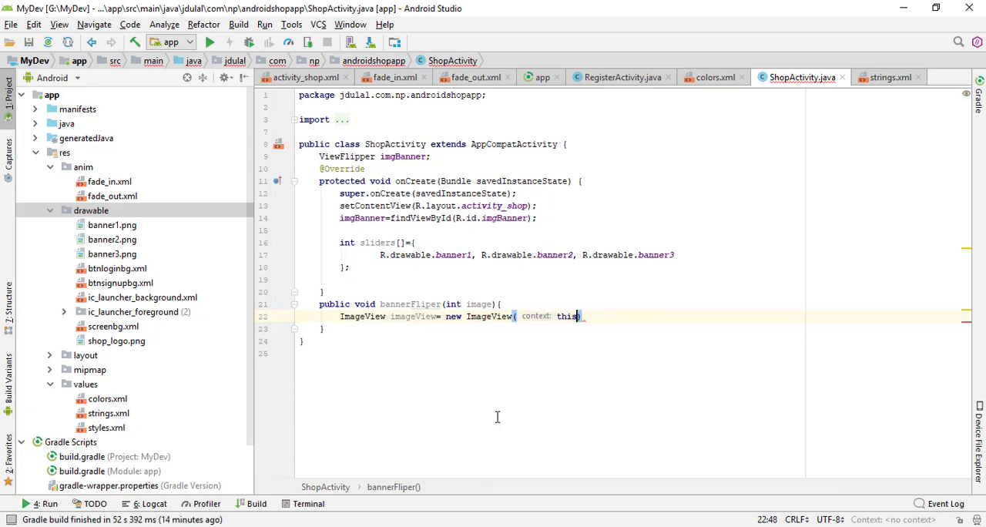
{"action": "key", "text": "enter"}
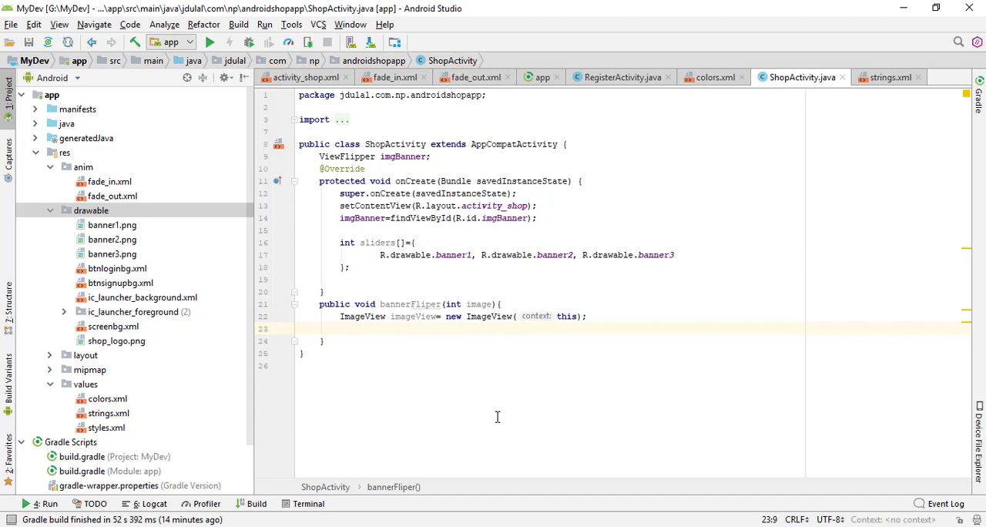
{"action": "type", "text": "imageView"}
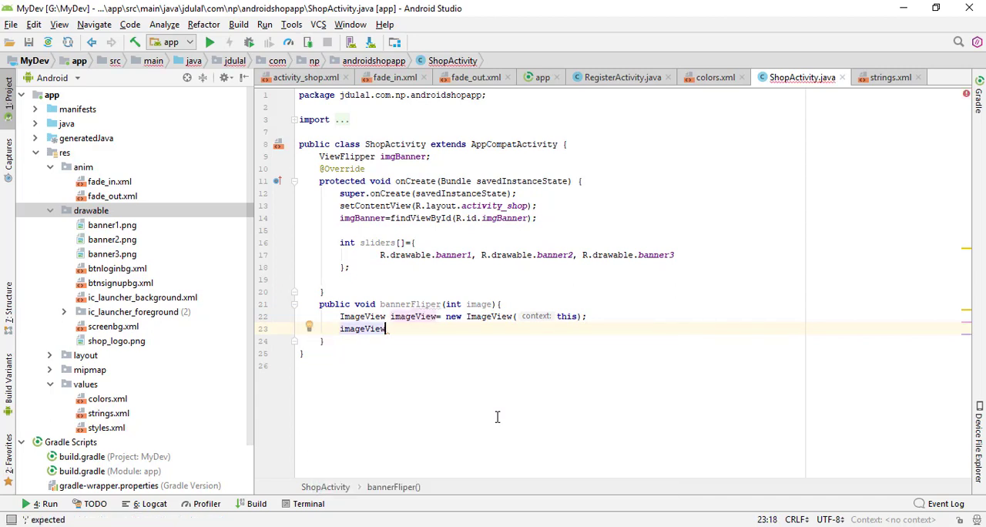
{"action": "type", "text": ".set"}
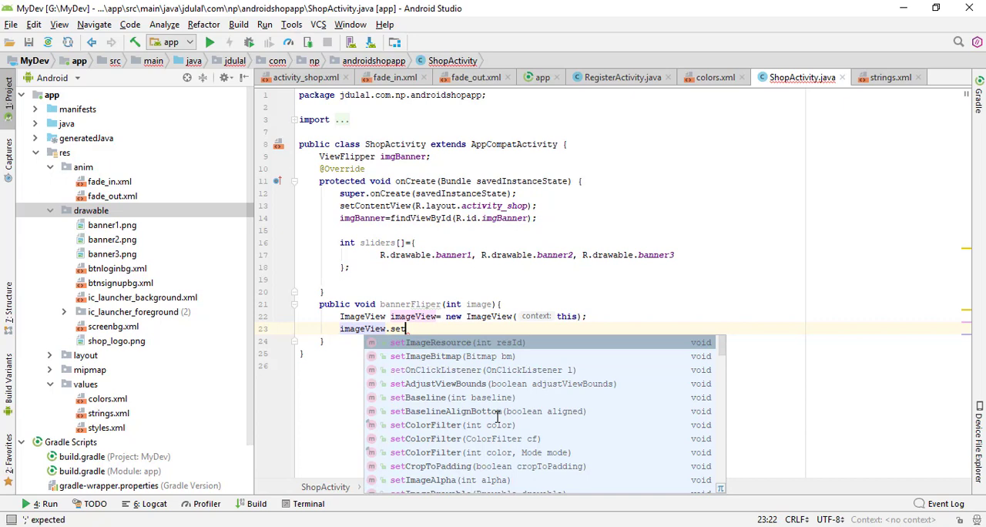
{"action": "left_click", "coordinate": [433, 342]}
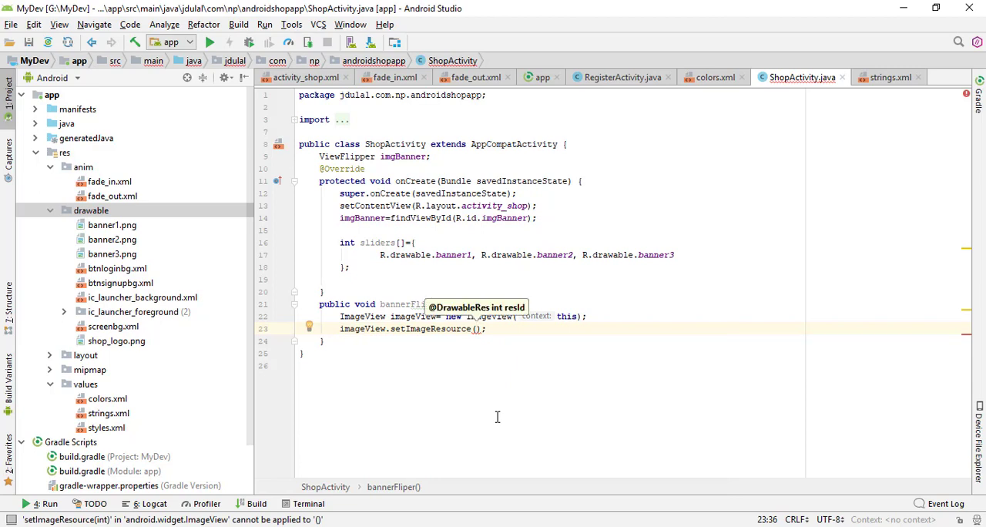
{"action": "type", "text": "in"}
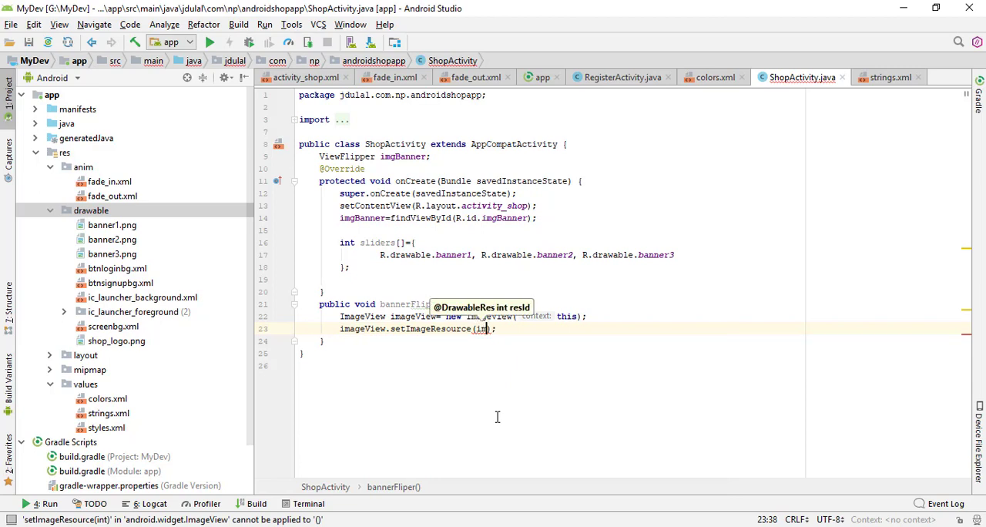
{"action": "type", "text": "age"}
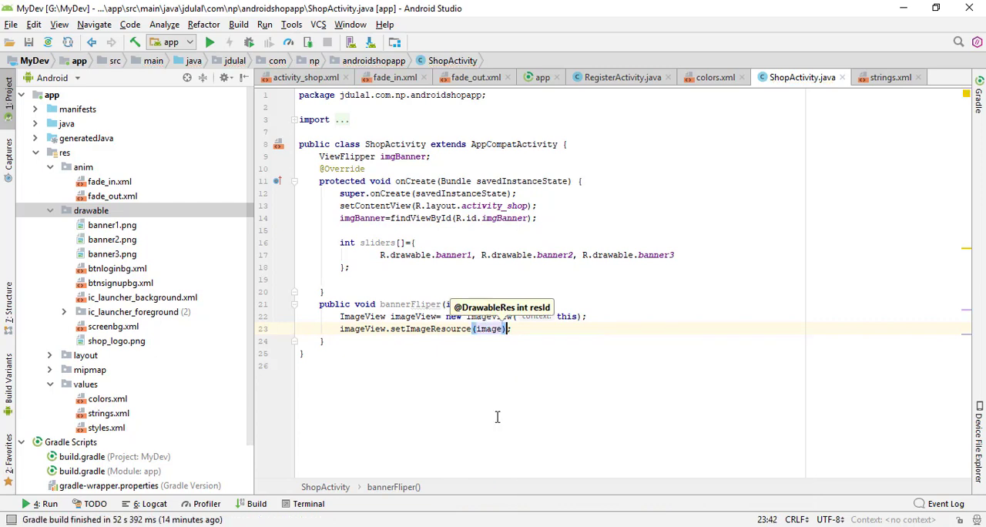
{"action": "key", "text": "Return"}
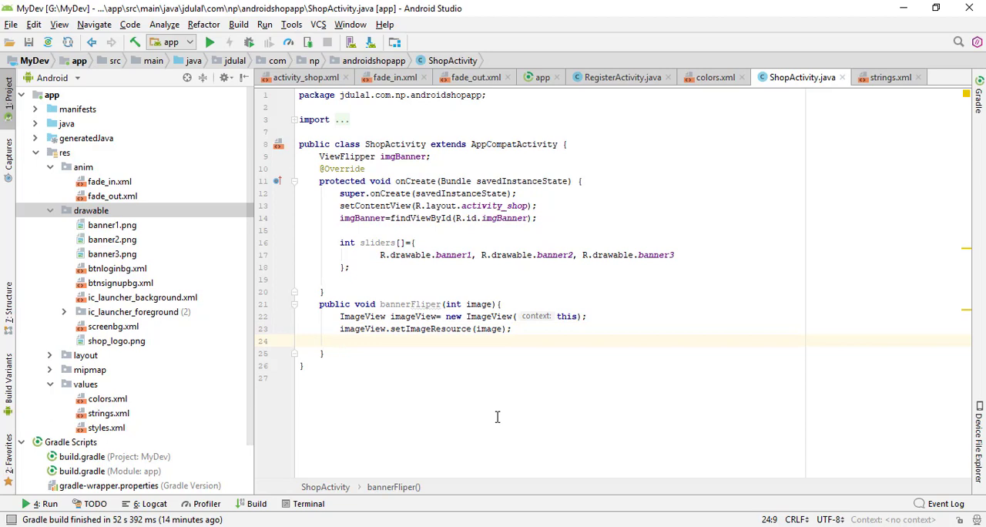
- Add imageView to imgBanner with imgBanner.addView(imageView)
{"action": "type", "text": "imgBanner"}
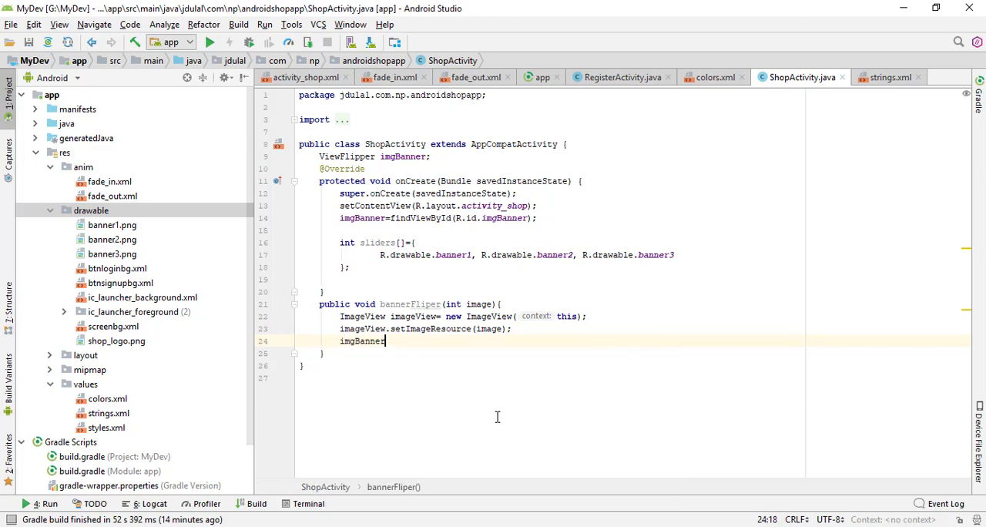
{"action": "type", "text": ".addView();"}
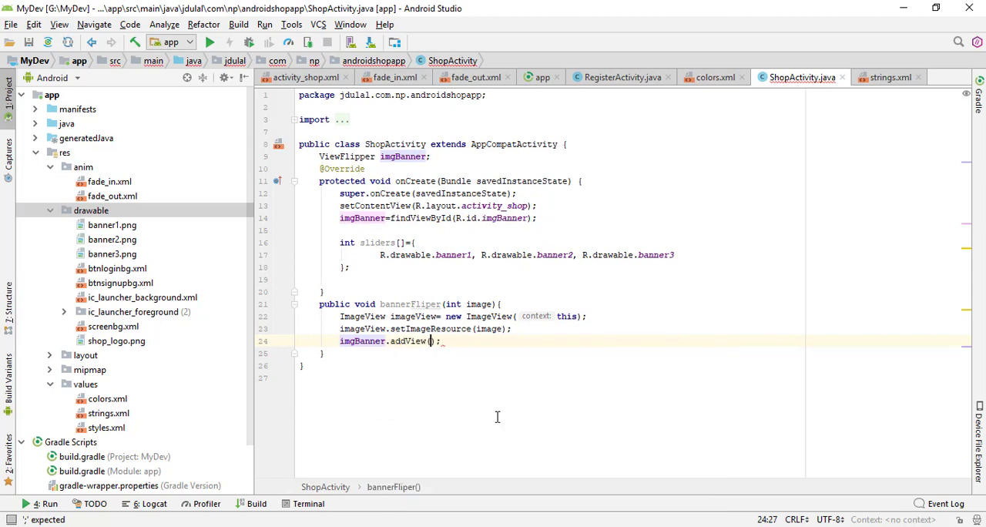
{"action": "type", "text": "imageView"}
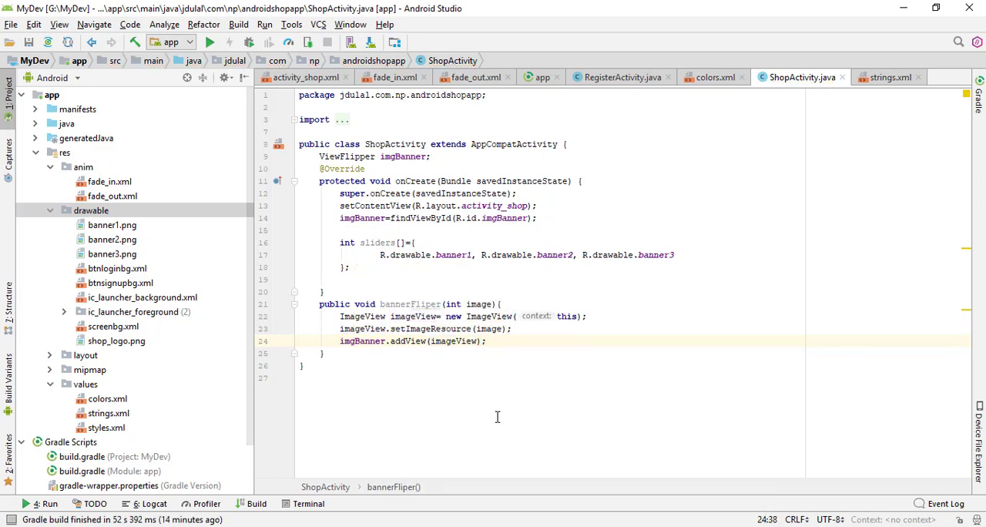
- Set imgBanner's flip interval to 6000 and enable setAutoStart(true)
{"action": "type", "text": "img"}
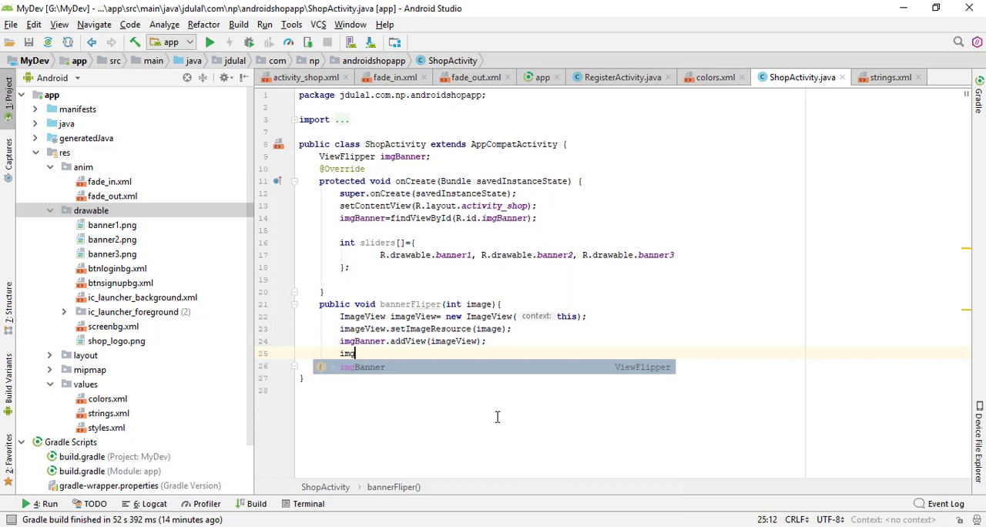
{"action": "type", "text": "."}
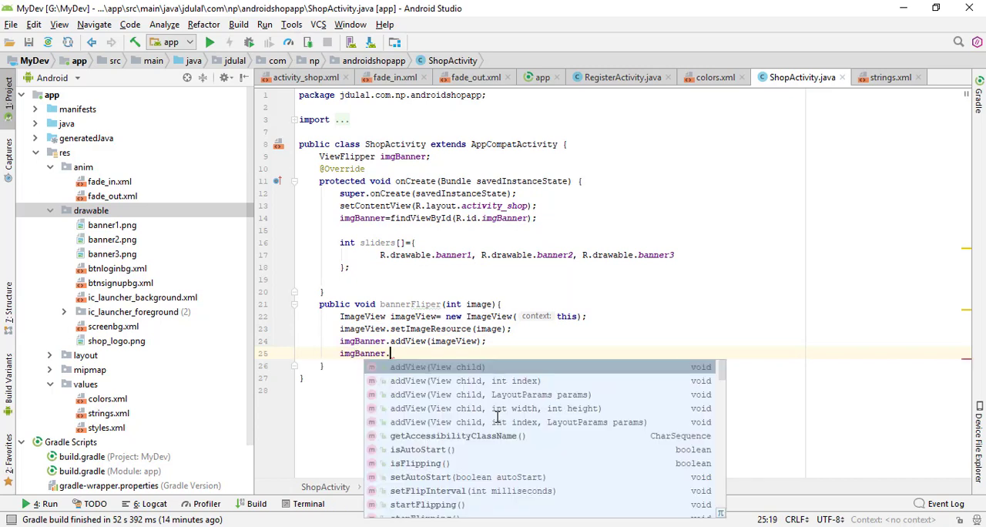
{"action": "type", "text": "setFlipInterval();"}
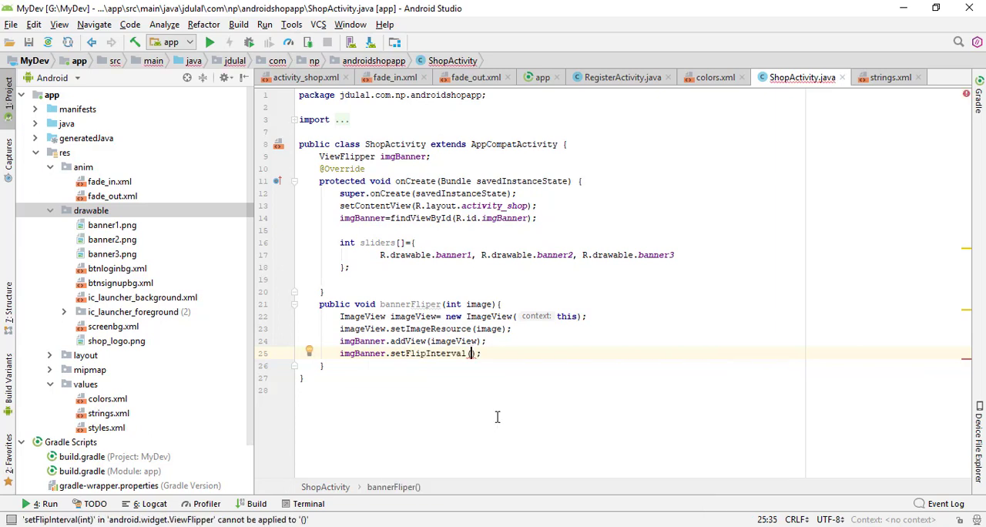
{"action": "type", "text": "6000"}
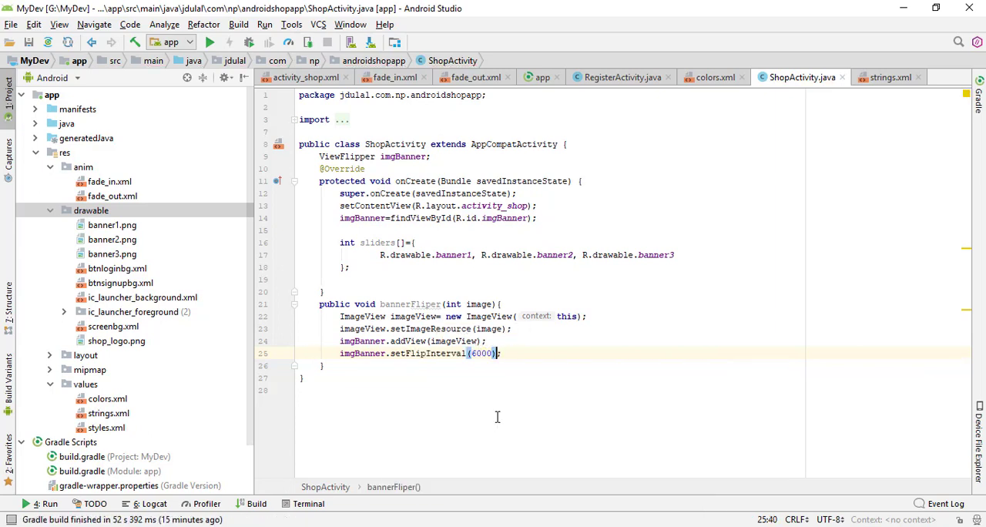
{"action": "key", "text": "enter"}
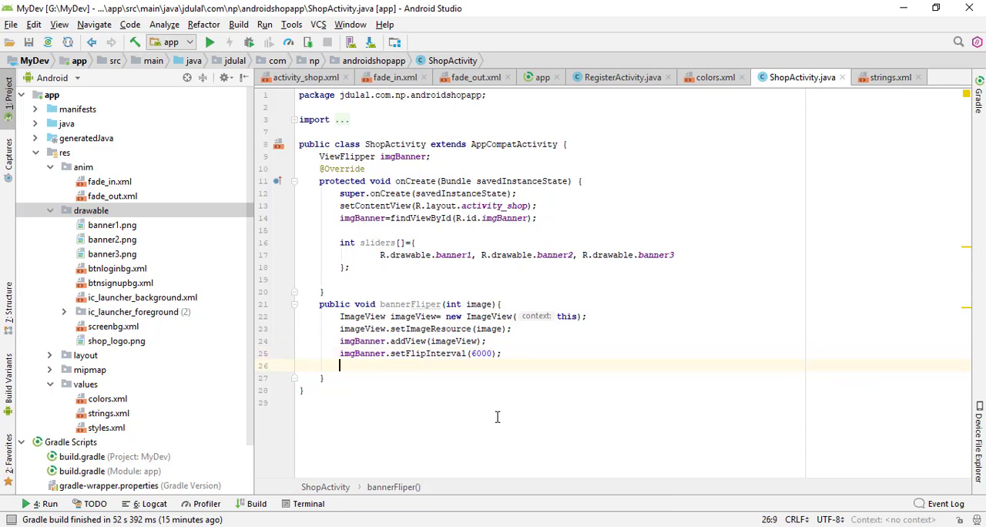
{"action": "type", "text": "imgBanner.set"}
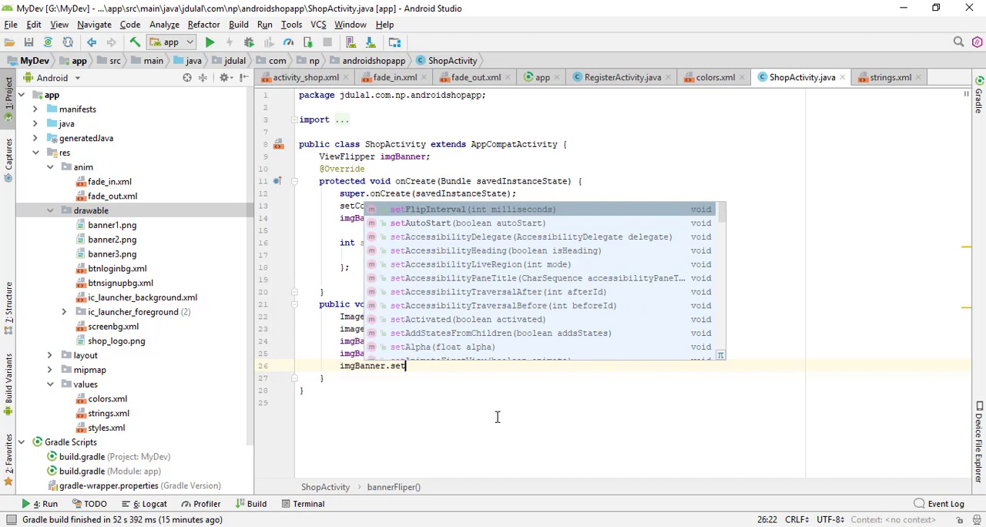
{"action": "type", "text": "AutoStart(true);"}
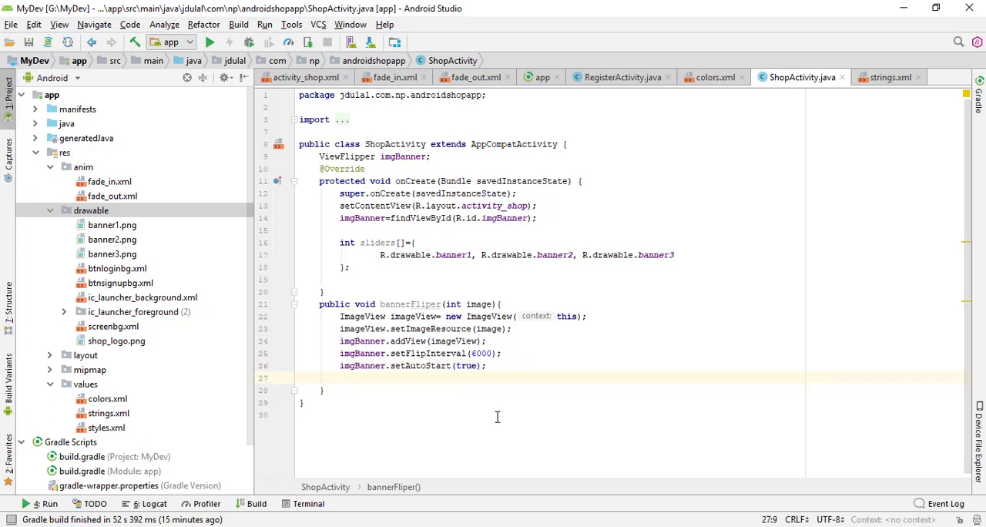
- Call imgBanner.setAnimation(this, android.R.anim.fade_in)
{"action": "type", "text": "imgBanner.setA"}
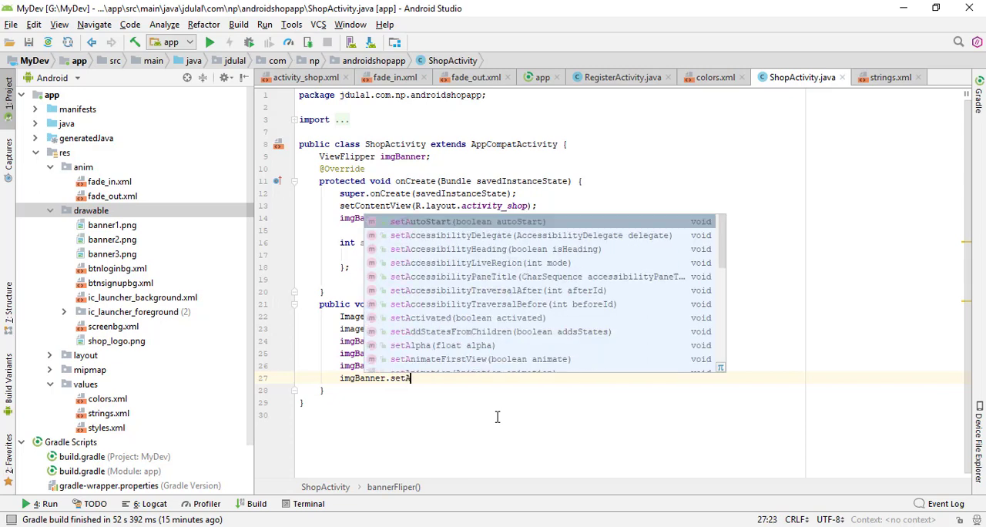
{"action": "type", "text": "nimation();"}
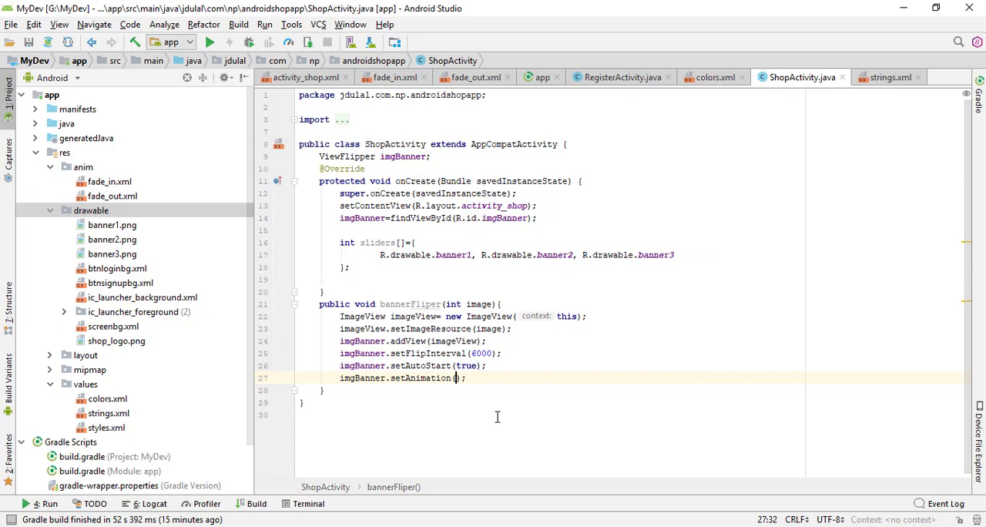
{"action": "type", "text": "ti"}
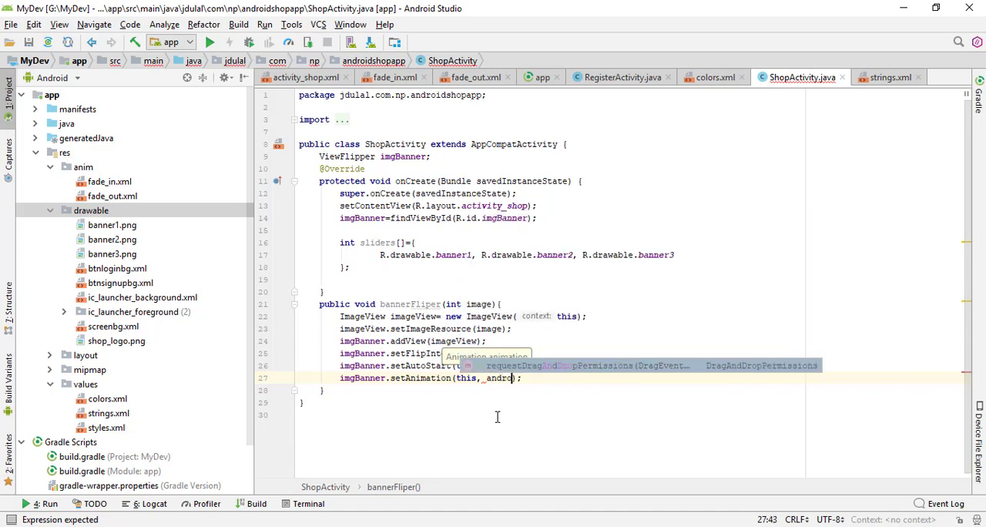
{"action": "type", "text": "android.R."}
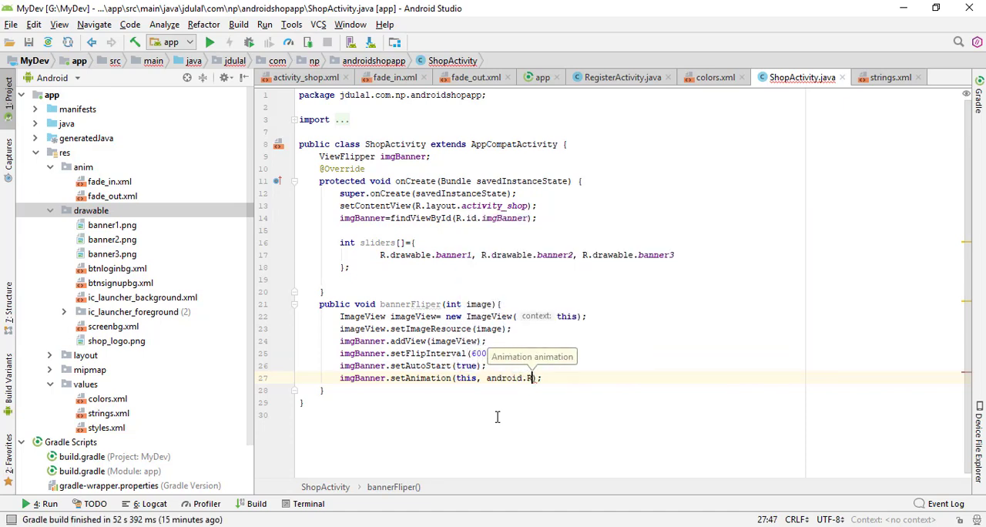
{"action": "type", "text": ".anim"}
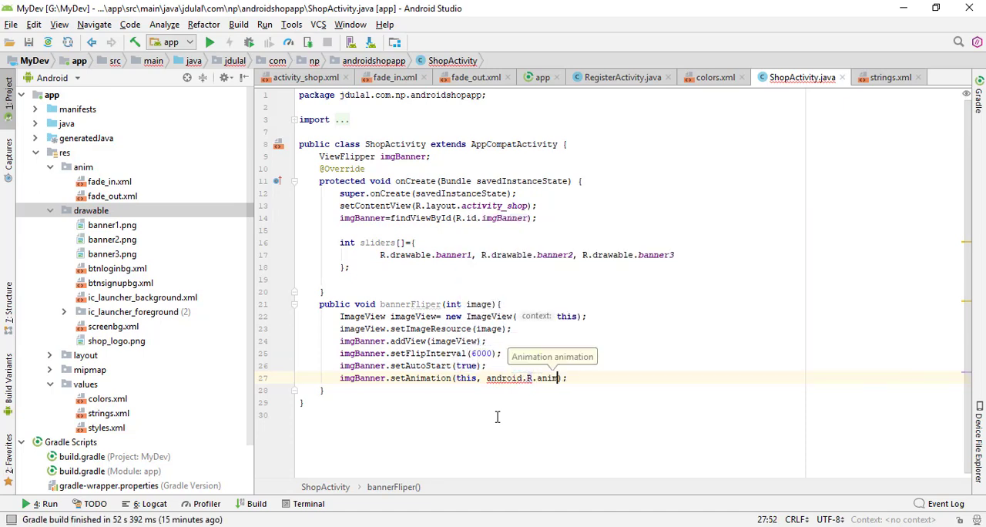
{"action": "type", "text": ".fade_in"}
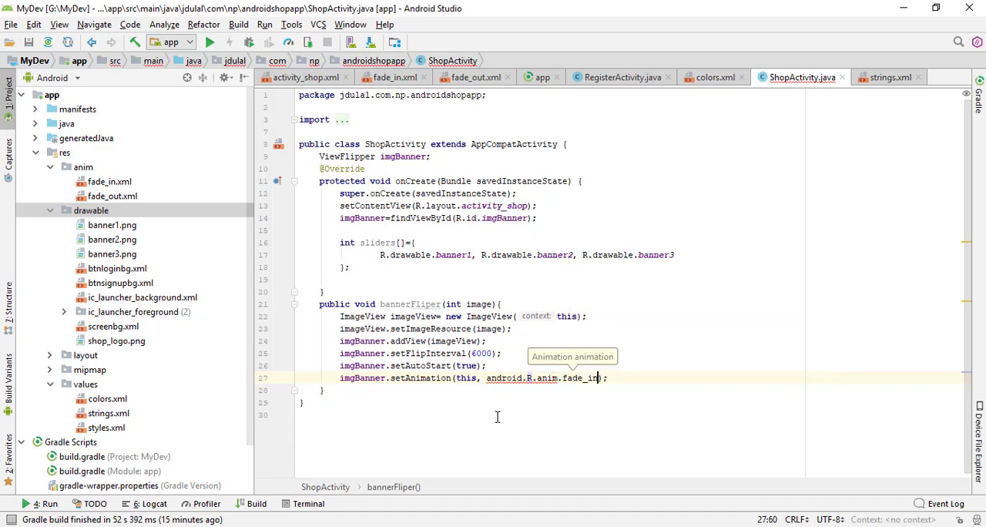
{"action": "key", "text": "Enter"}
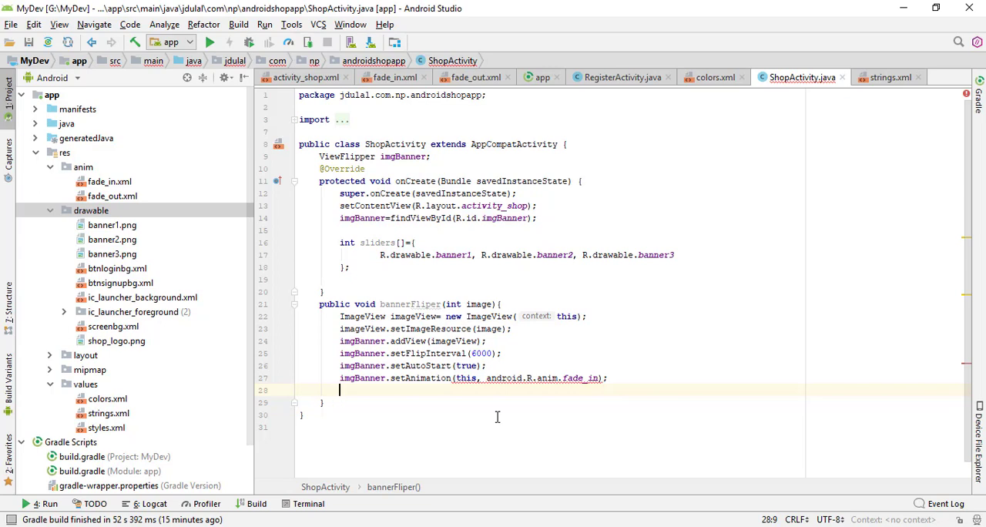
{"action": "mouse_move", "coordinate": [528, 144]}
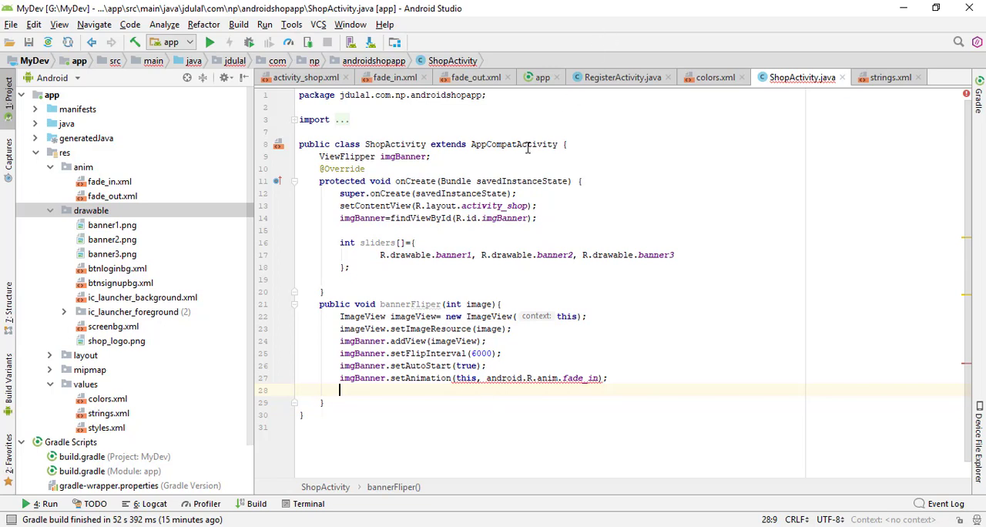
- Rename setAnimation to setInAnimation and add setOutAnimation(this, android.R.anim.fade_out)
{"action": "double_click", "coordinate": [421, 378]}
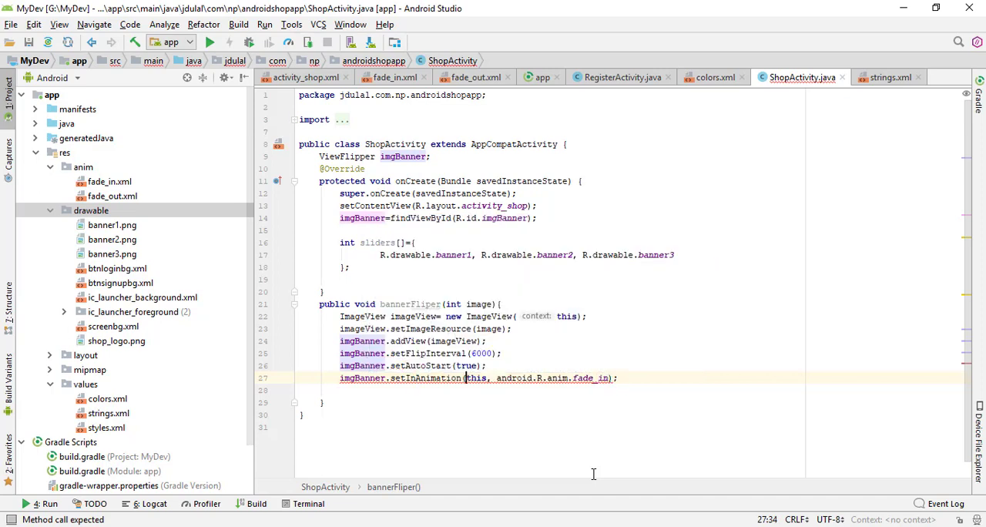
{"action": "left_click", "coordinate": [619, 377]}
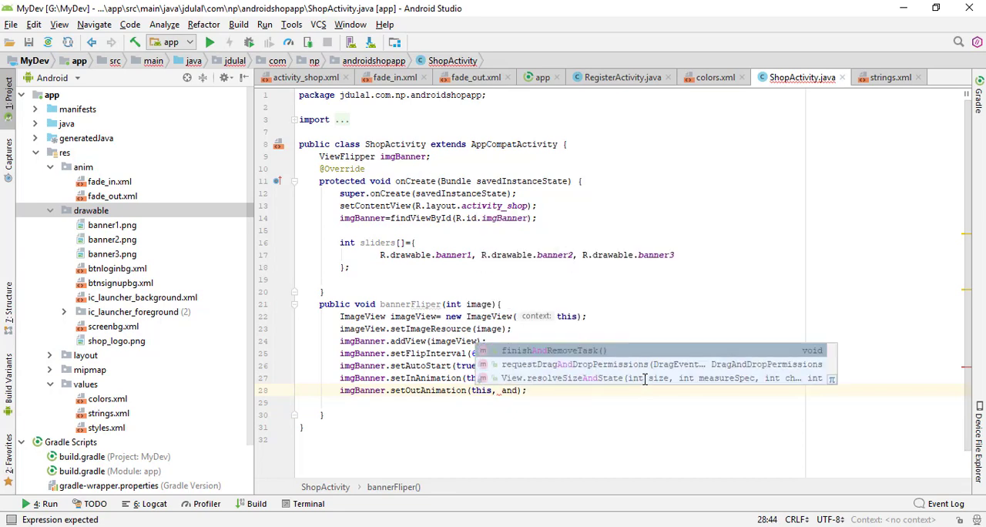
{"action": "type", "text": "android."}
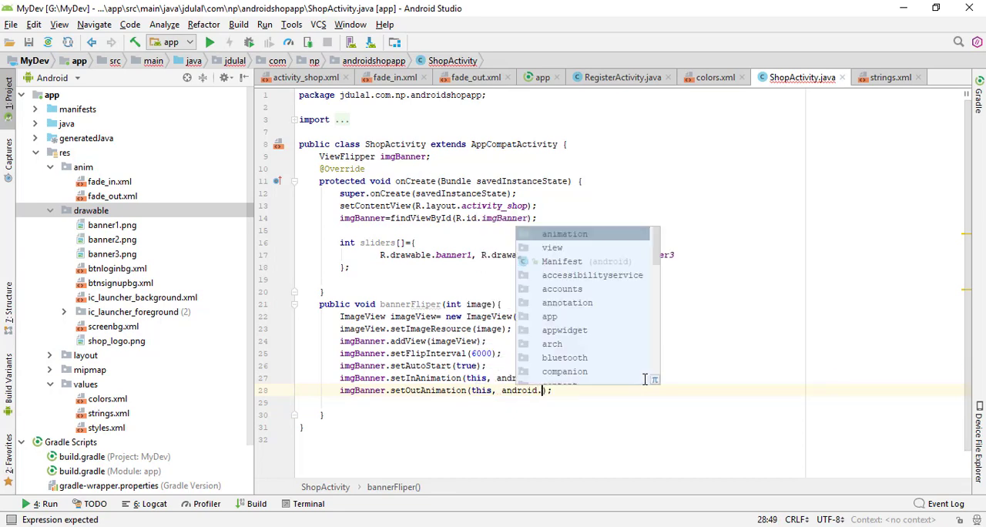
{"action": "type", "text": "R.anim.fade_out"}
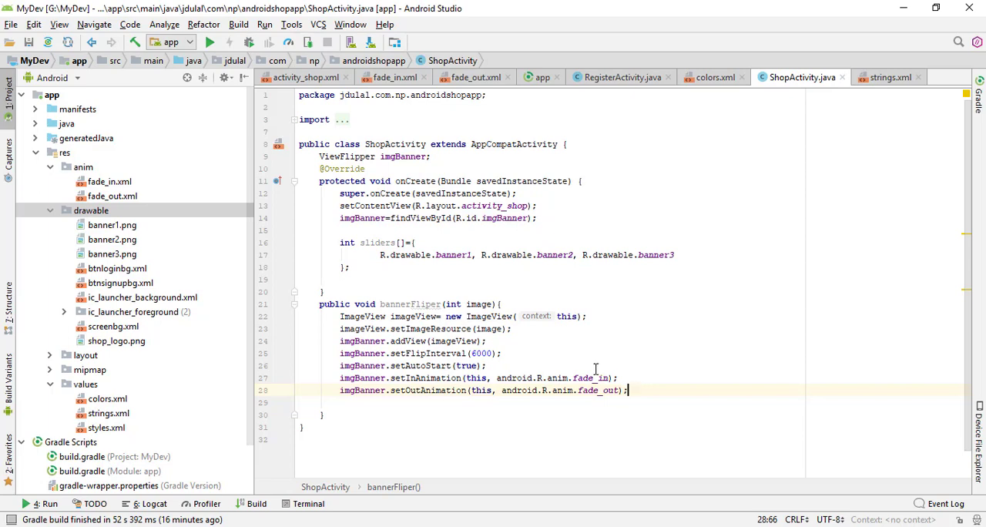
{"action": "mouse_move", "coordinate": [359, 271]}
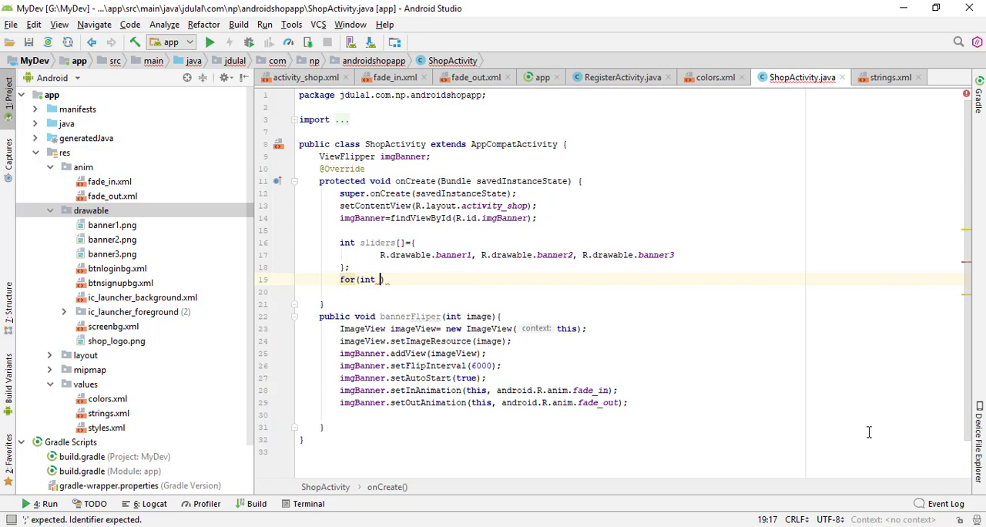
- Add for (int slide : sliders) { bannerFliper(slide); } after the sliders array
{"action": "type", "text": "slide:"}
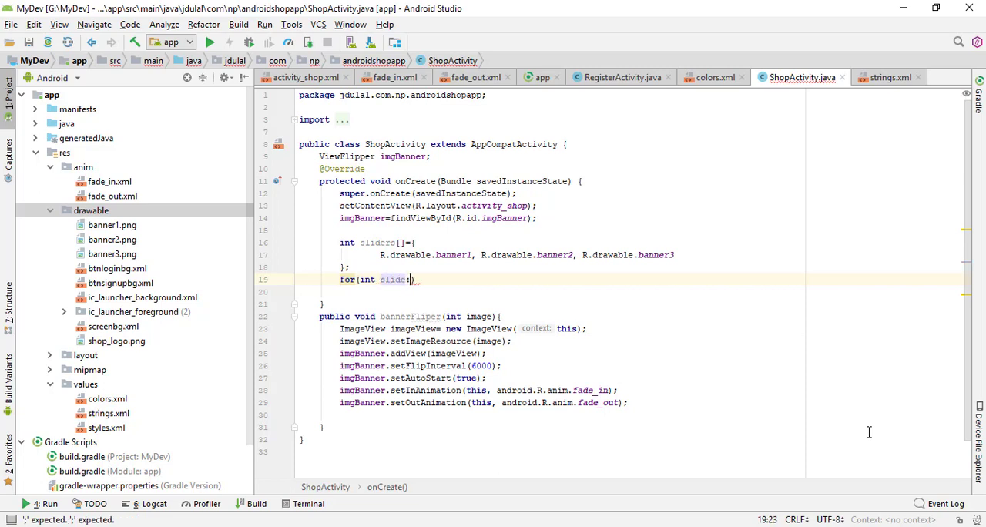
{"action": "type", "text": "sliders){"}
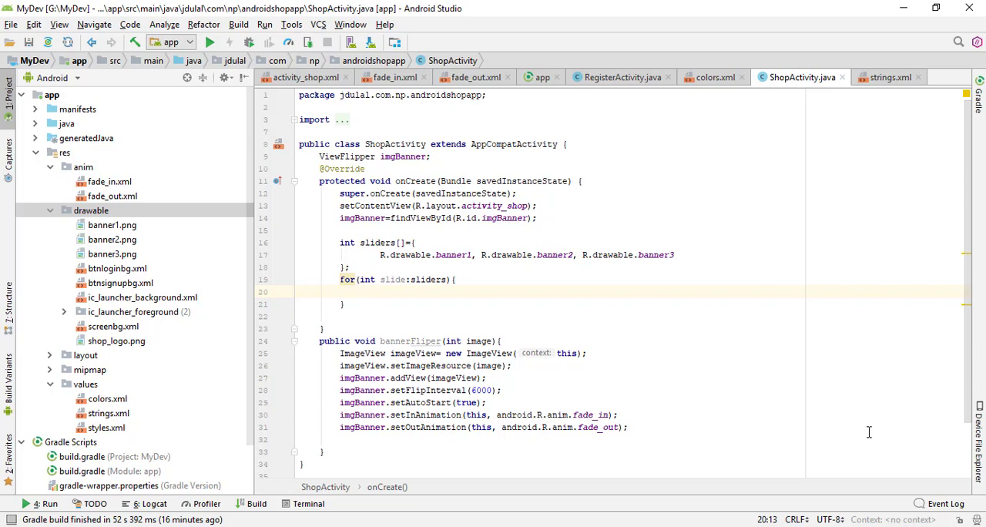
{"action": "type", "text": "bannerFliper(s);"}
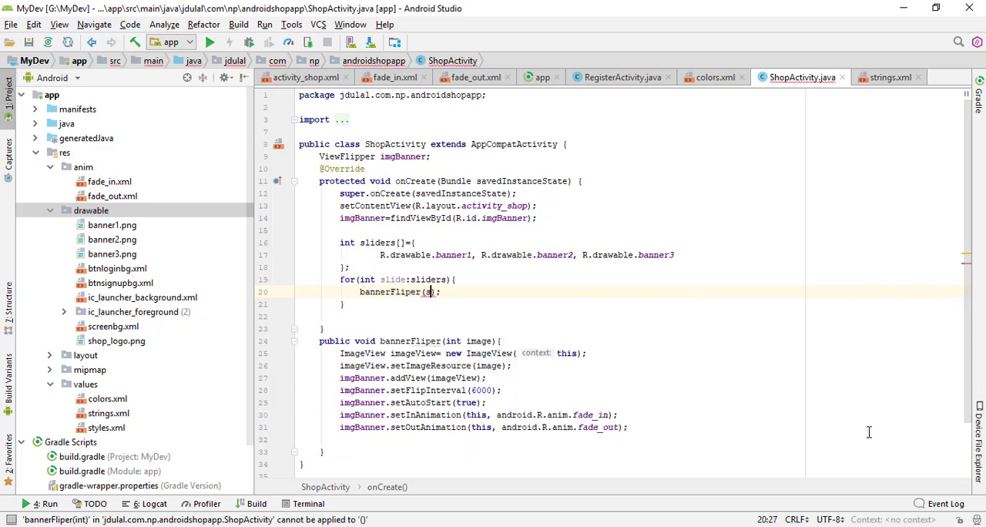
{"action": "type", "text": "lide"}
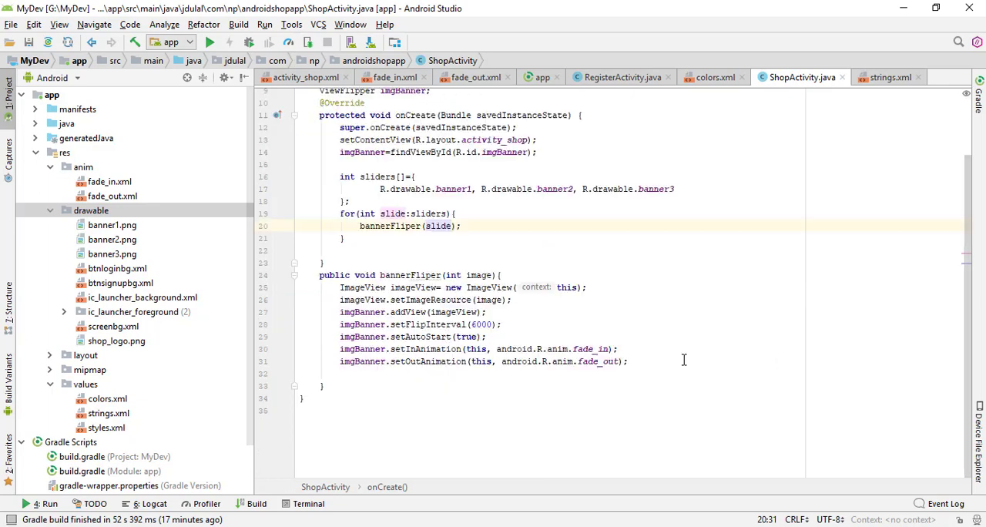
{"action": "scroll", "scroll_direction": "up", "scroll_amount": 3}
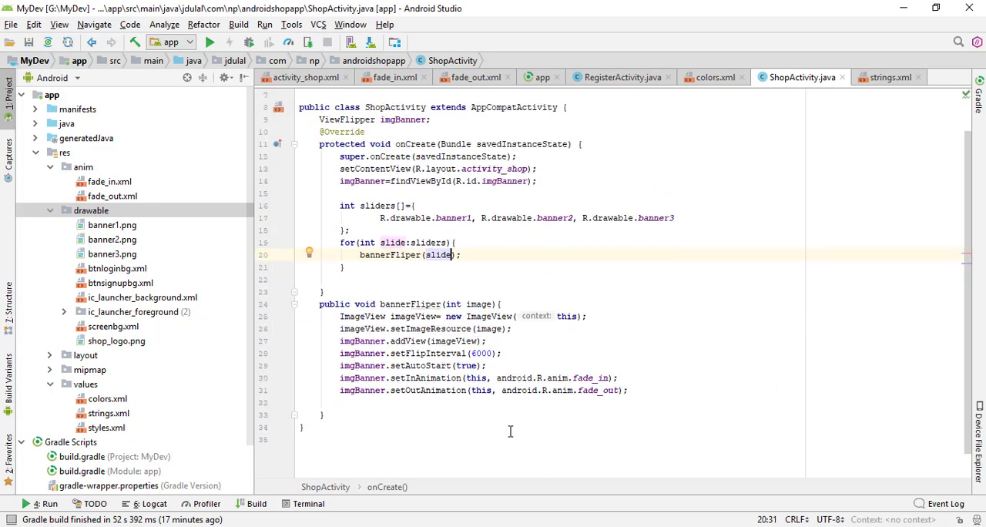
{"action": "scroll", "scroll_direction": "up", "scroll_amount": 3}
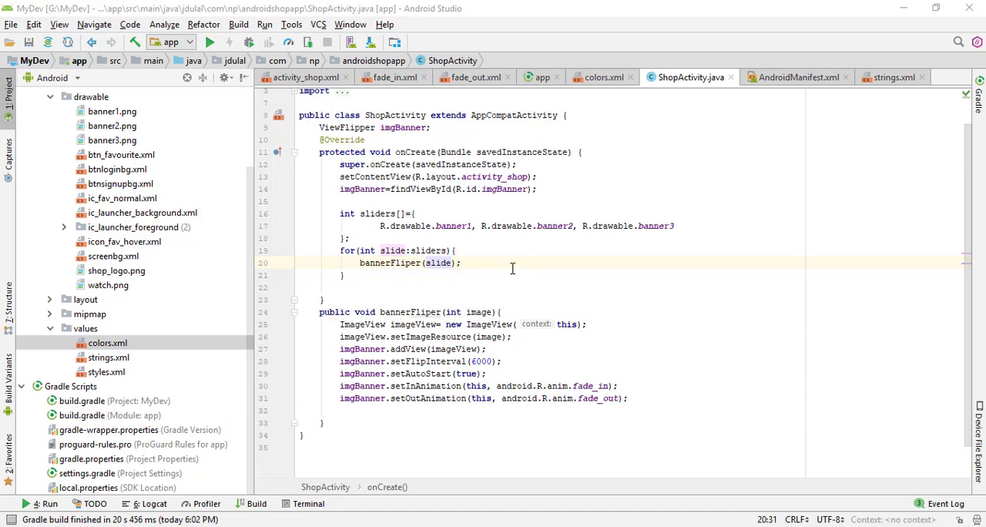
{"action": "mouse_move", "coordinate": [344, 123]}
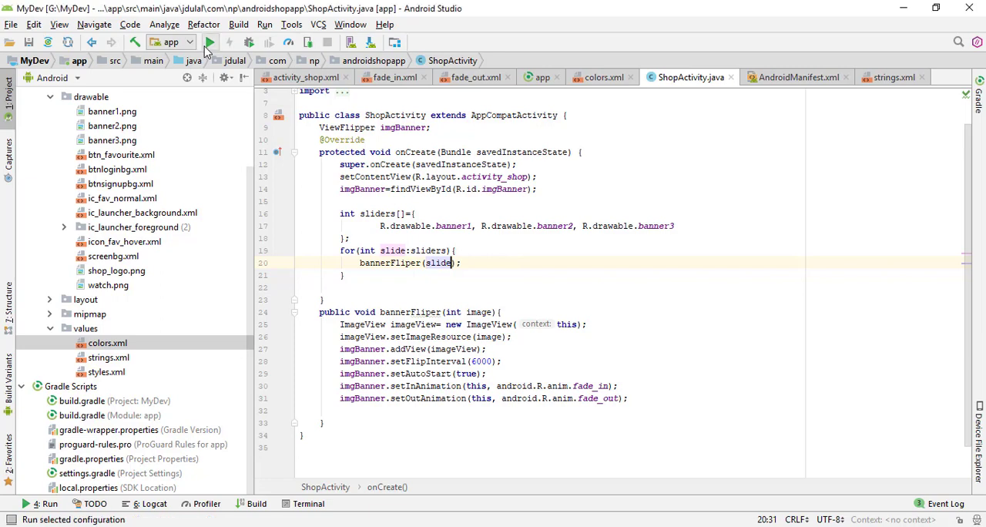
- Run the app on the emulator, showing the shop screen with the guitar banner
{"action": "left_click", "coordinate": [209, 43]}
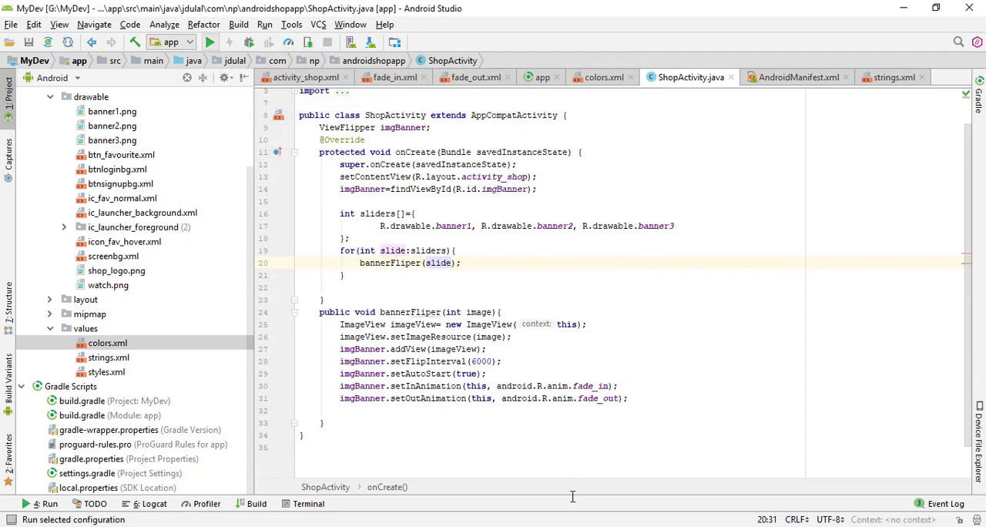
{"action": "left_click", "coordinate": [211, 43]}
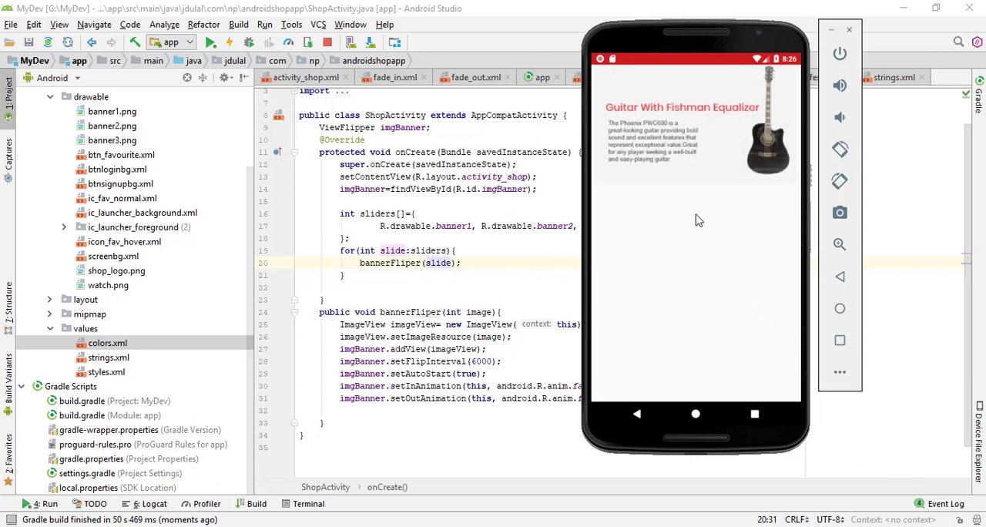
{"action": "mouse_move", "coordinate": [715, 196]}
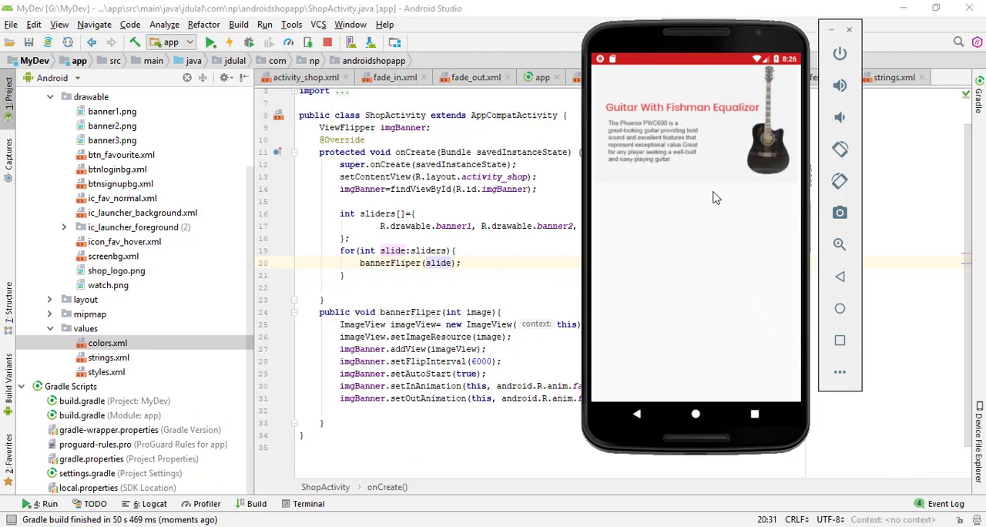